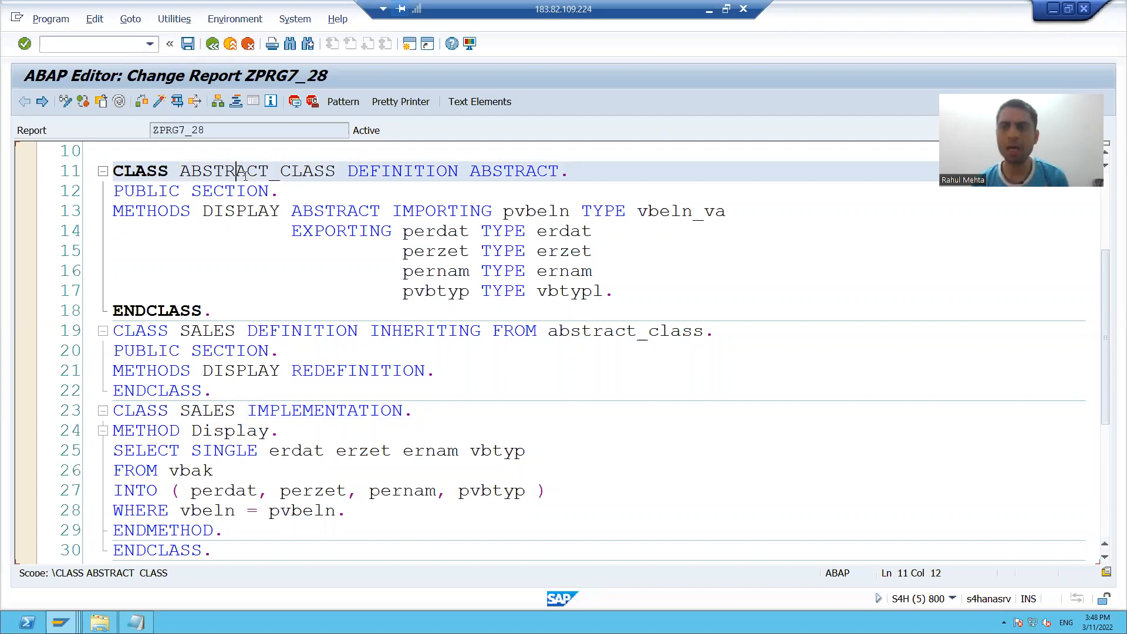
# Step: Below ENDCLASS, start the START-OF-SELECTION event on a new line
pyautogui.scroll(-3)
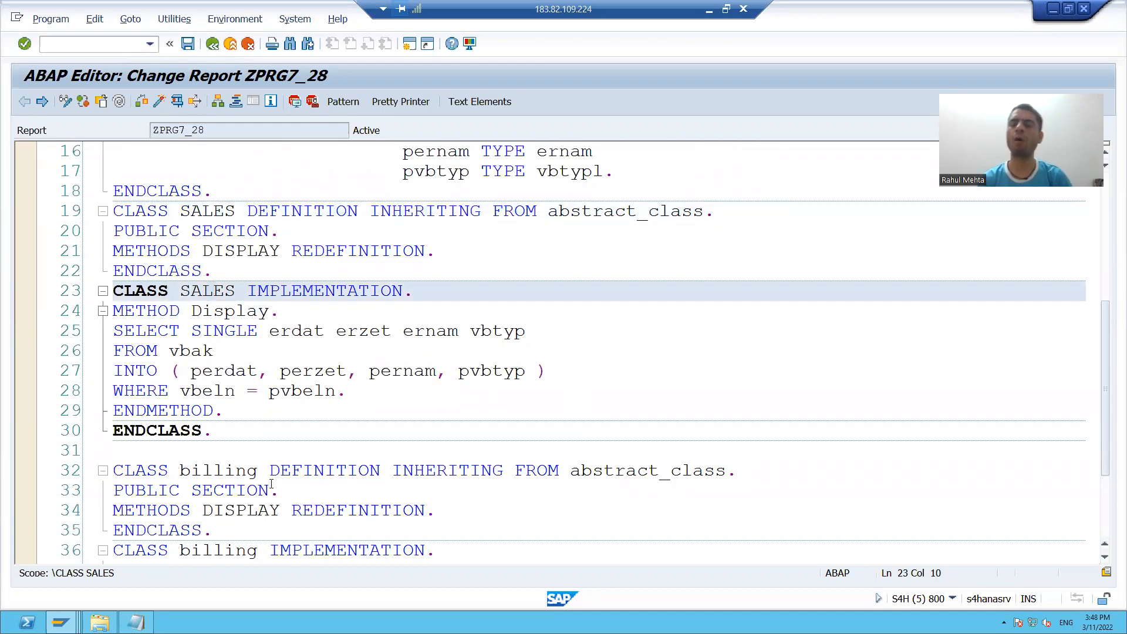
pyautogui.click(216, 290)
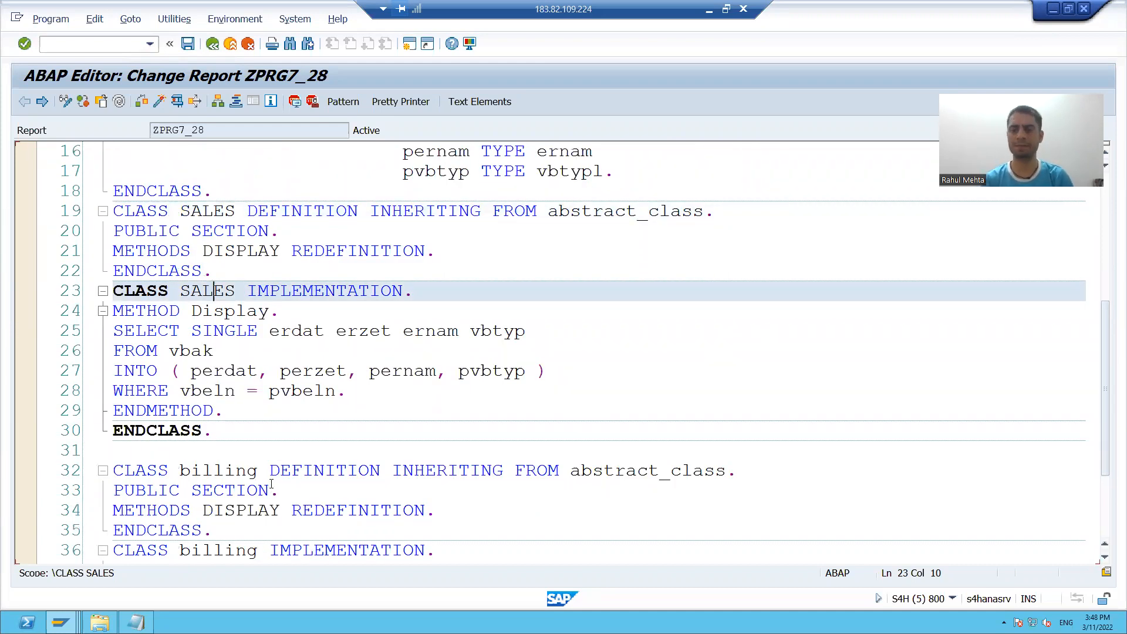
pyautogui.scroll(-3)
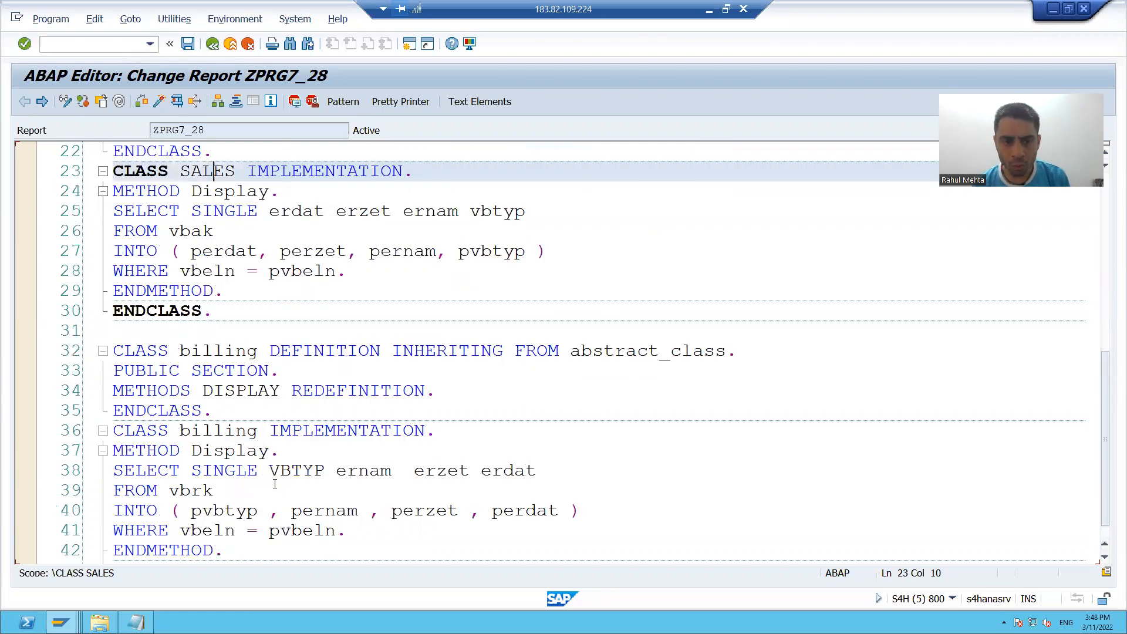
pyautogui.scroll(-3)
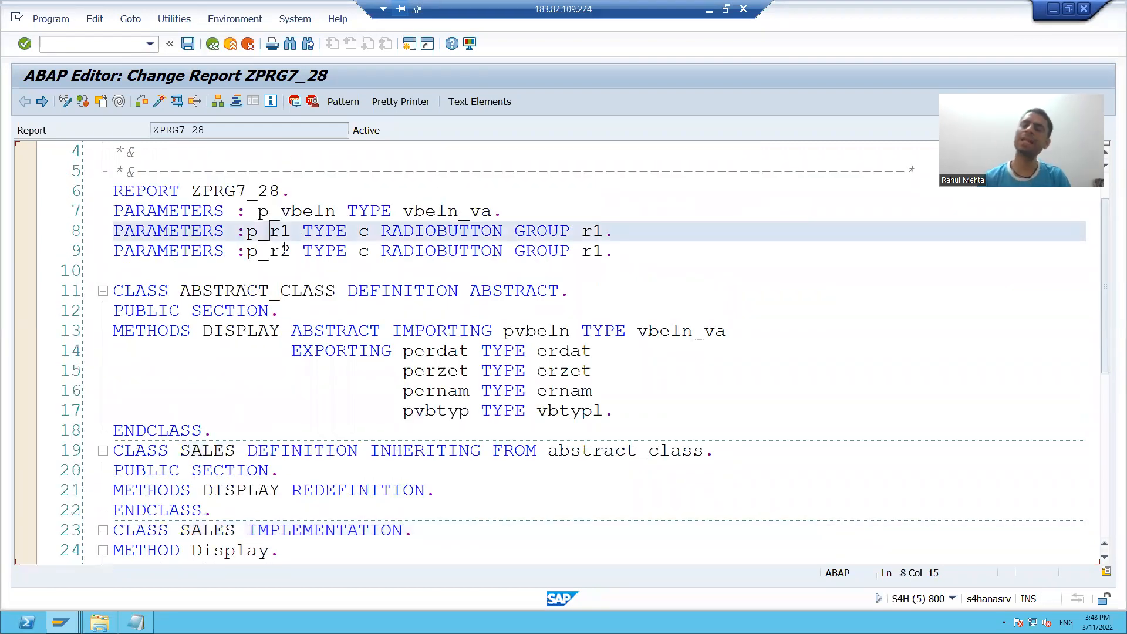
pyautogui.scroll(-3)
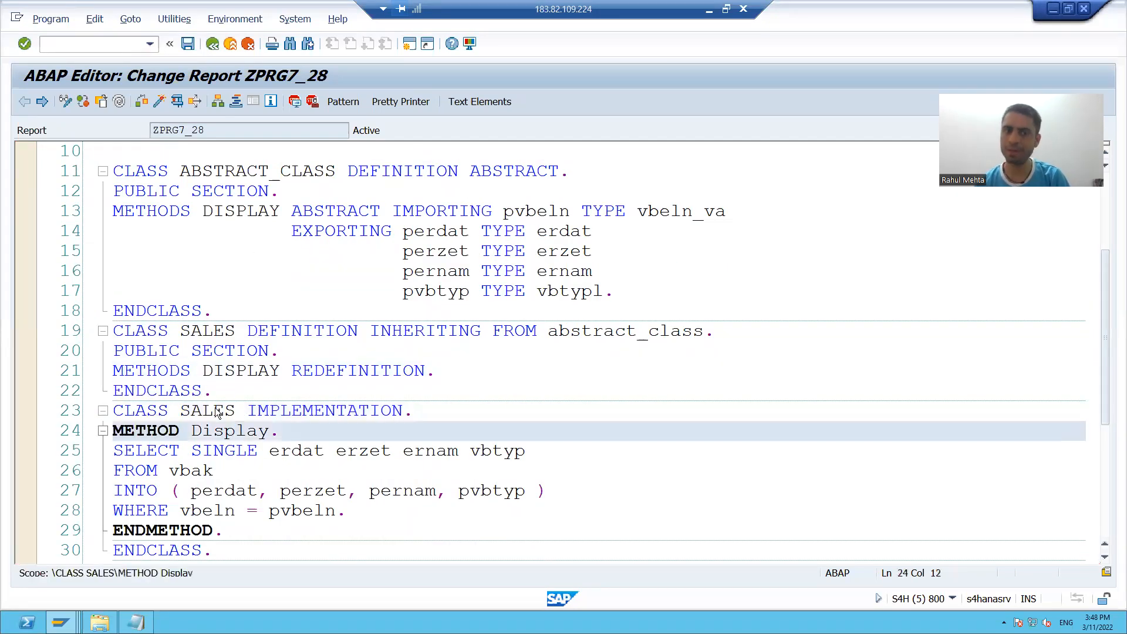
pyautogui.click(208, 409)
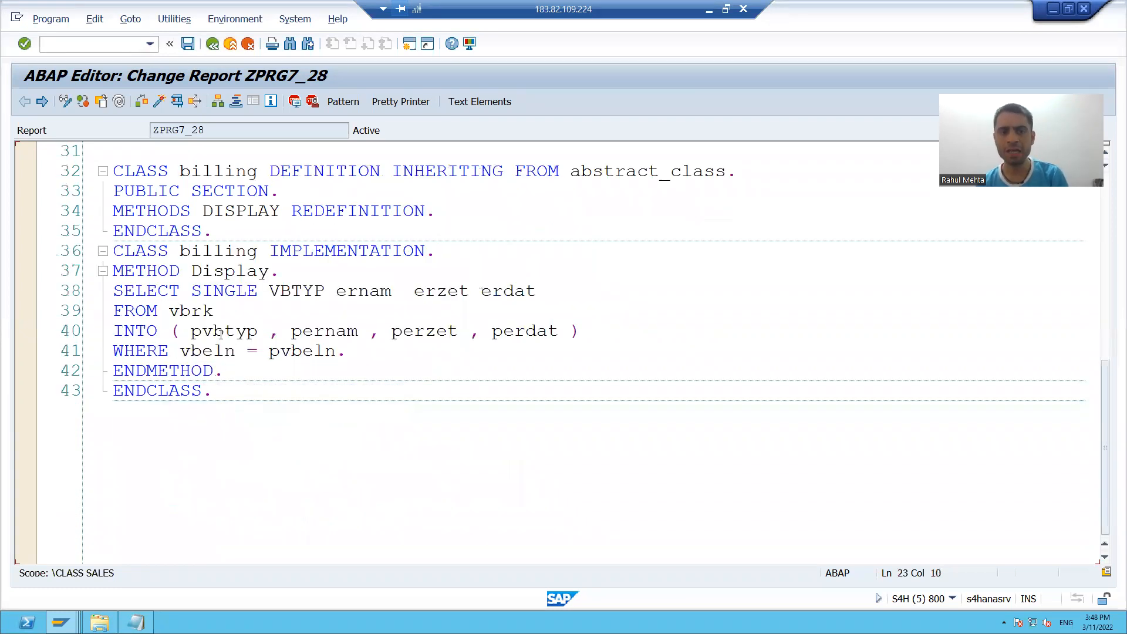
pyautogui.click(241, 271)
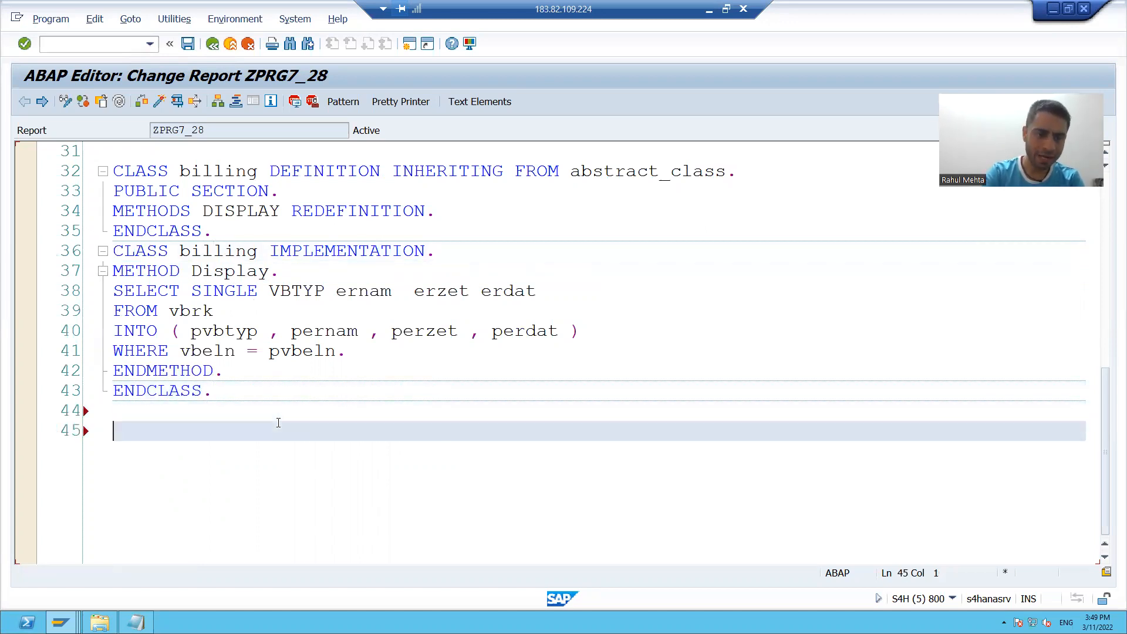
pyautogui.write('START-OF-SELECTION')
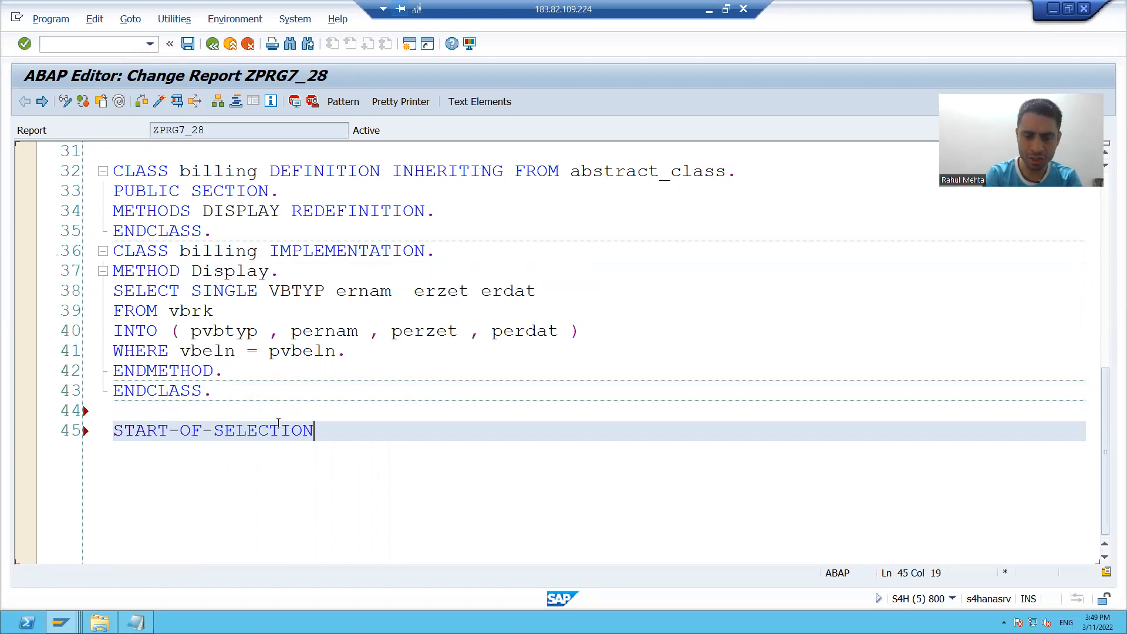
pyautogui.press('Enter')
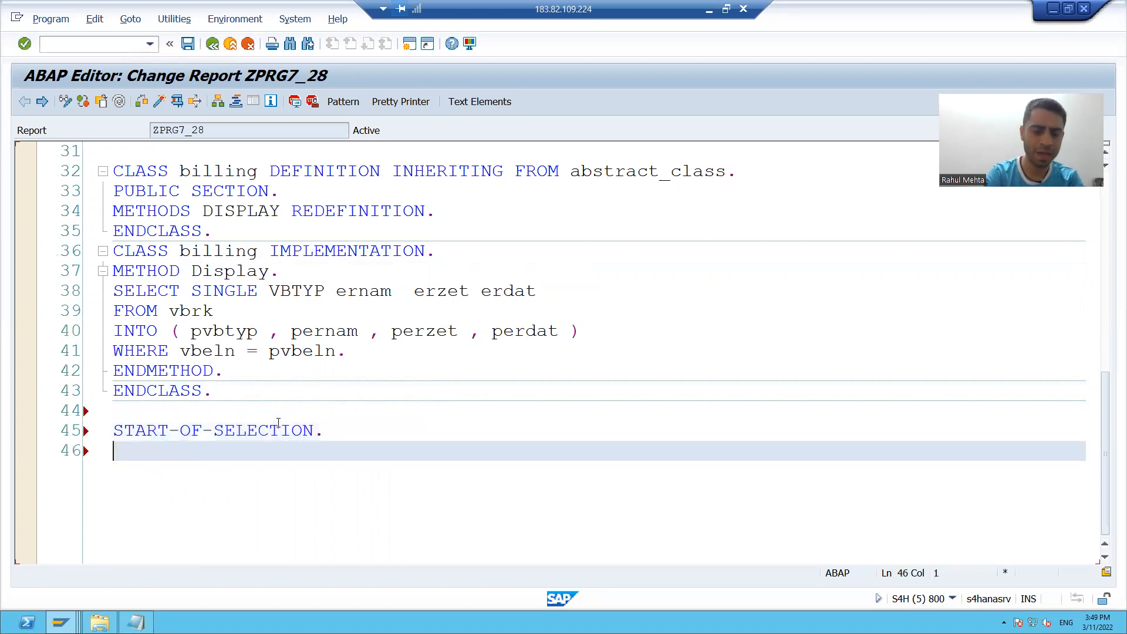
# Step: Declare lo_object1 as REF TO sales and lo_object2 as REF TO billing
pyautogui.write('DATA')
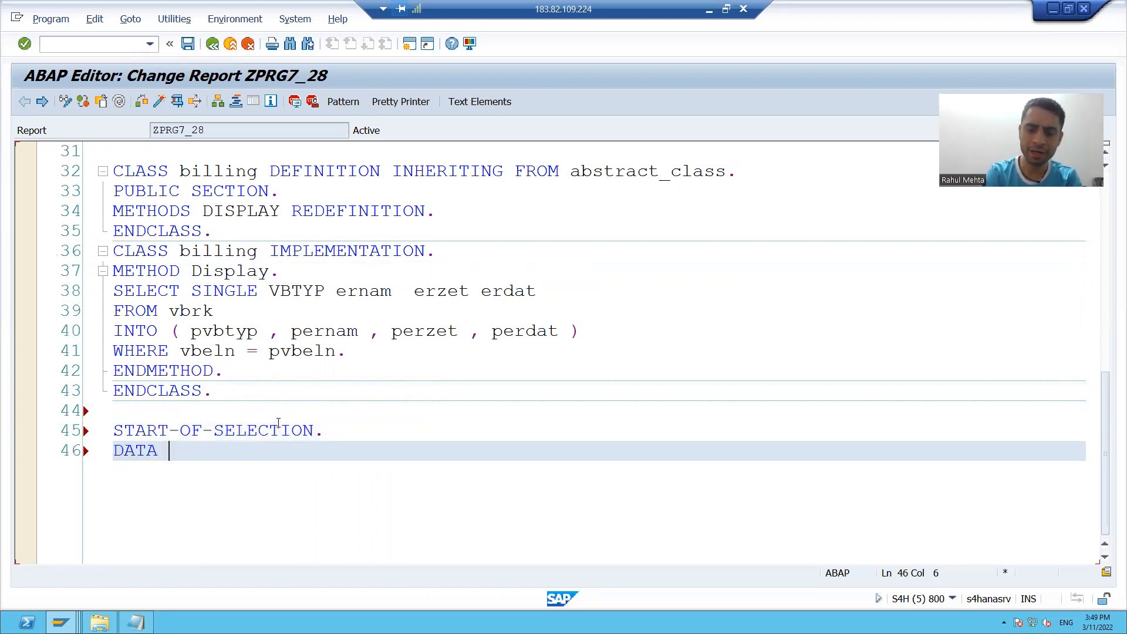
pyautogui.write(': lo_')
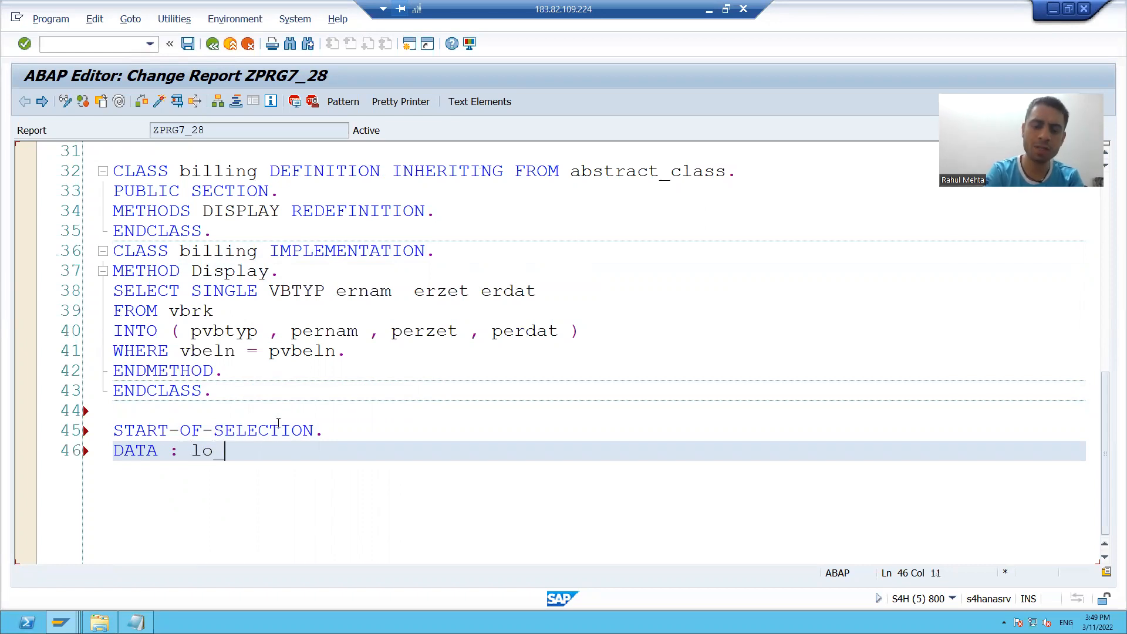
pyautogui.write('object1')
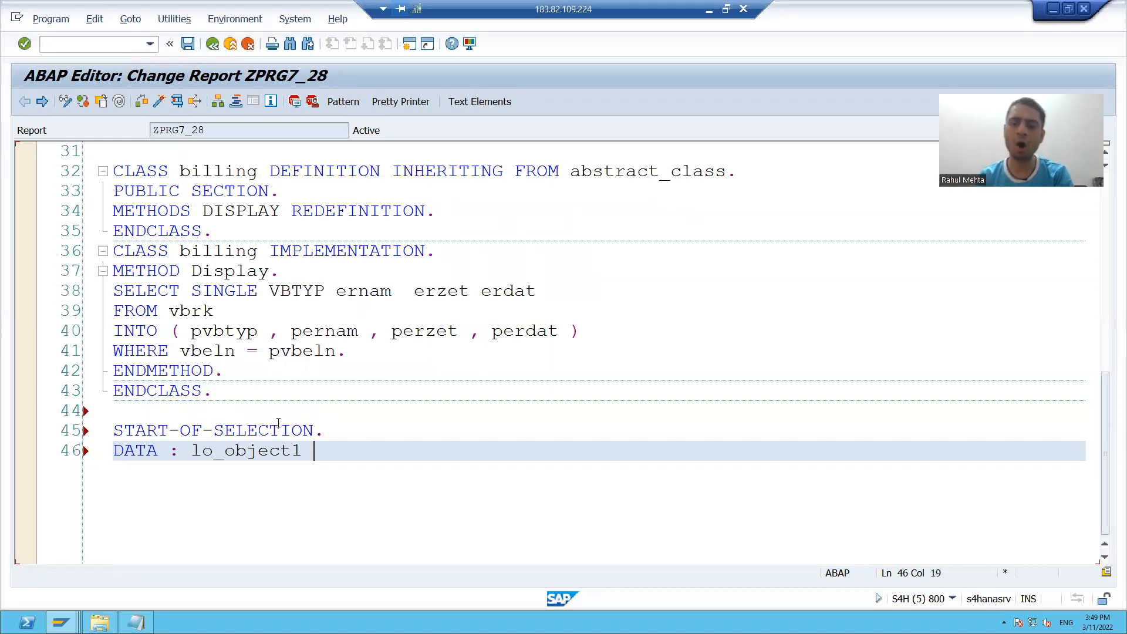
pyautogui.write('TYPE r')
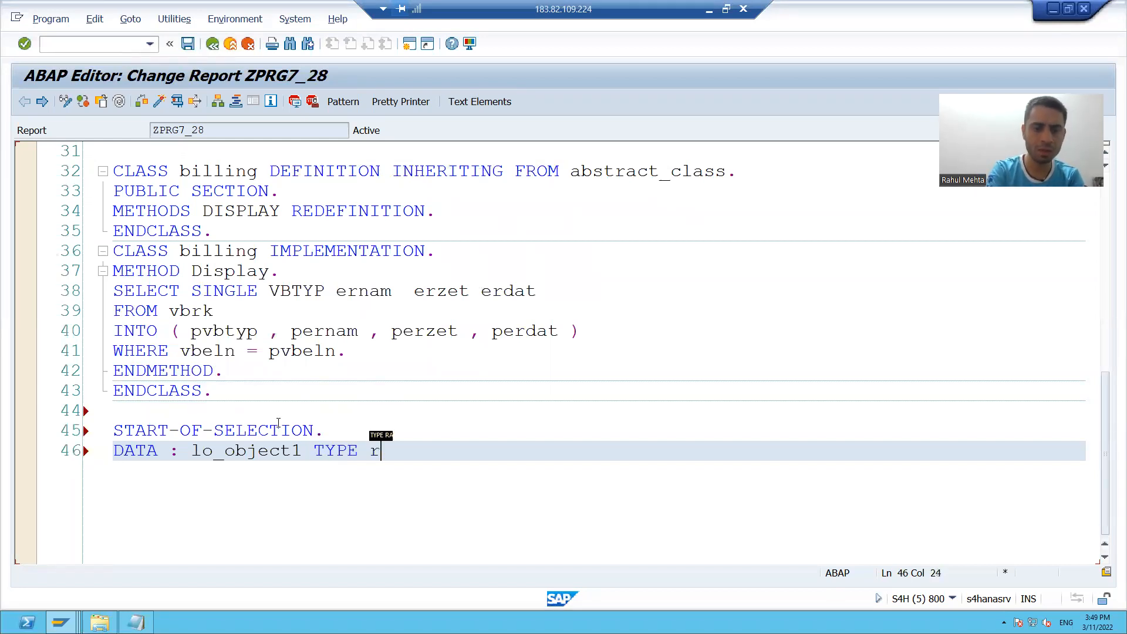
pyautogui.write('REF TO')
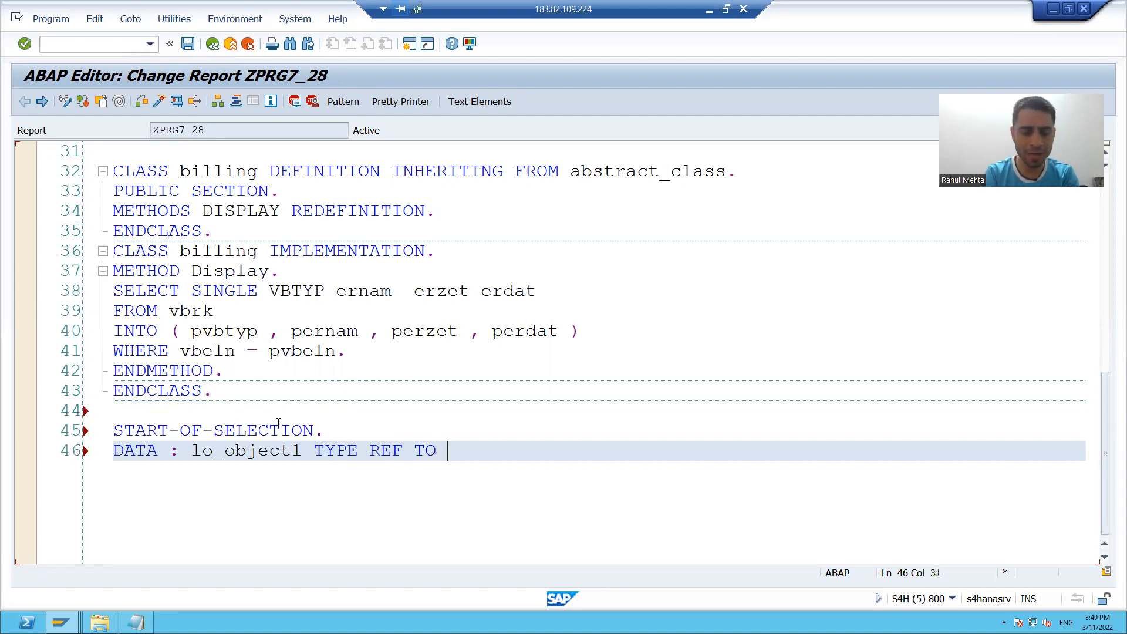
pyautogui.write('sales.')
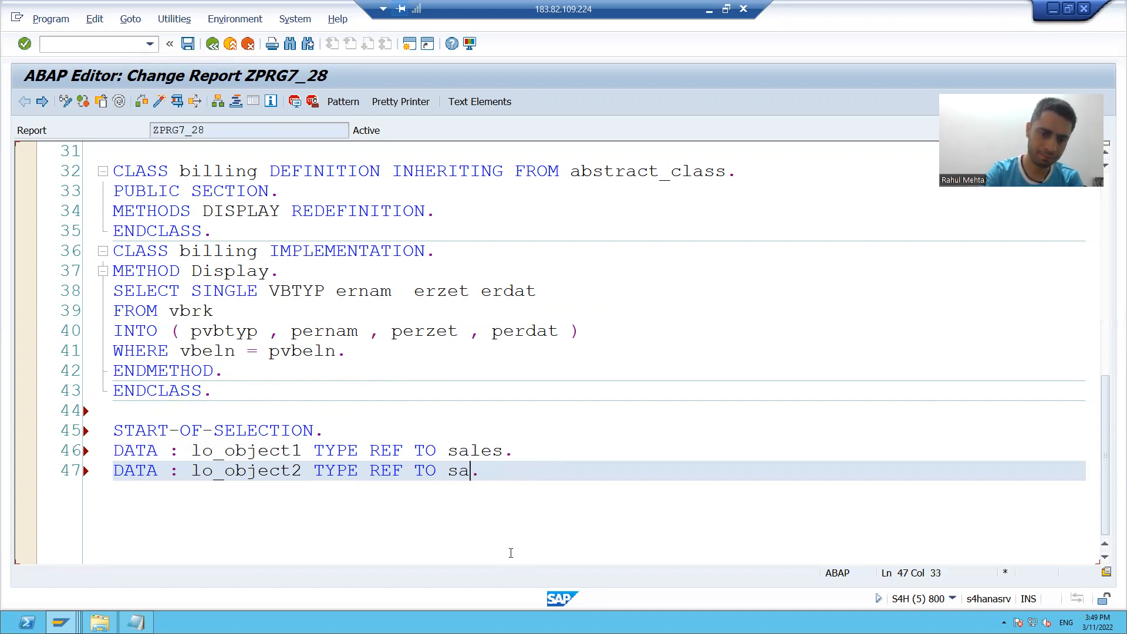
pyautogui.write('billi')
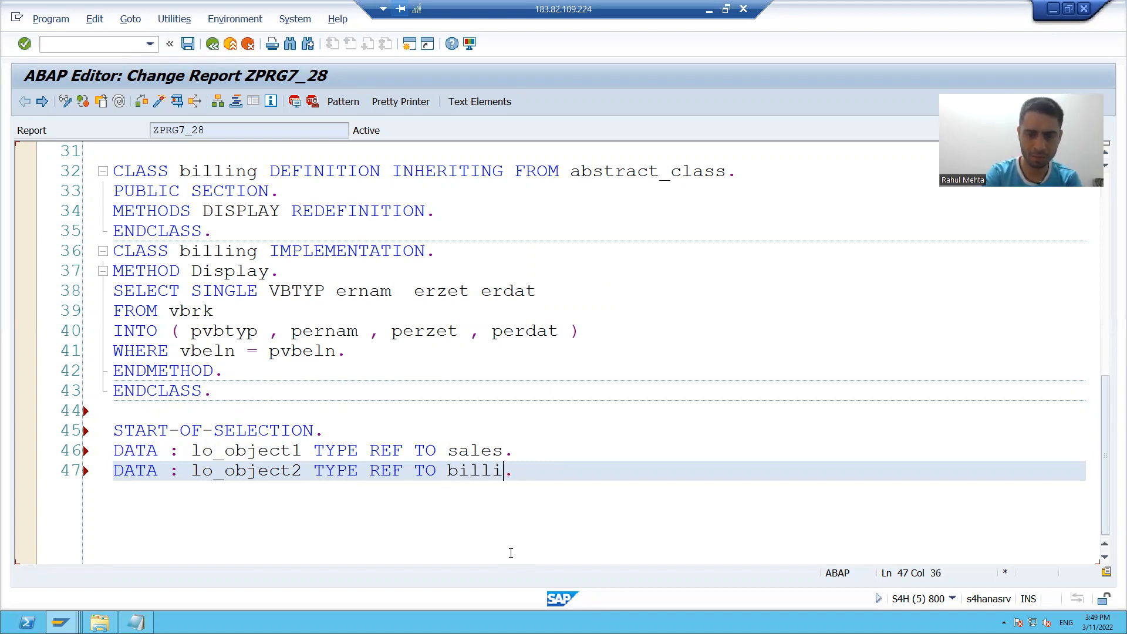
pyautogui.write('ng')
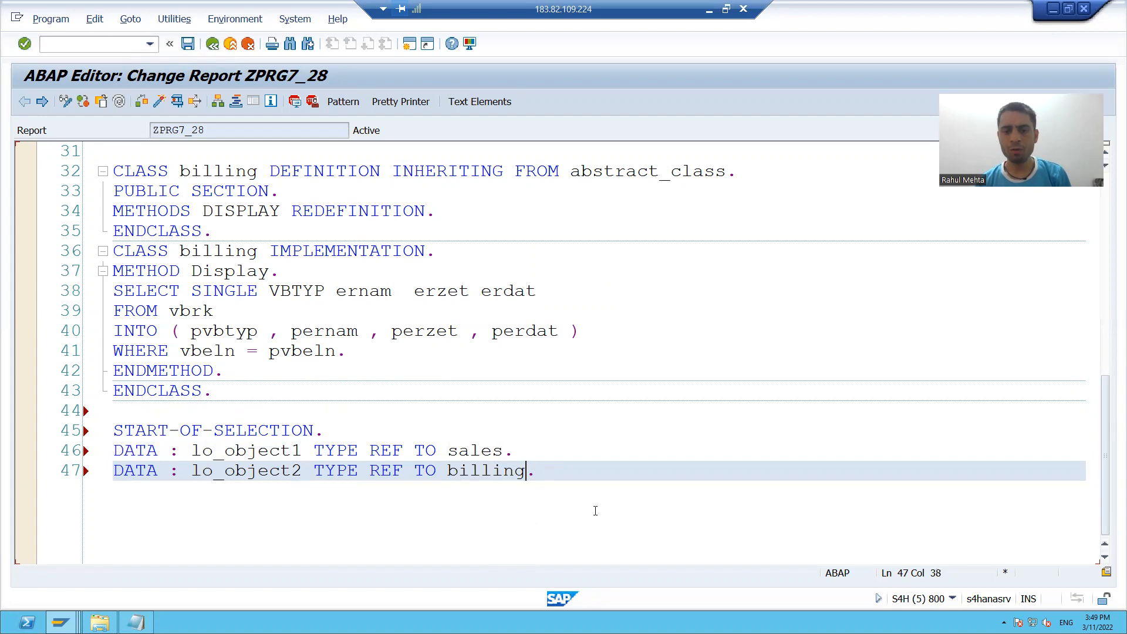
pyautogui.press('Enter')
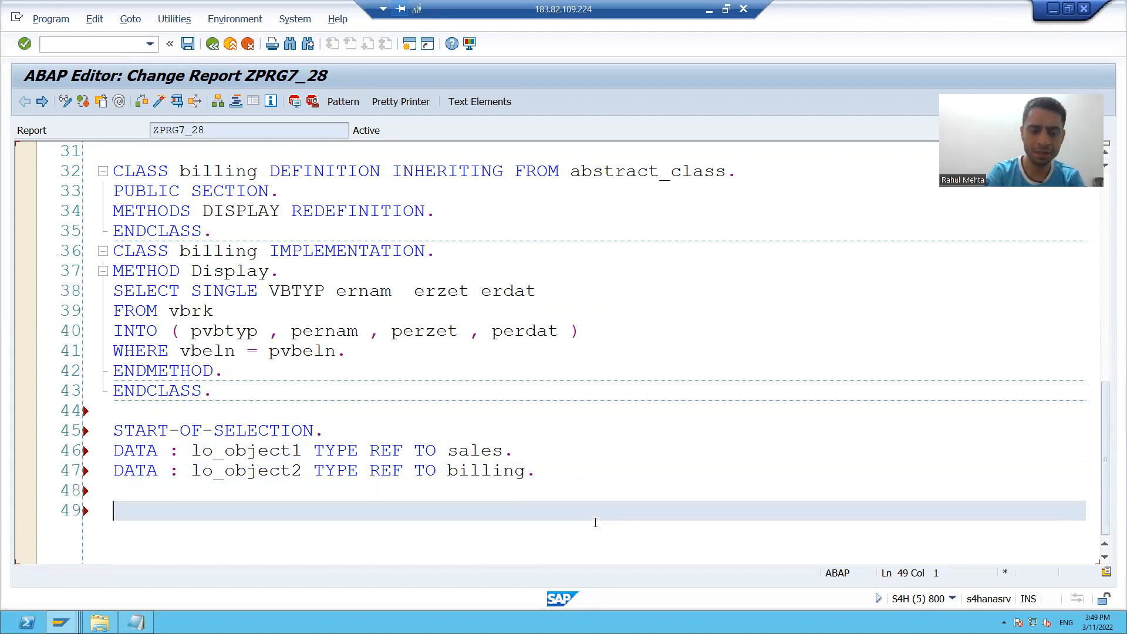
# Step: Write an IF p_r1 = 'X'. … ENDIF. block with an empty line inside it
pyautogui.write('if p')
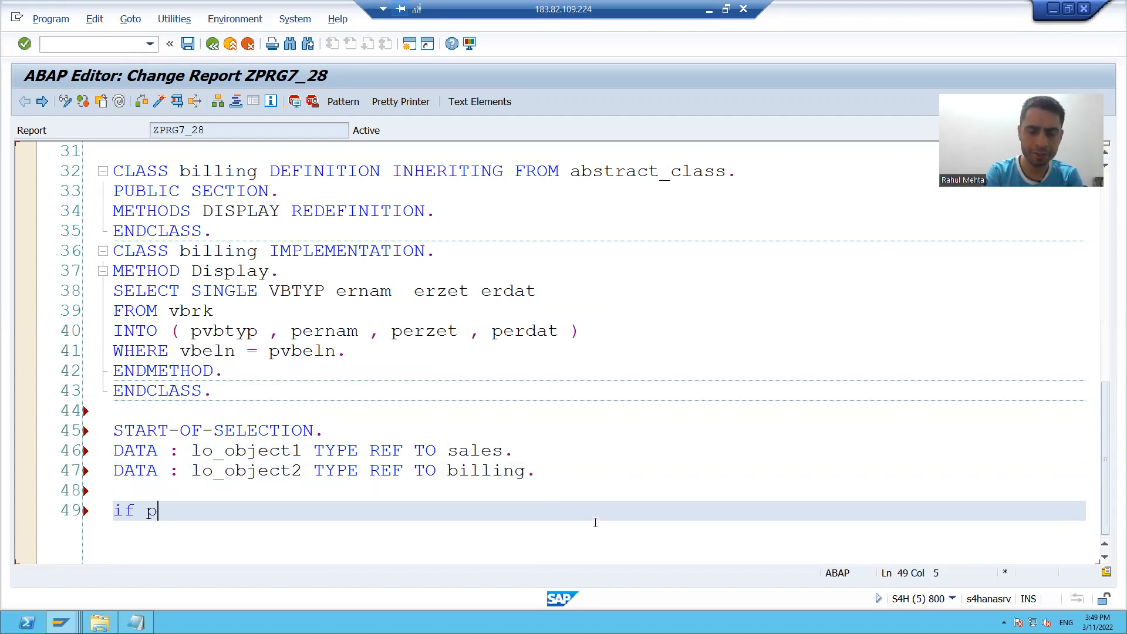
pyautogui.write('_r1')
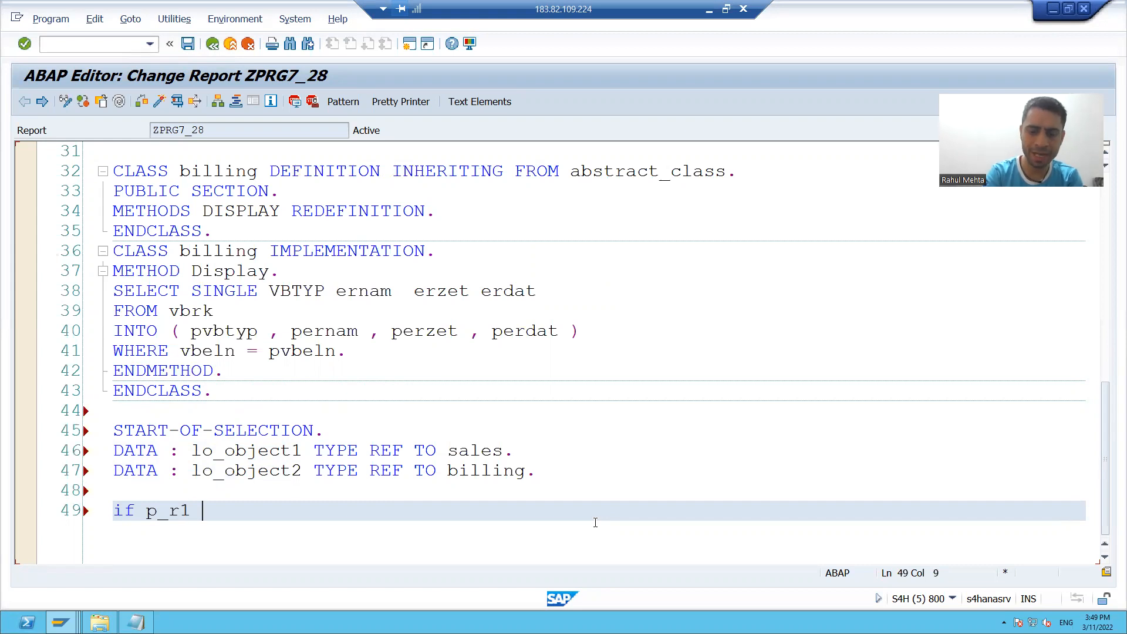
pyautogui.write("= 'X'.")
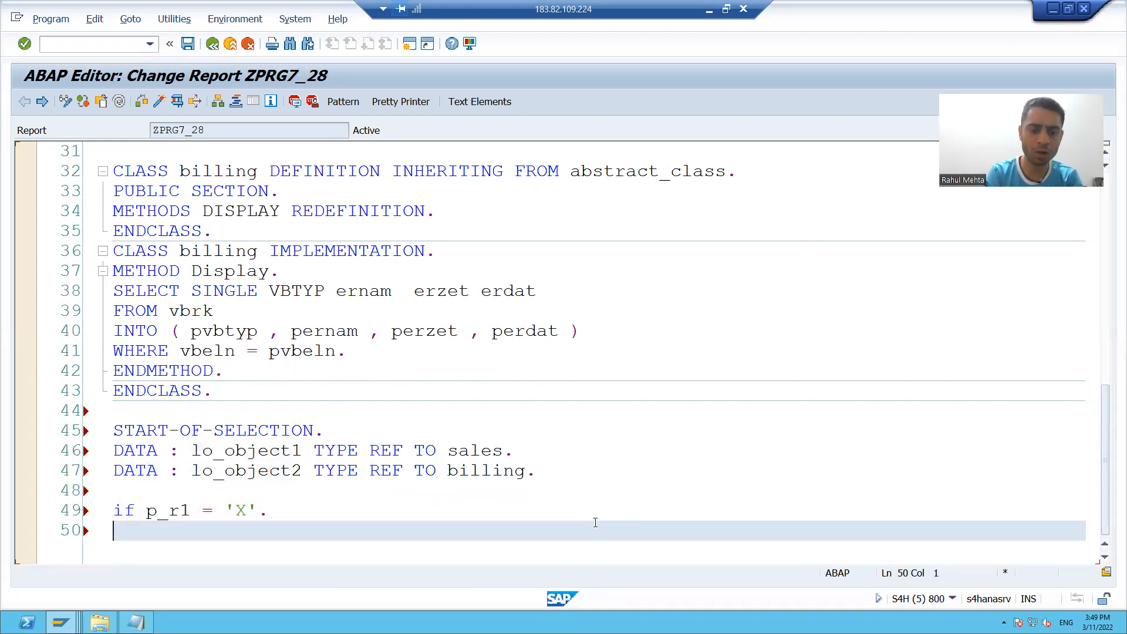
pyautogui.write('ENDIF.')
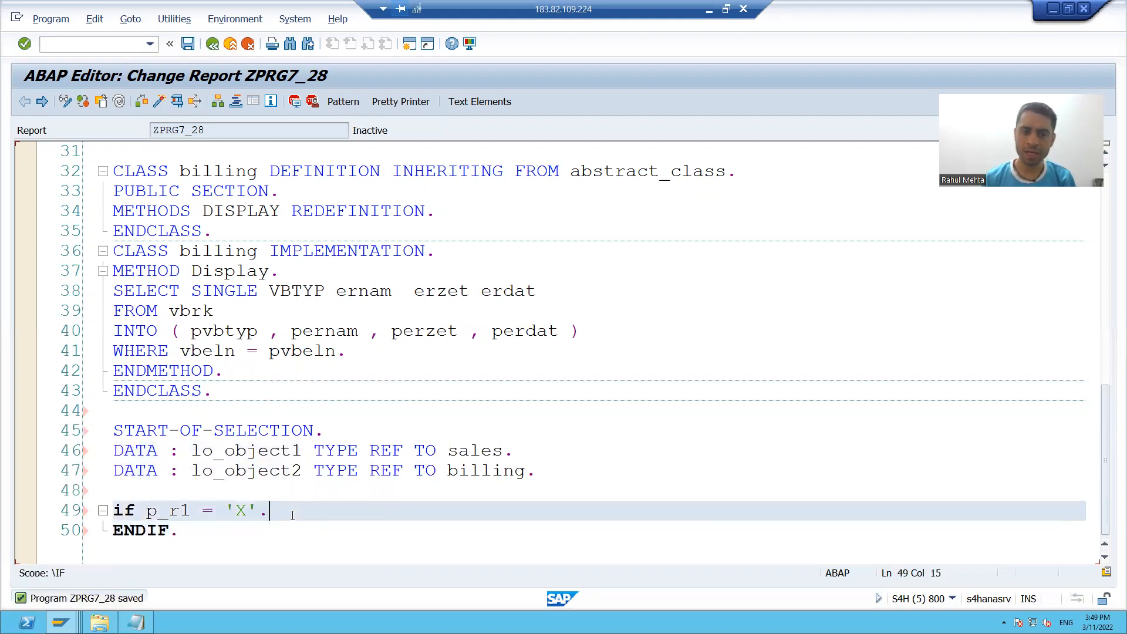
pyautogui.press('Enter')
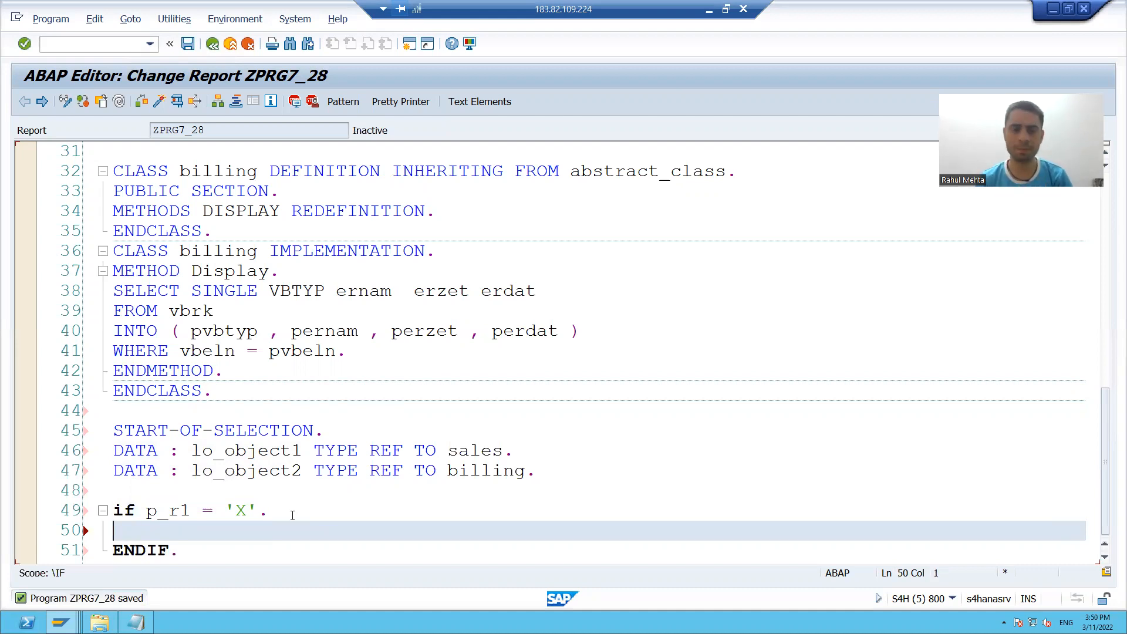
# Step: Create lo_object1 and start its display call, exporting pvbeln = p_vbeln
pyautogui.write('CREATE o')
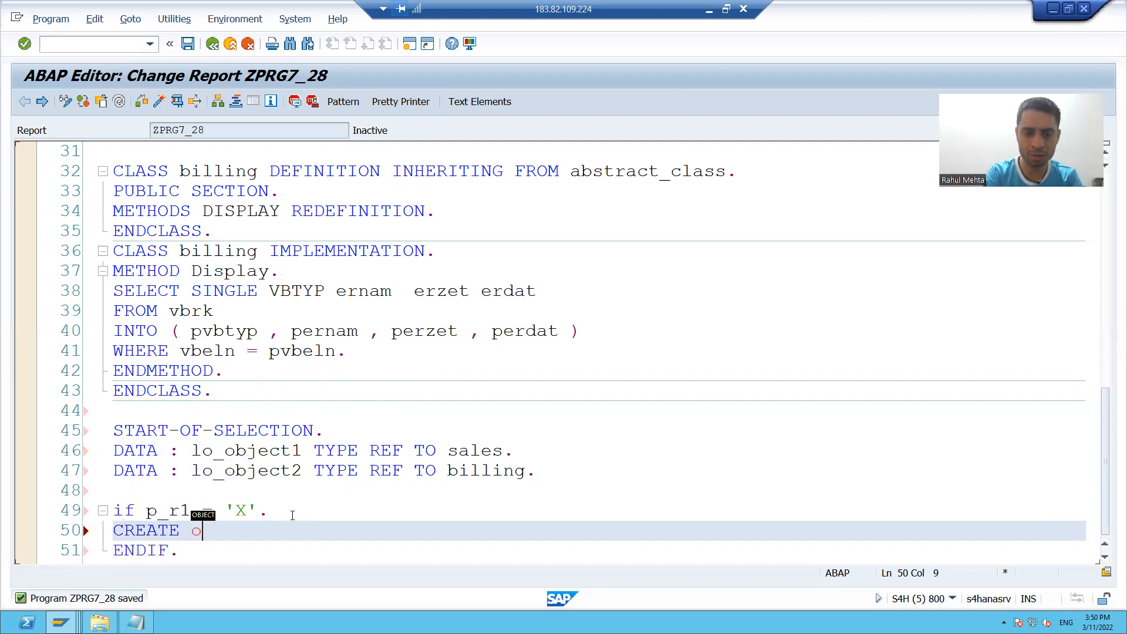
pyautogui.write('OBJECT lo_object1.')
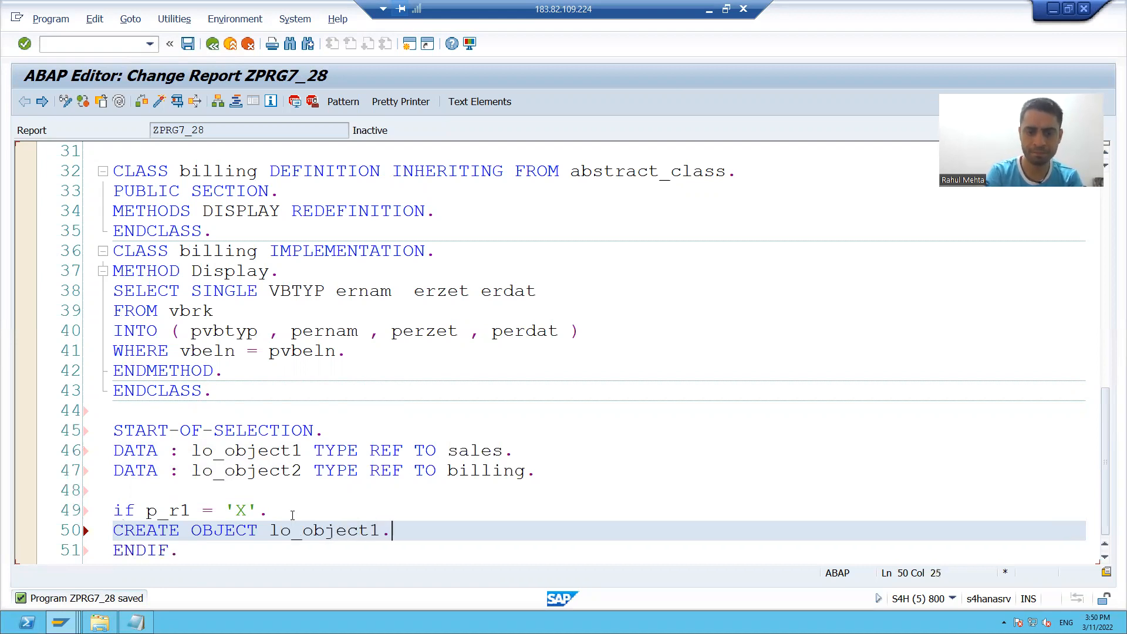
pyautogui.write('lo_object1')
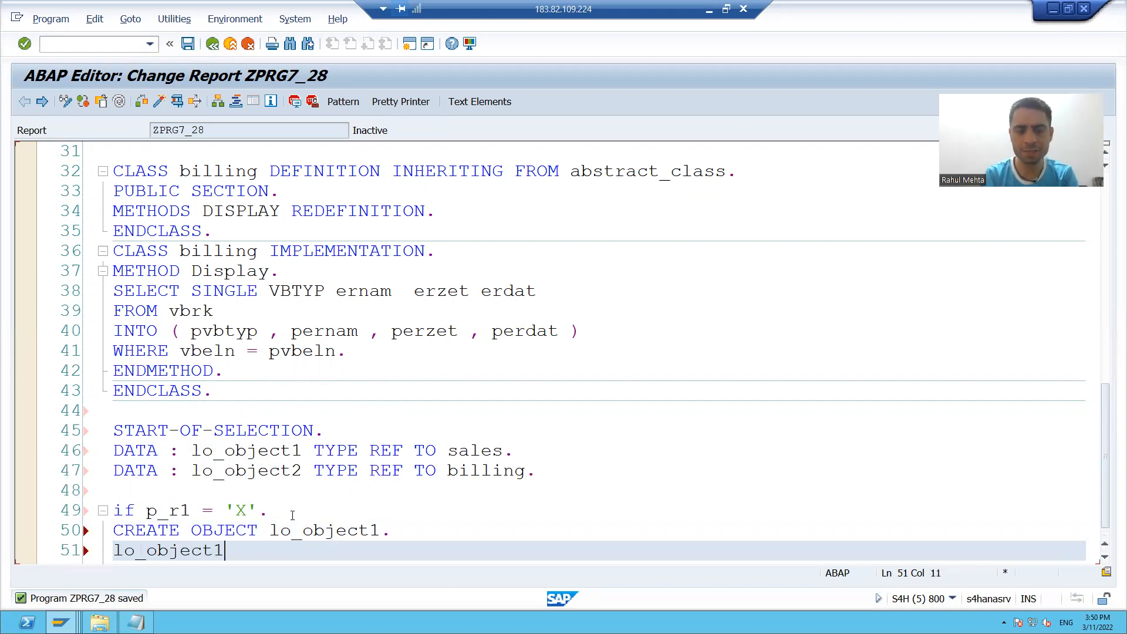
pyautogui.write('-')
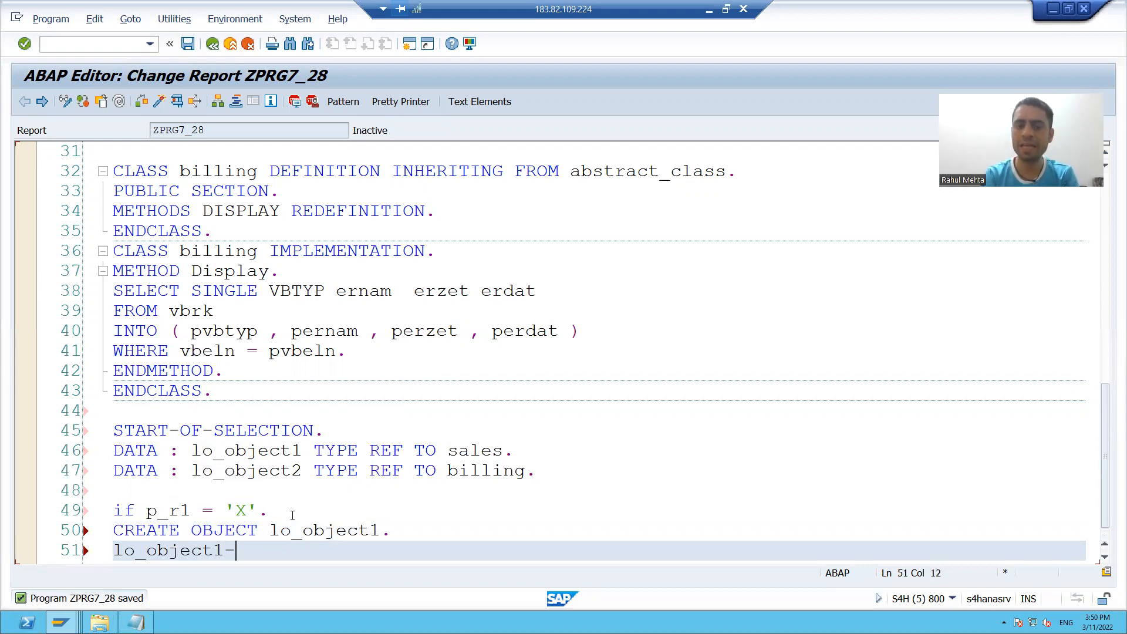
pyautogui.write('>')
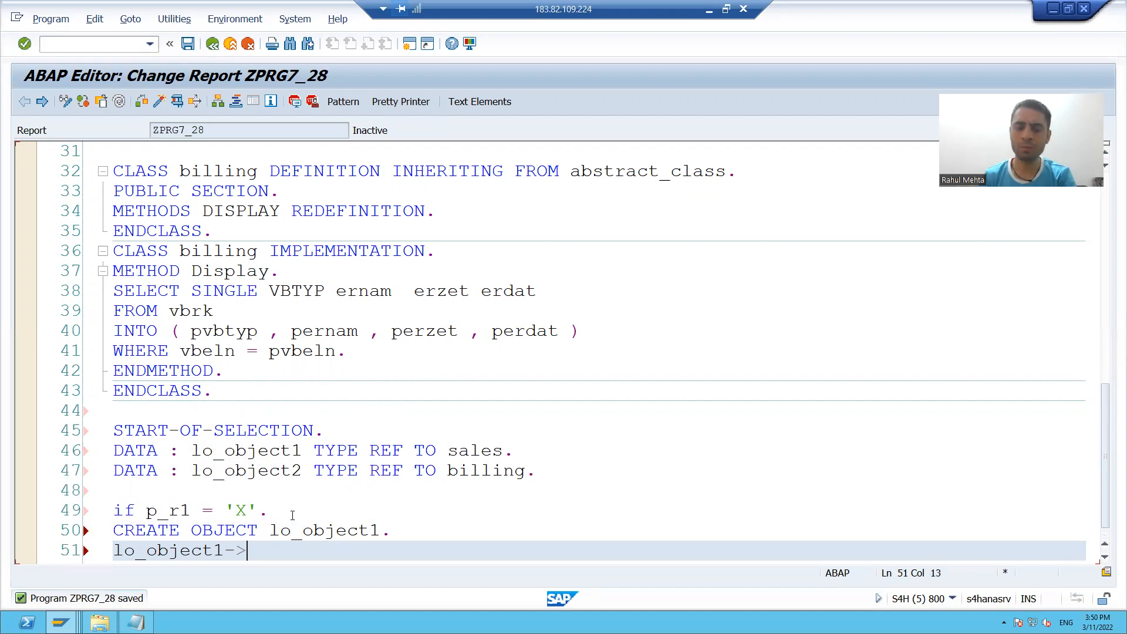
pyautogui.write('display')
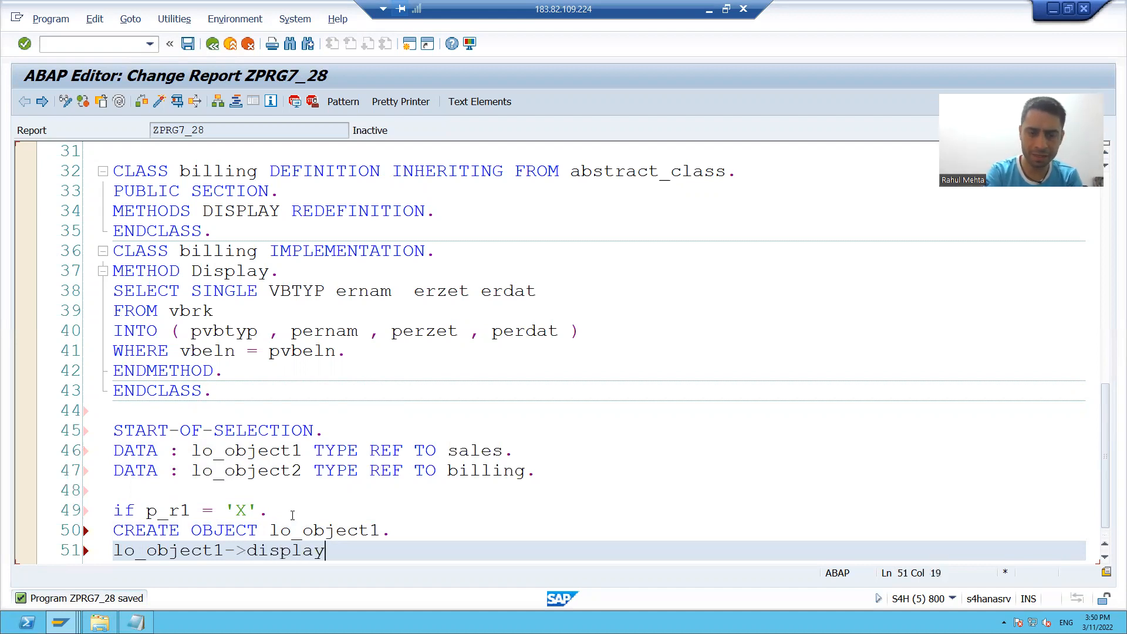
pyautogui.write('(')
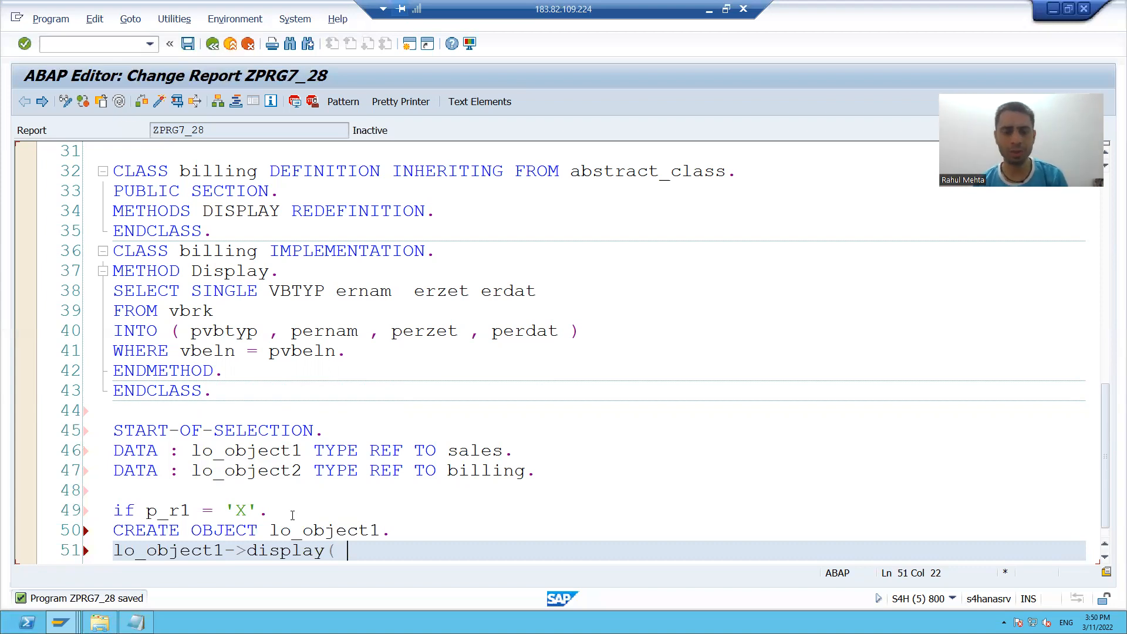
pyautogui.write('E')
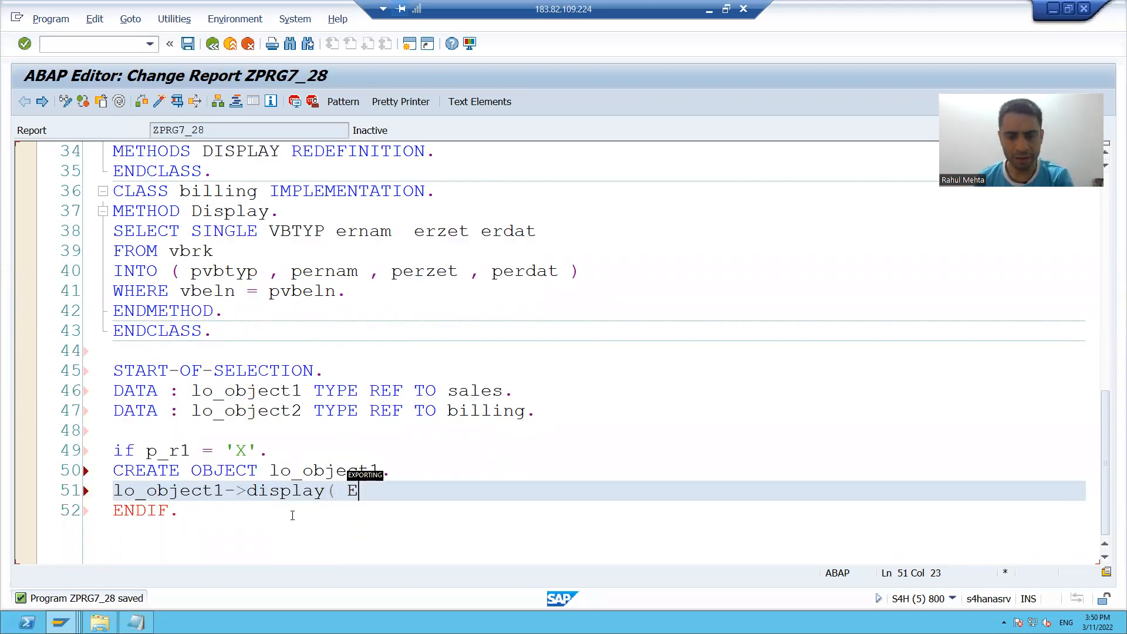
pyautogui.write('XPORTING')
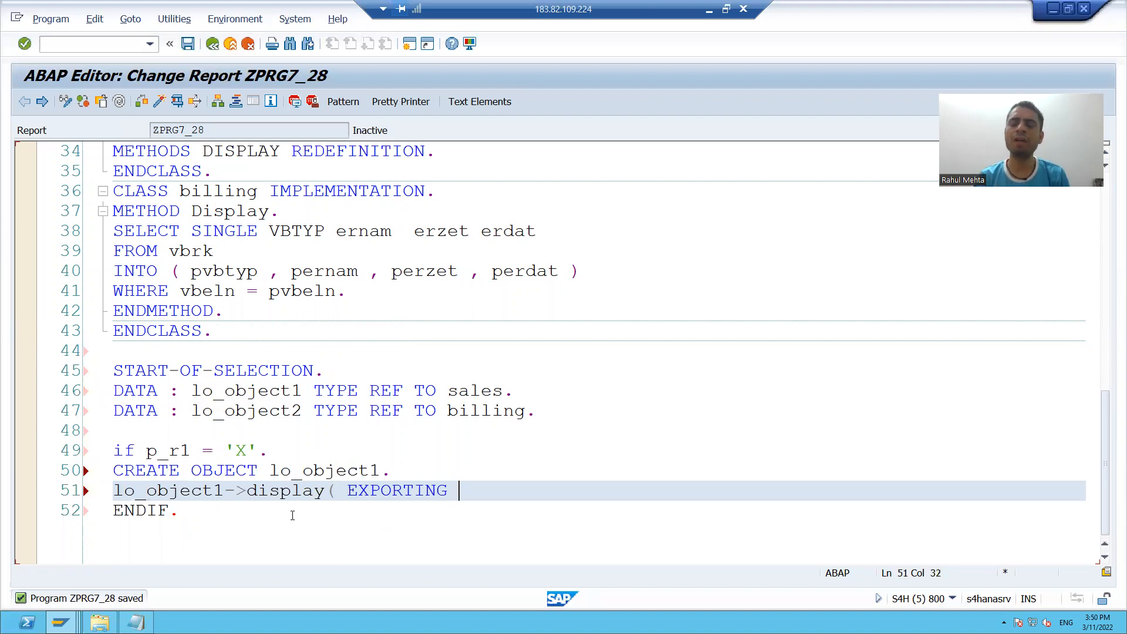
pyautogui.write('p')
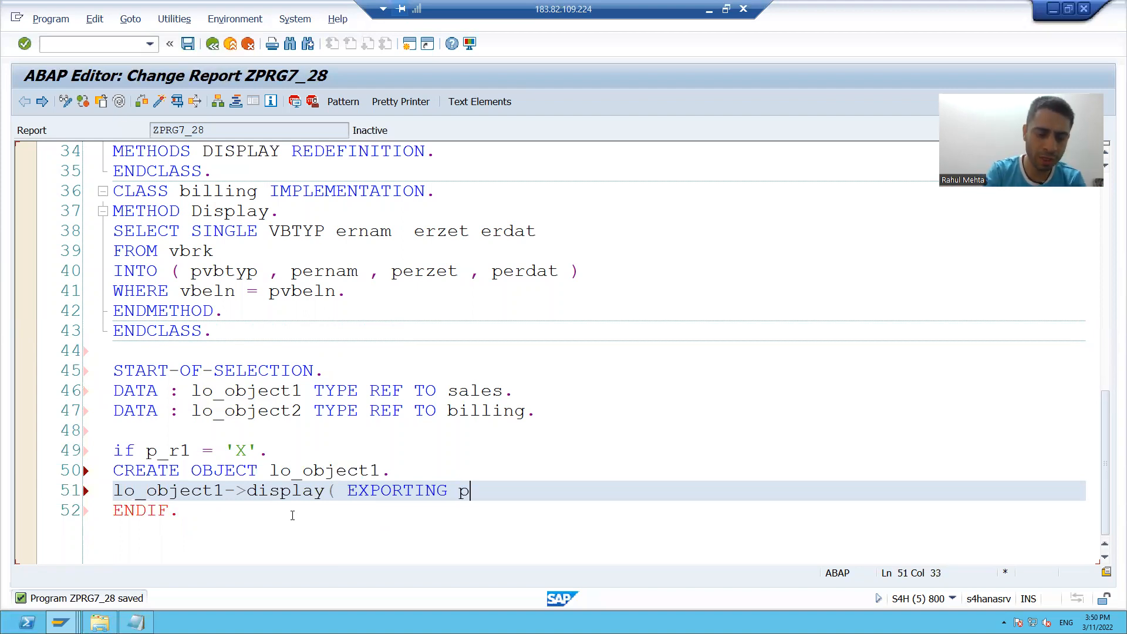
pyautogui.write('vbeln =')
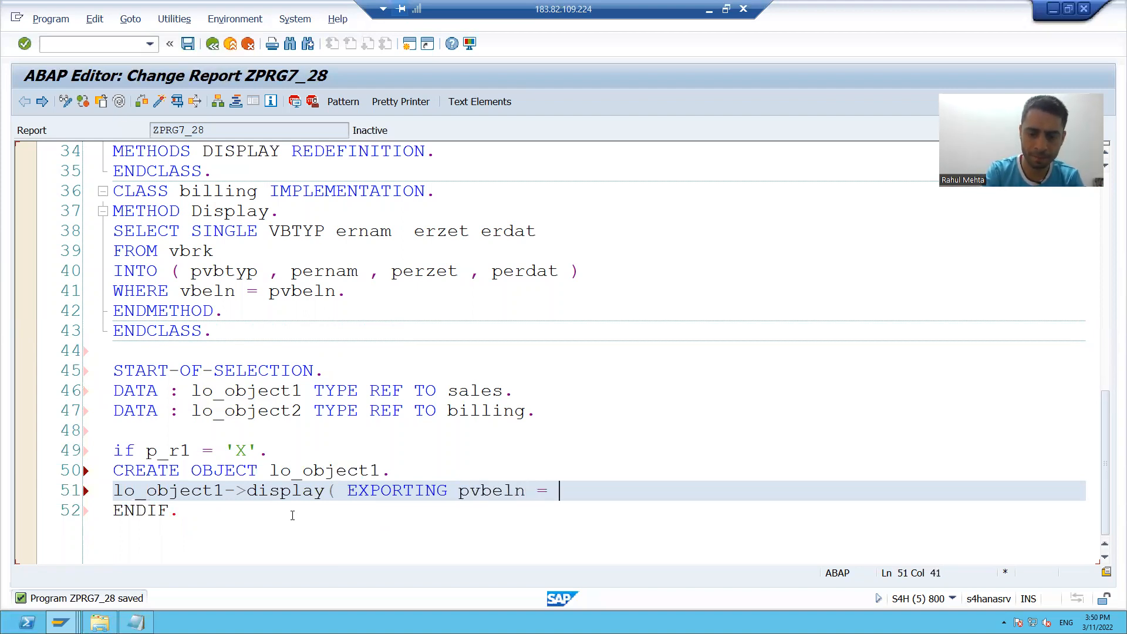
pyautogui.write('p_vbeln')
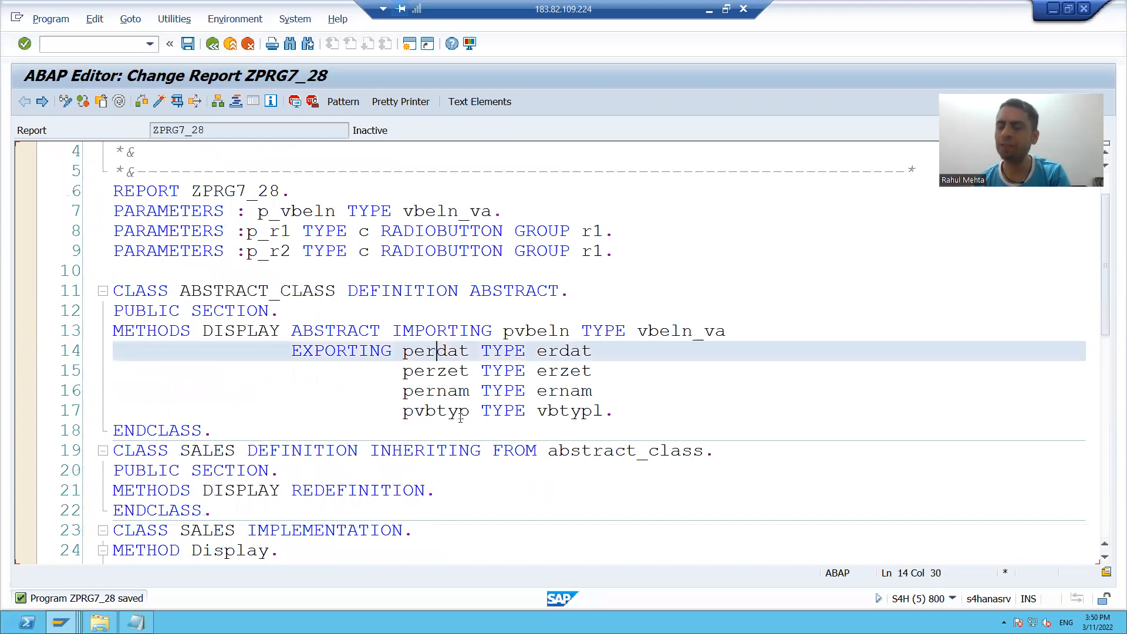
# Step: Import perdat, perzet, pernam and pvbtyp into lv_erdat, lv_erzet, lv_ernam and lv_vbtyp
pyautogui.scroll(-3)
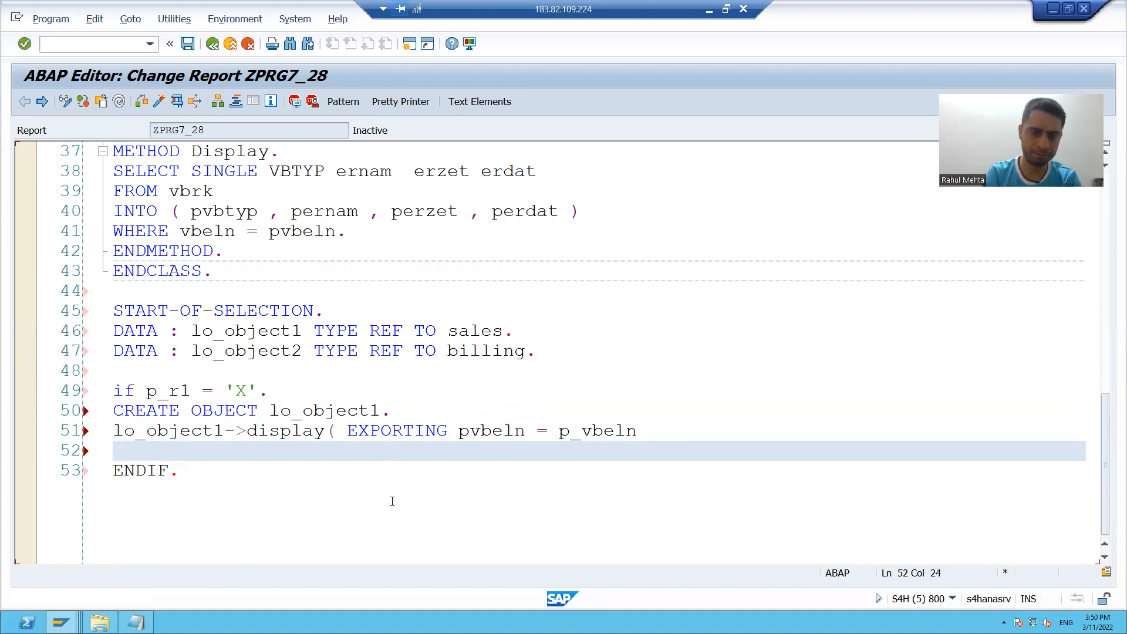
pyautogui.write('IMPORTING')
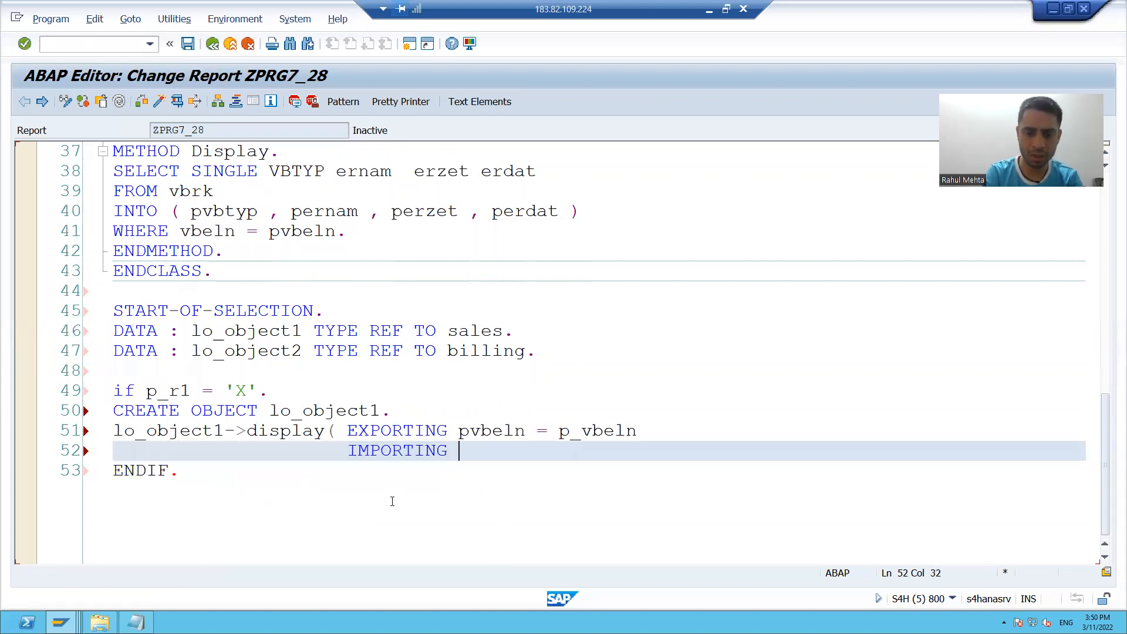
pyautogui.write('perdat')
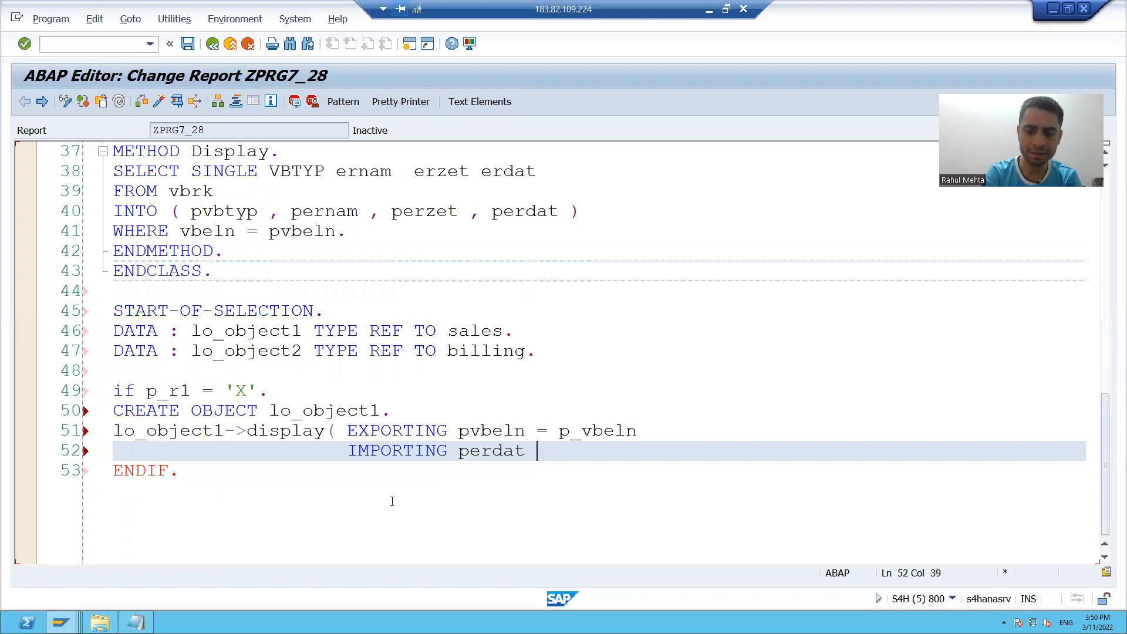
pyautogui.write('= lv_erdat')
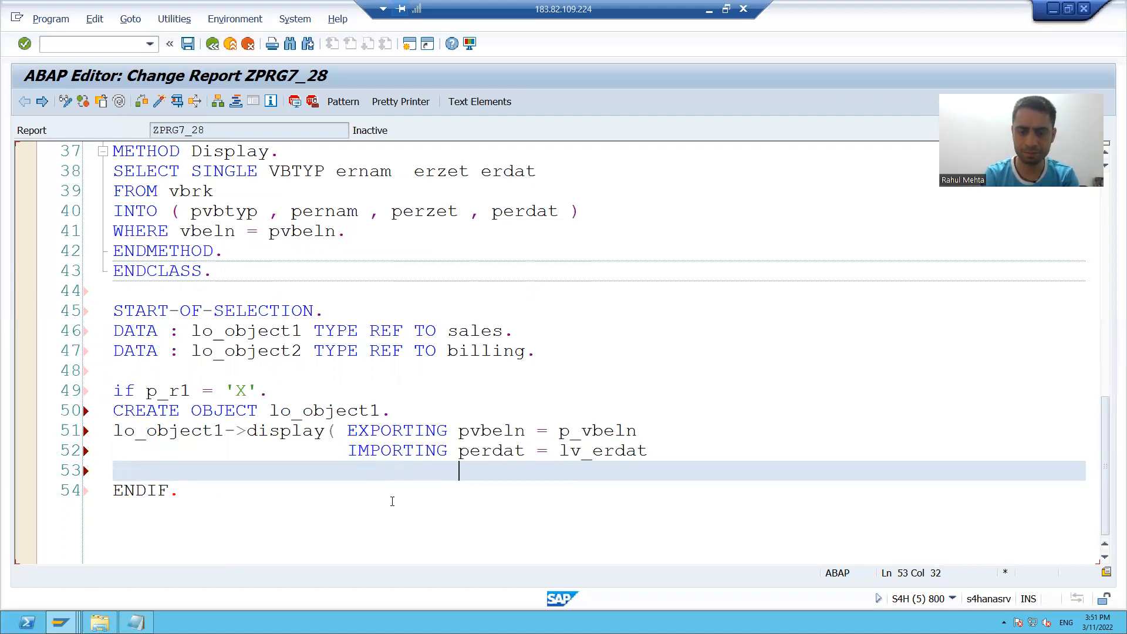
pyautogui.write('perzet')
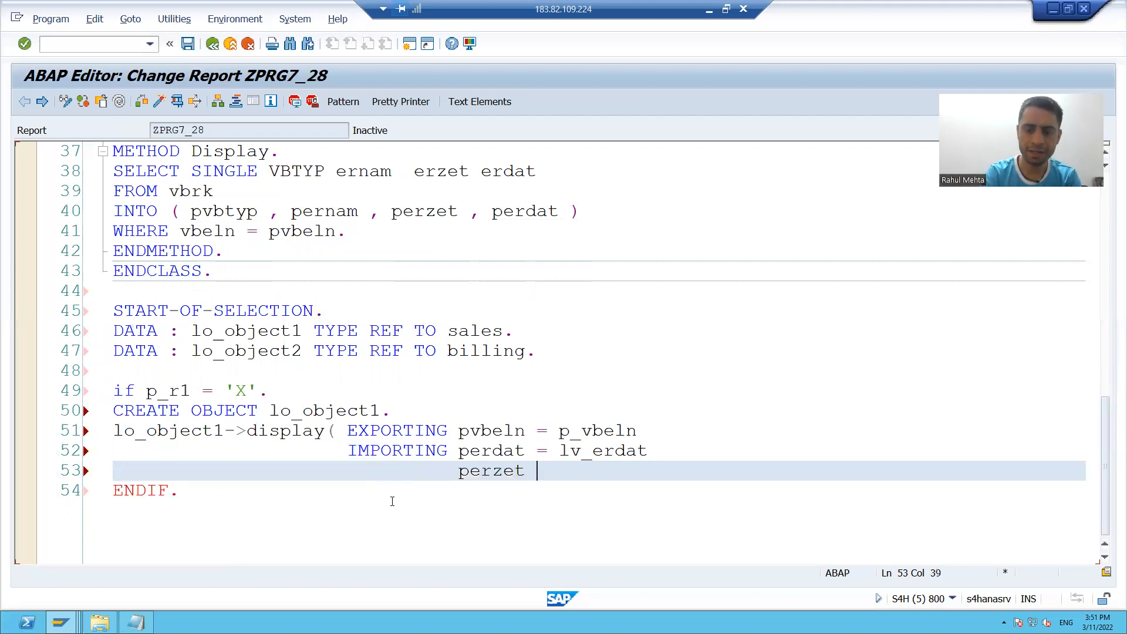
pyautogui.write('= lv_erzet')
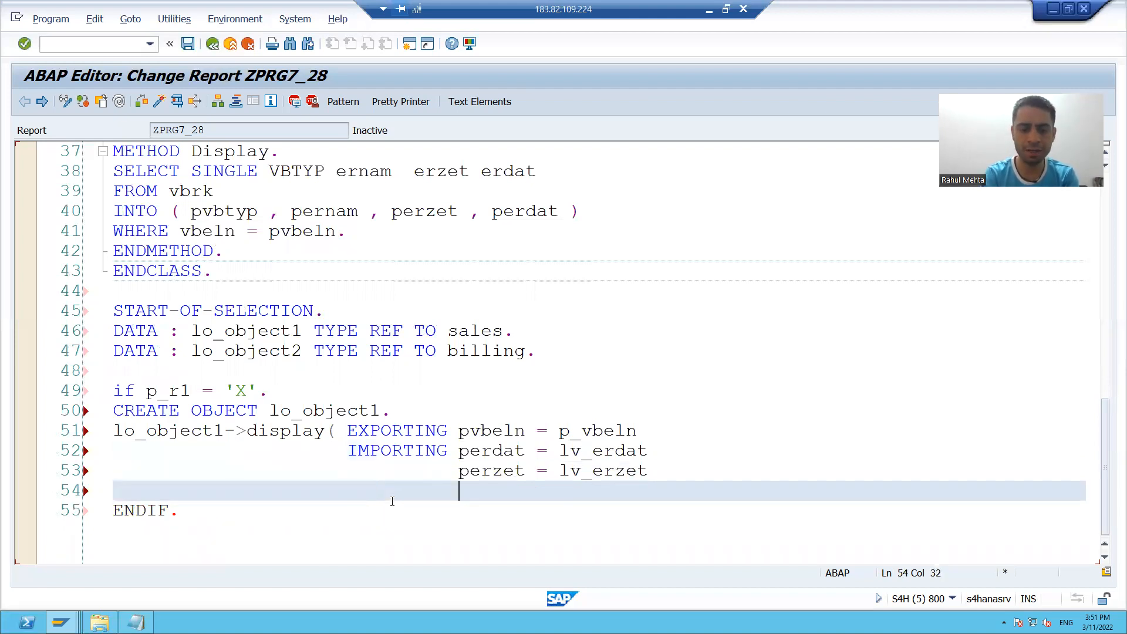
pyautogui.write('per')
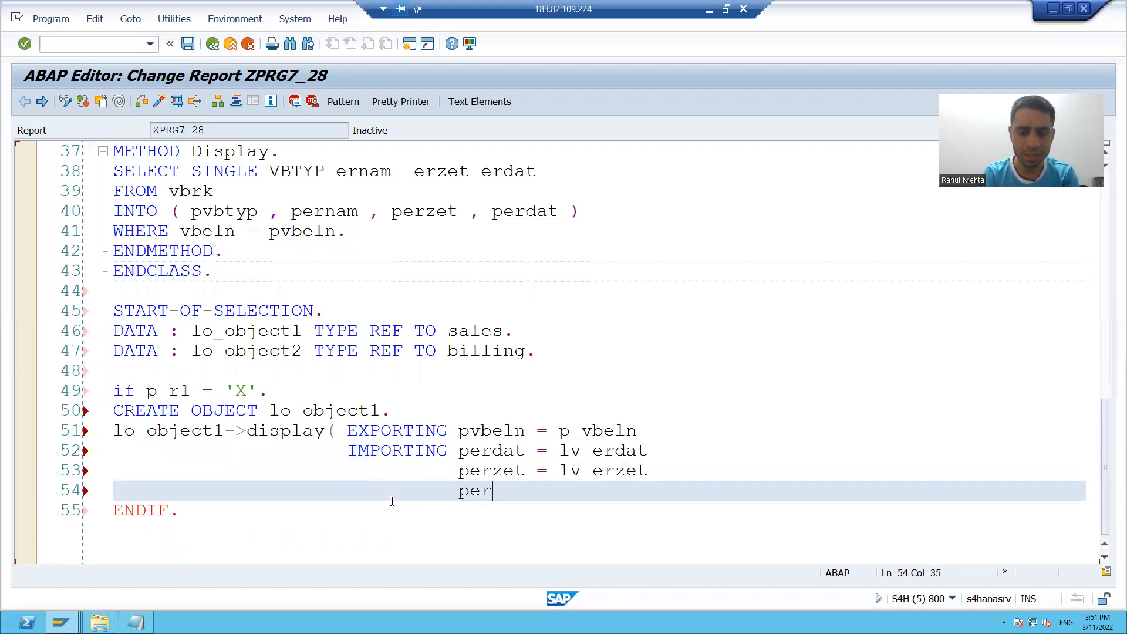
pyautogui.write('nam =')
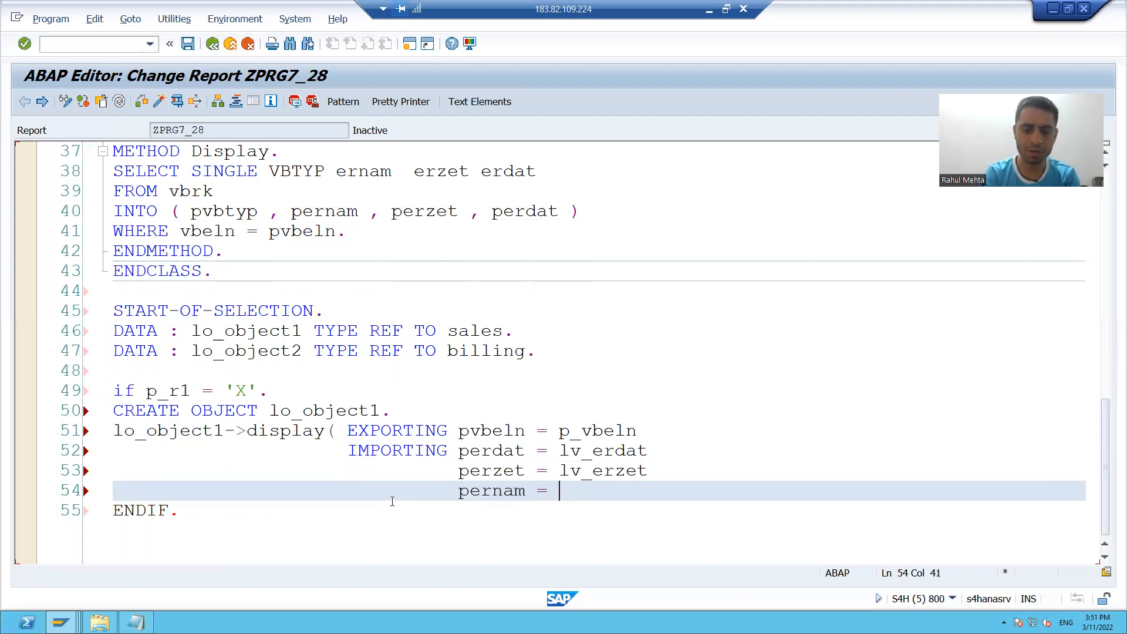
pyautogui.write('lv')
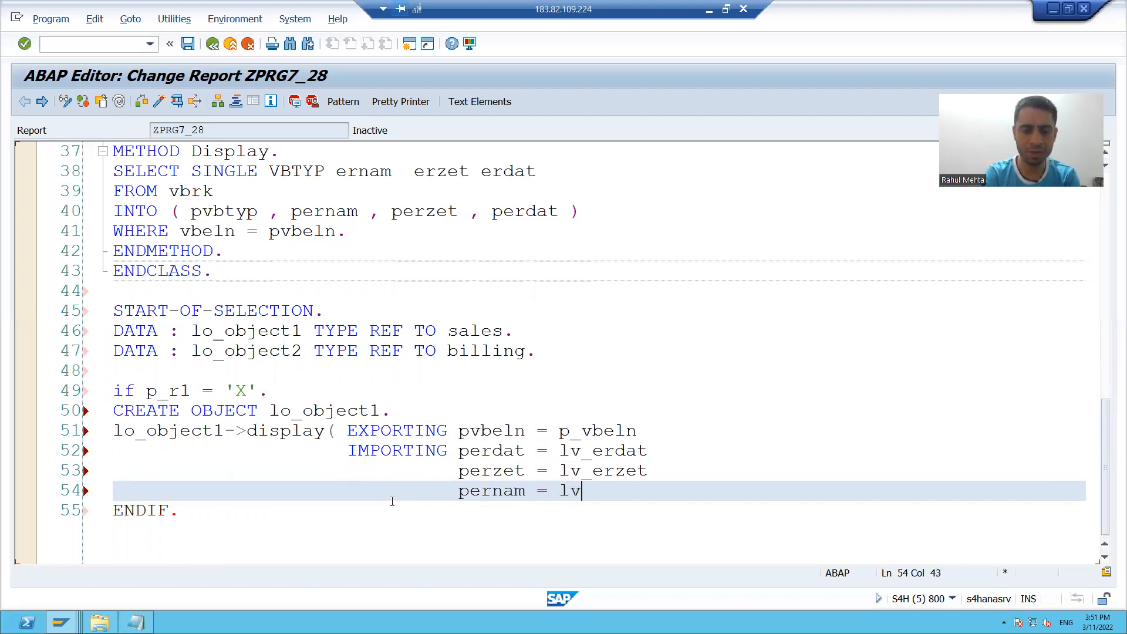
pyautogui.write('_ernam')
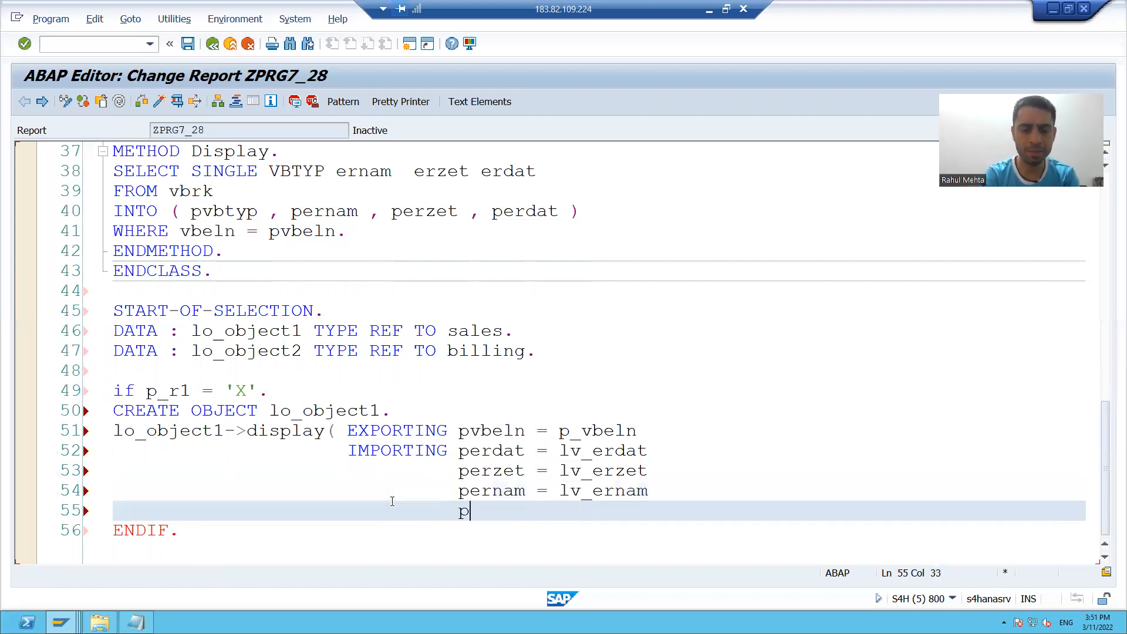
pyautogui.write('vbtyp =')
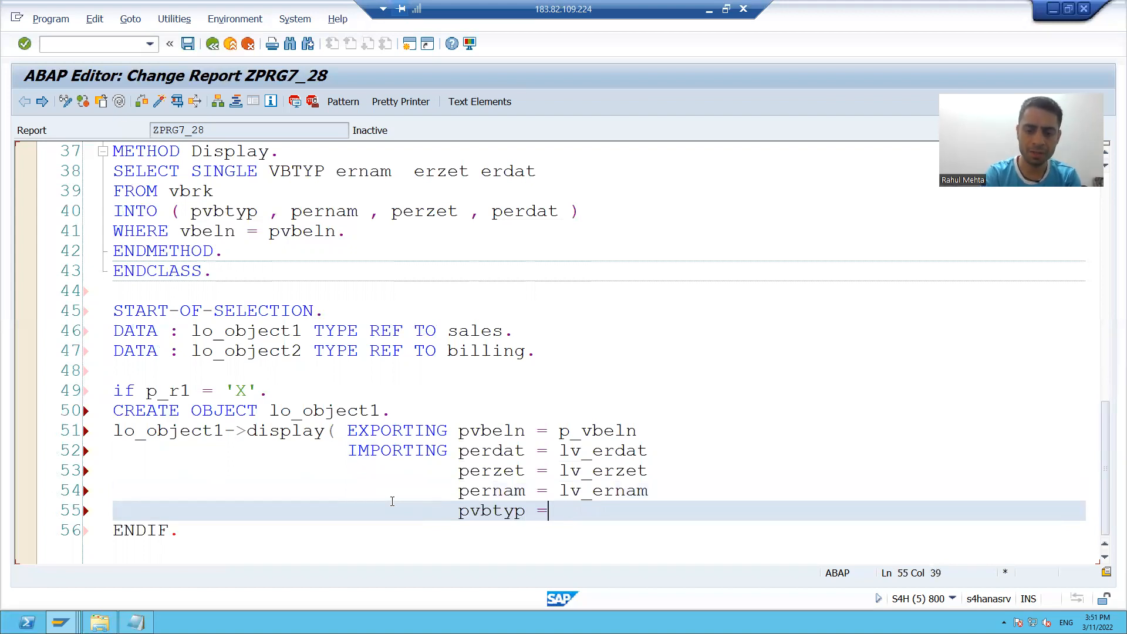
pyautogui.write('lv_vbtyop')
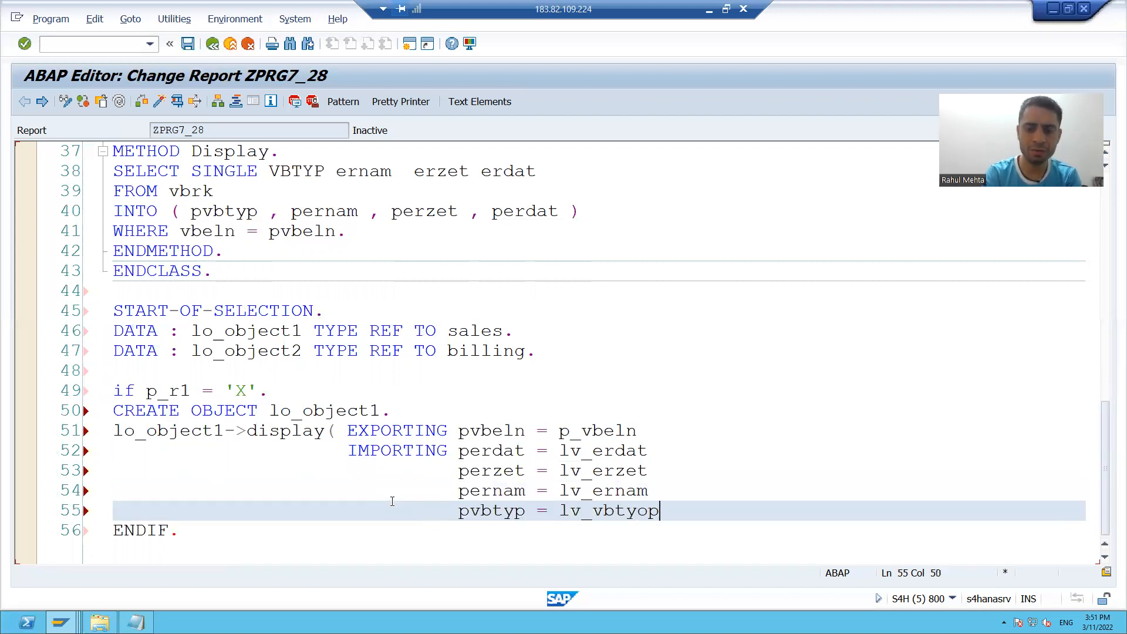
pyautogui.press('Backspace')
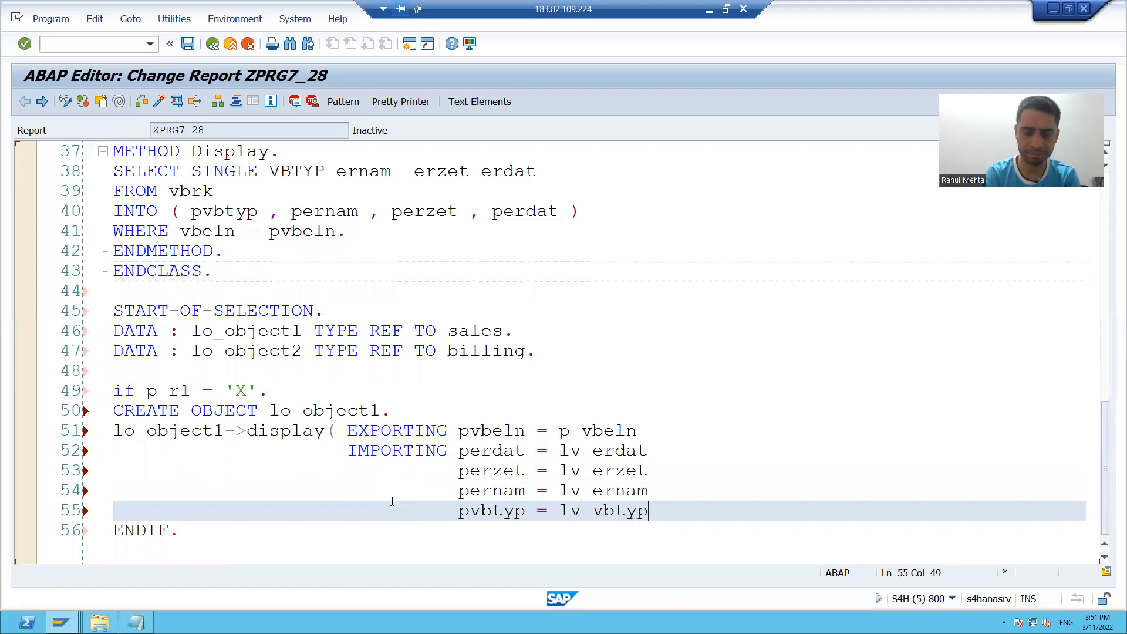
pyautogui.write(').')
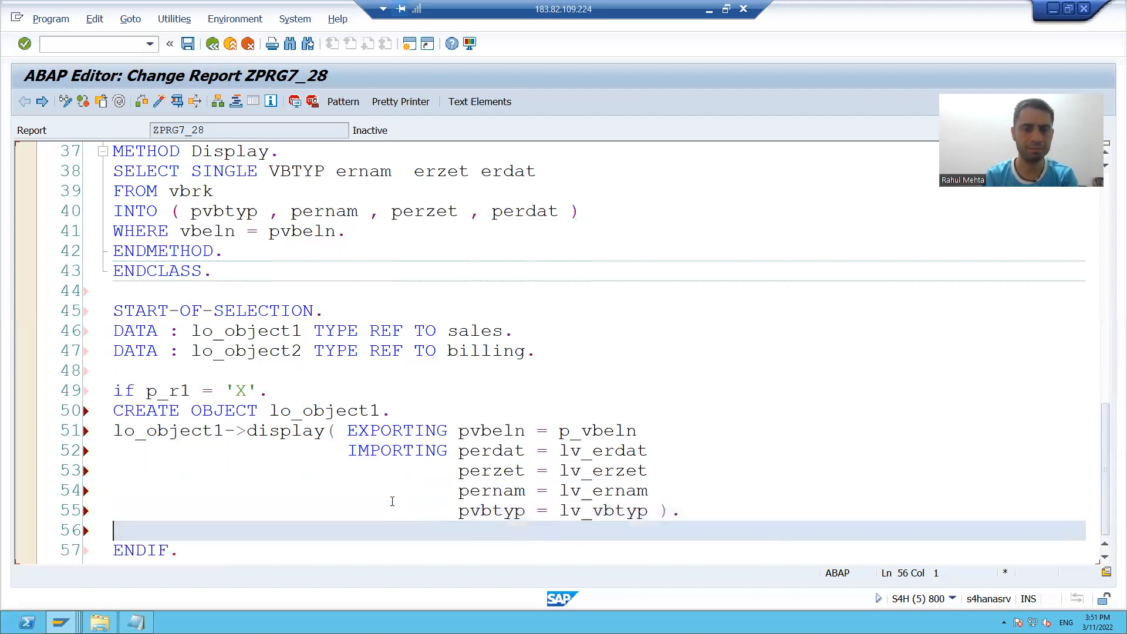
# Step: Begin a WRITE statement with the order details heading text
pyautogui.write('WRITE')
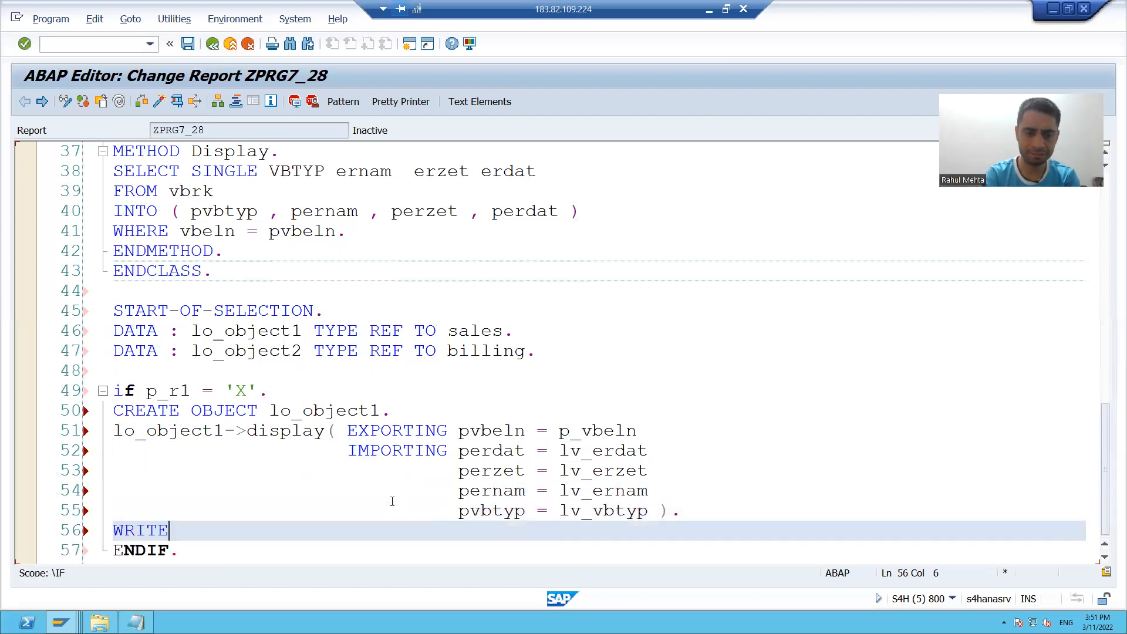
pyautogui.write(": 'The Sales")
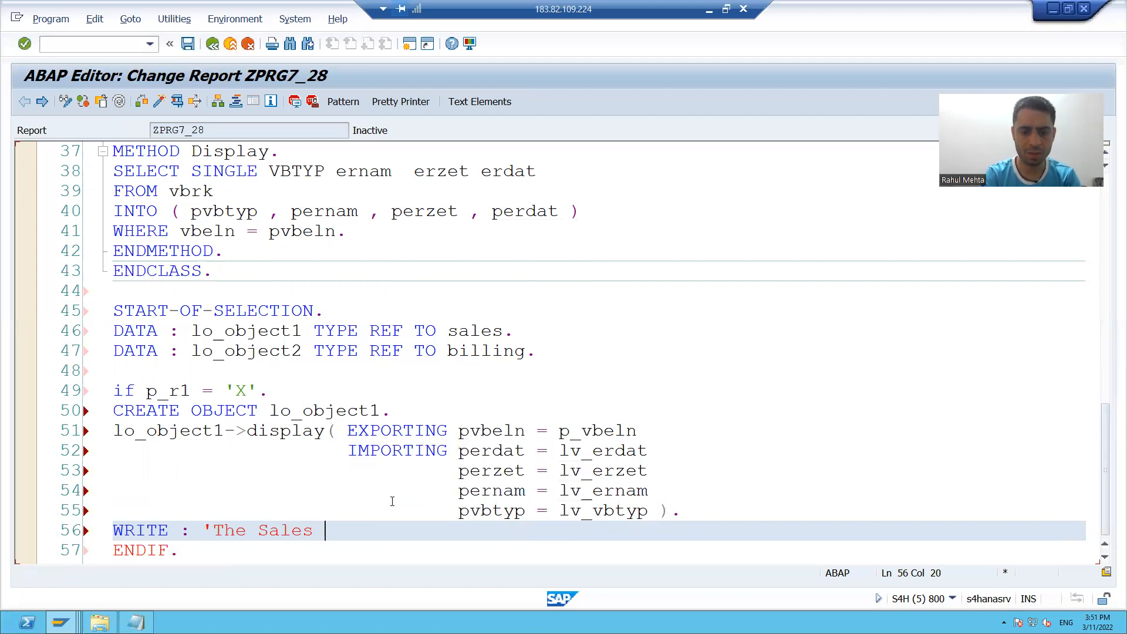
pyautogui.write('Order Details are a')
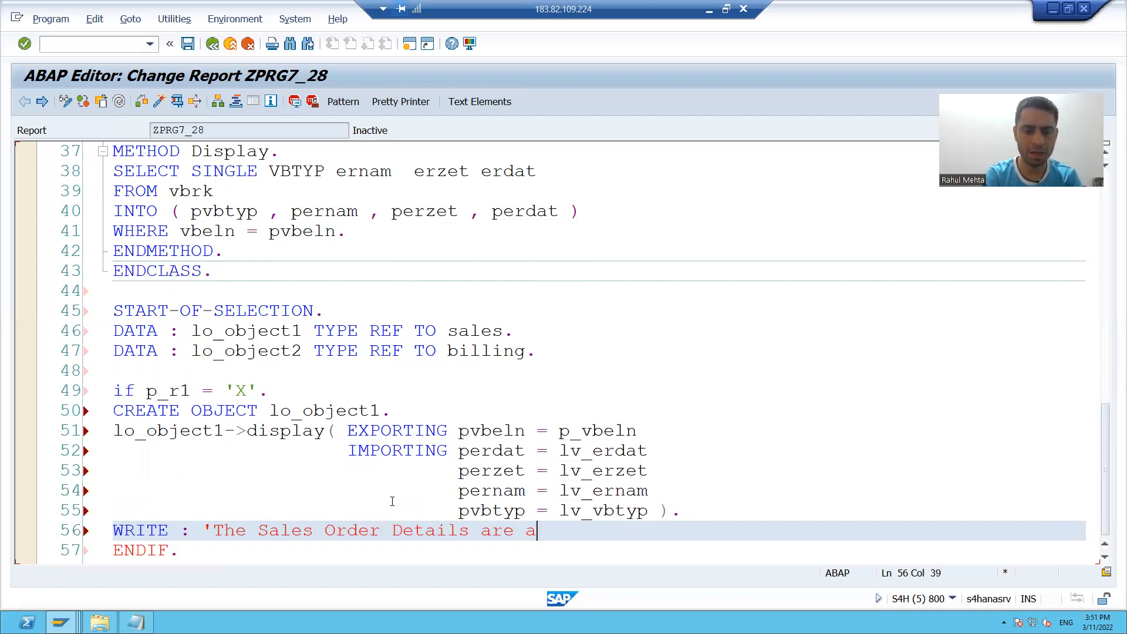
pyautogui.write('s follo')
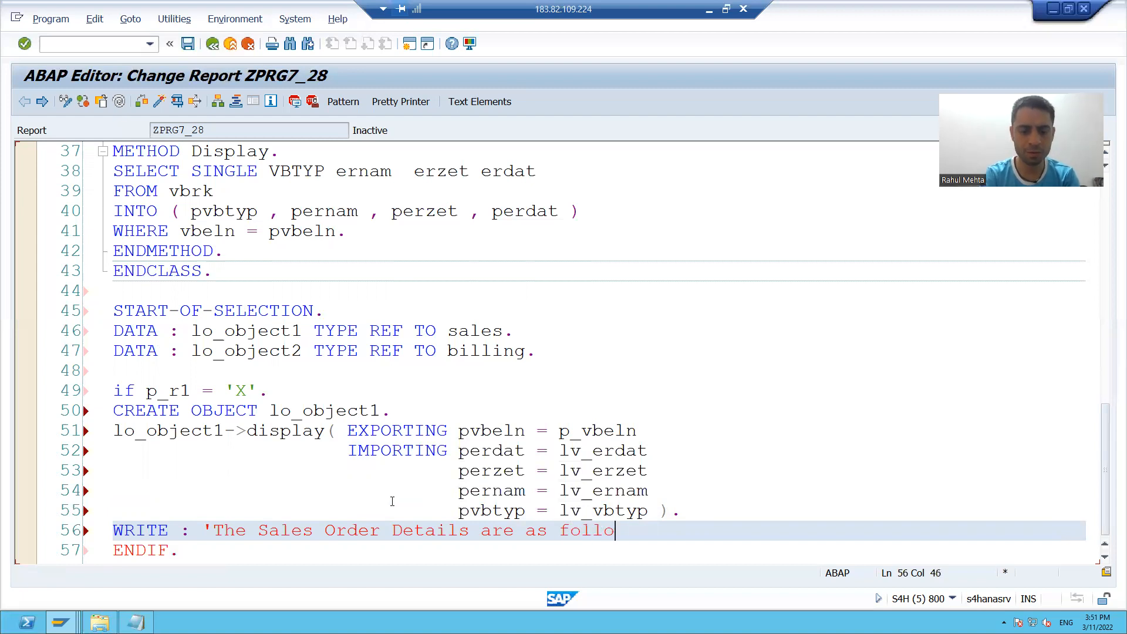
pyautogui.write("ws ' ,")
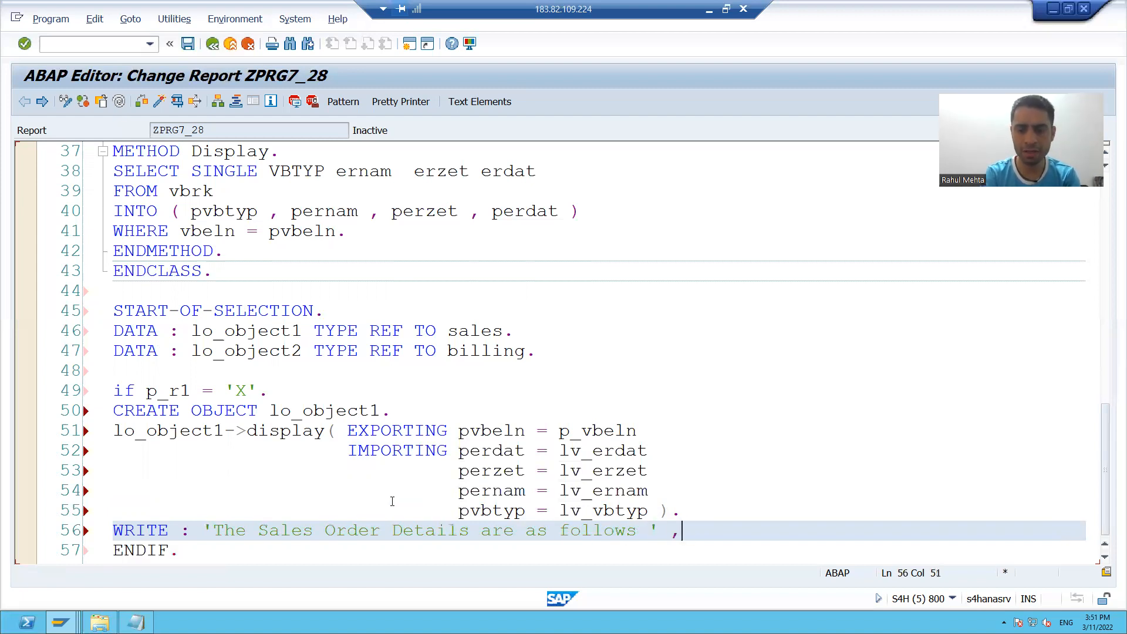
pyautogui.press('Enter')
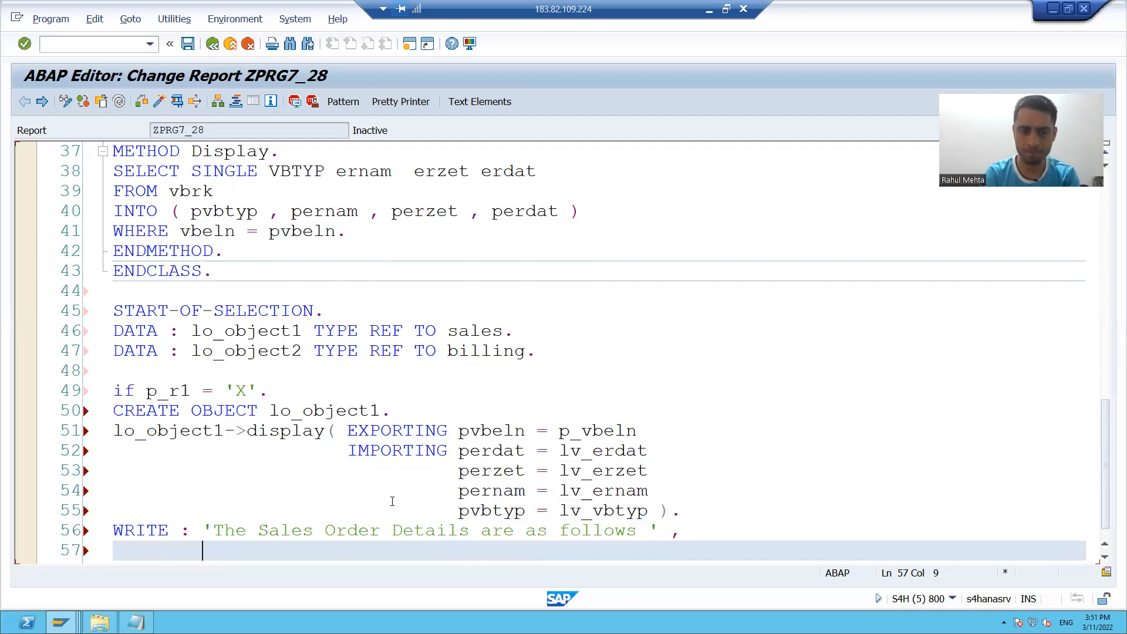
# Step: Add lv_erdat, lv_erzet, lv_ernam and lv_vbtyp as separate output lines
pyautogui.write('/ lv_erdat,')
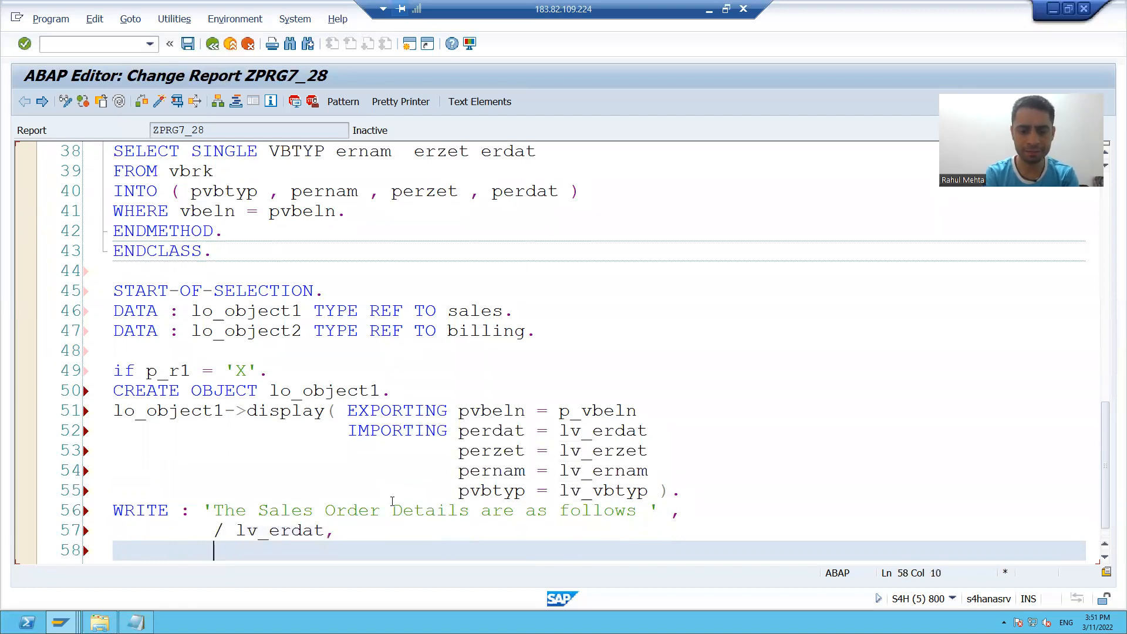
pyautogui.write('/ lv_e')
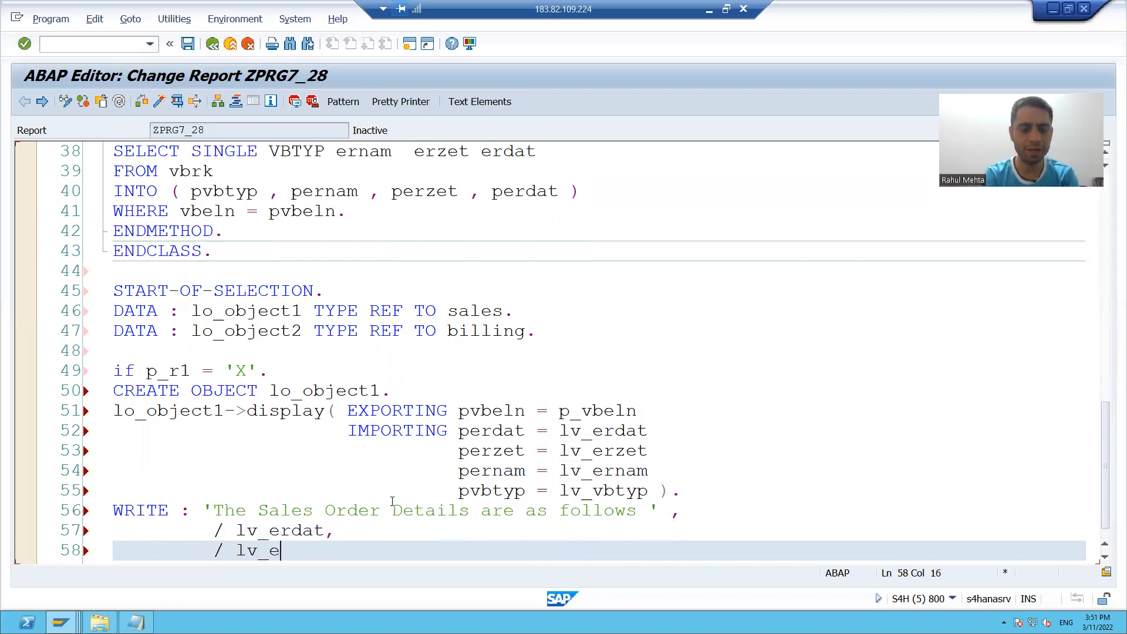
pyautogui.write('rzet,')
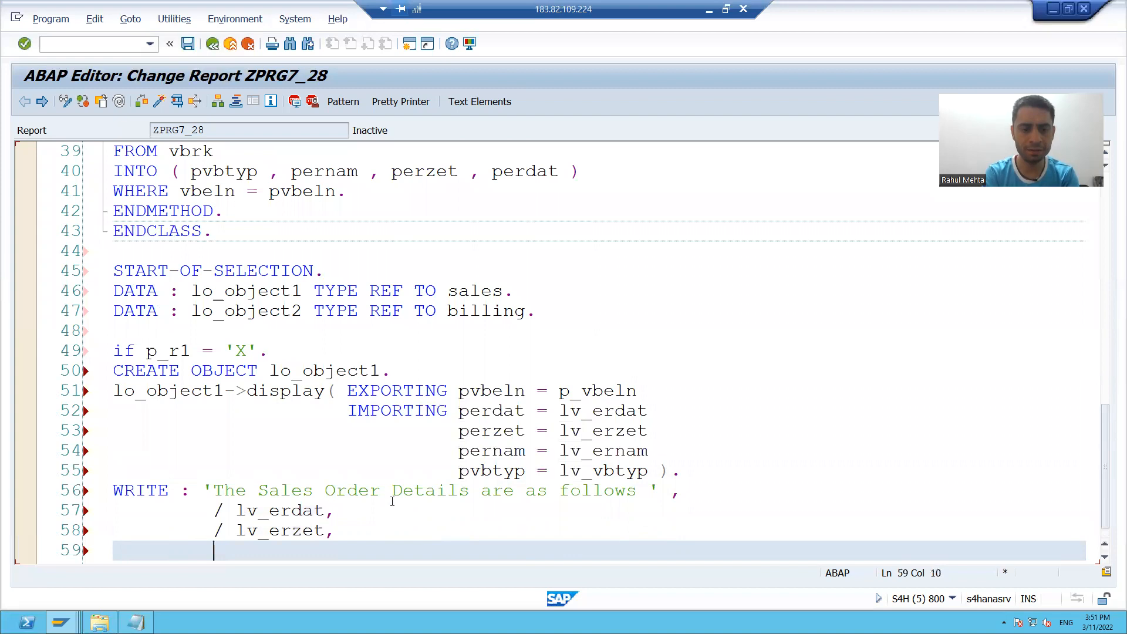
pyautogui.write('/ lv_e')
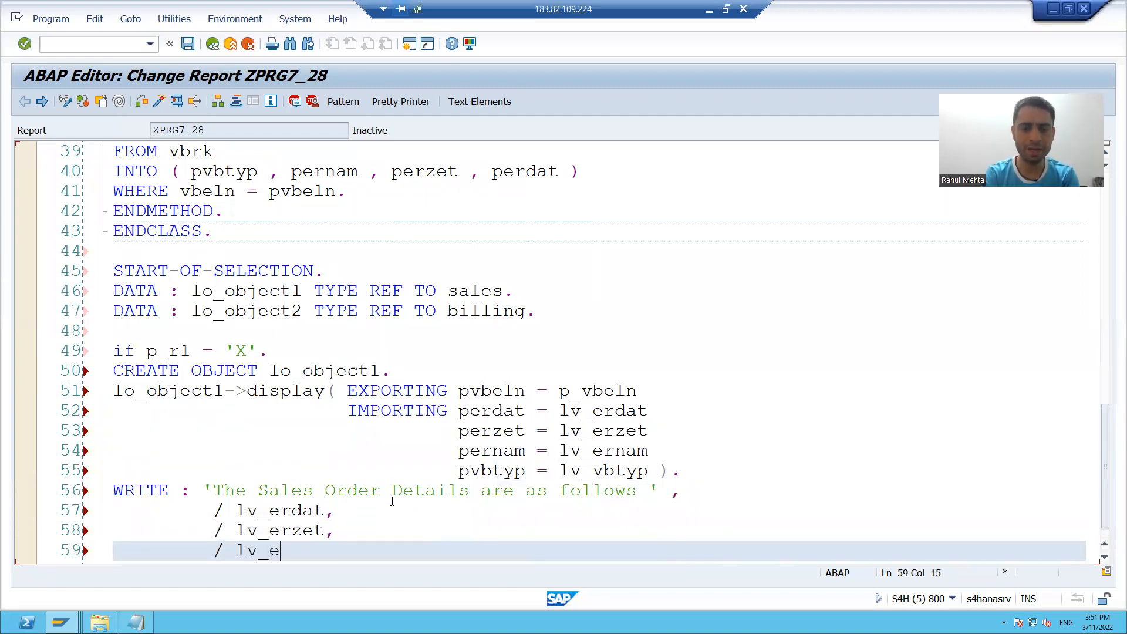
pyautogui.write('rnam,')
pyautogui.write('/')
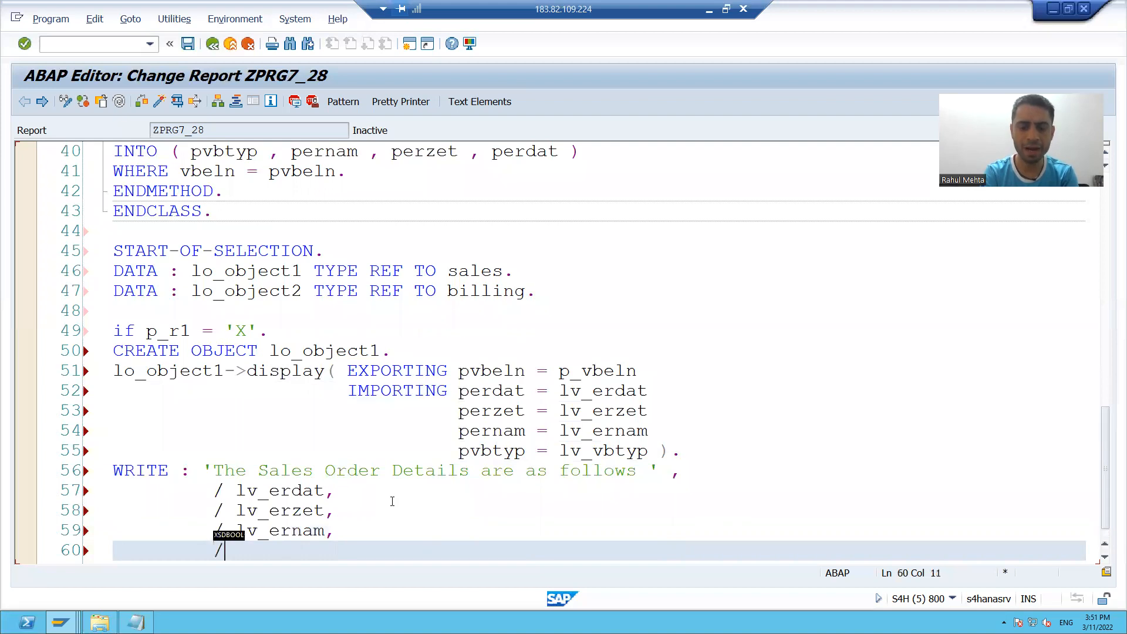
pyautogui.write('lv_vb')
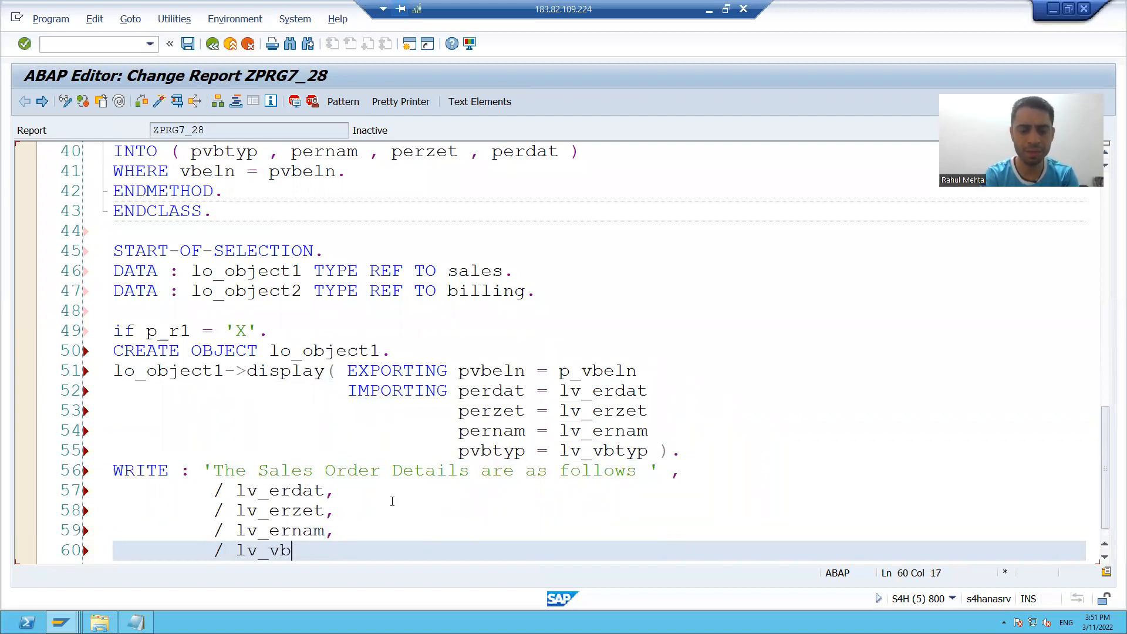
pyautogui.write('typ.')
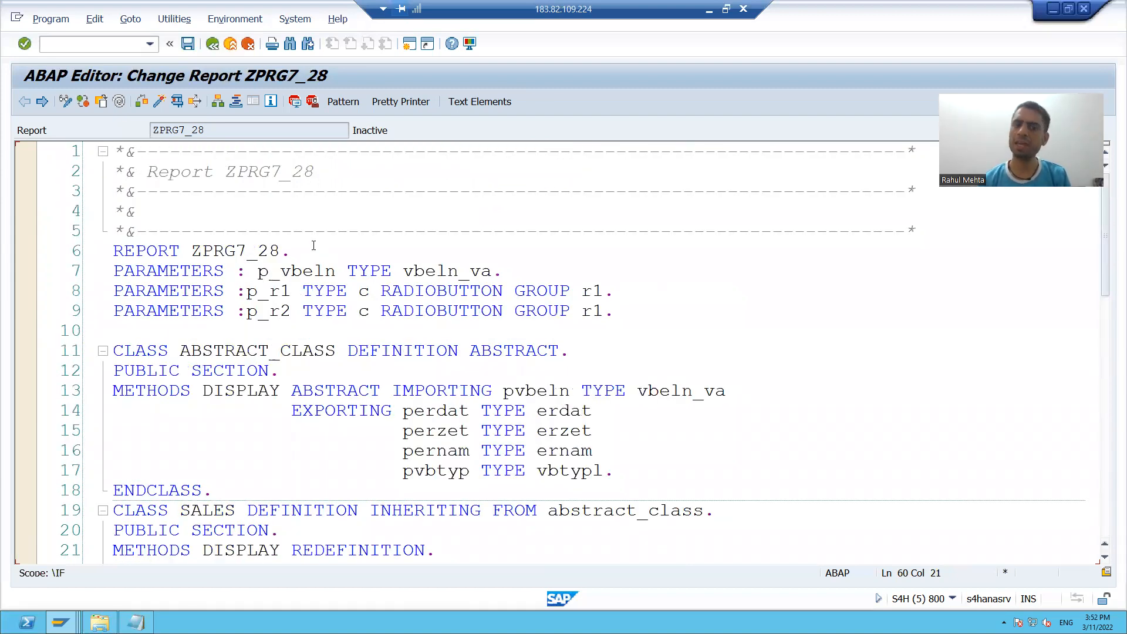
# Step: Below REPORT, declare lv_erdat TYPE erdat and lv_erzet TYPE erzet
pyautogui.press('Enter')
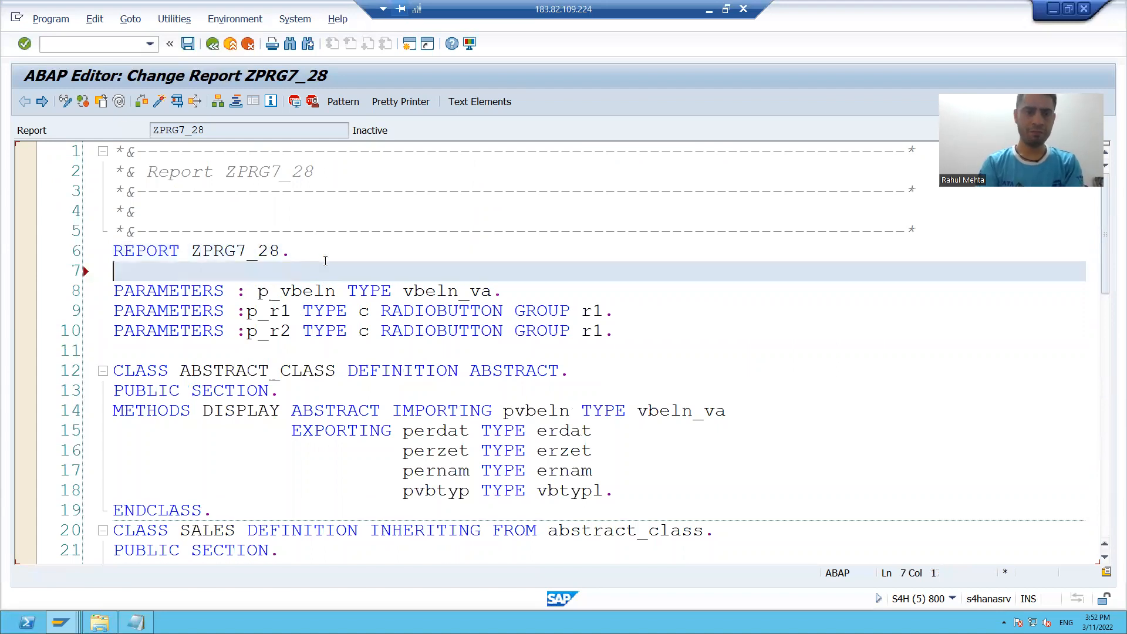
pyautogui.write('DATA')
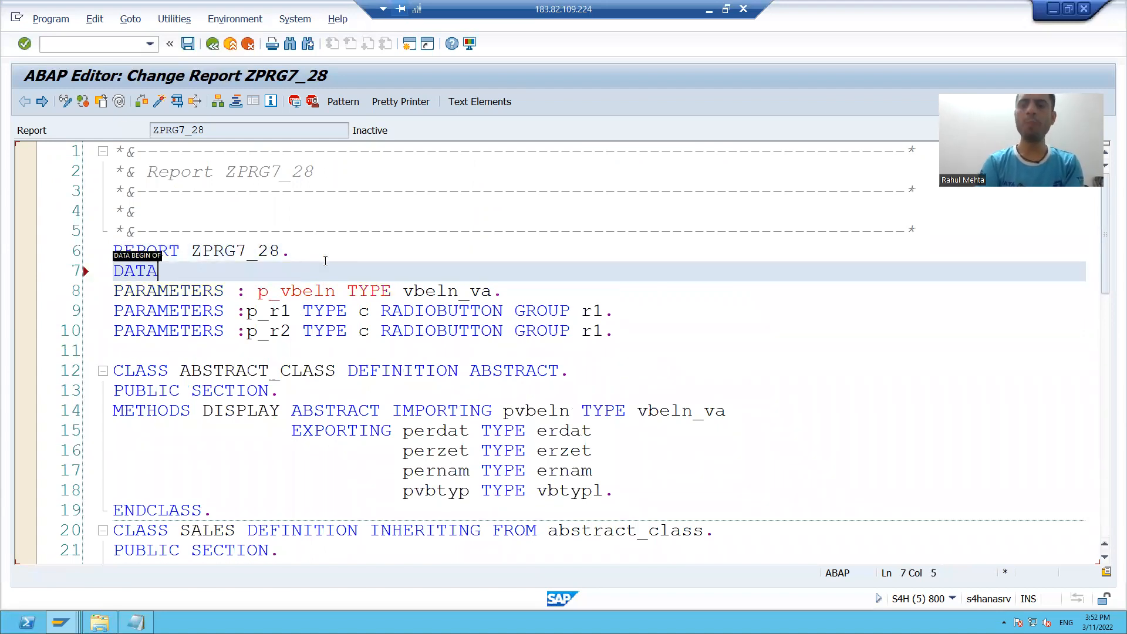
pyautogui.write(':')
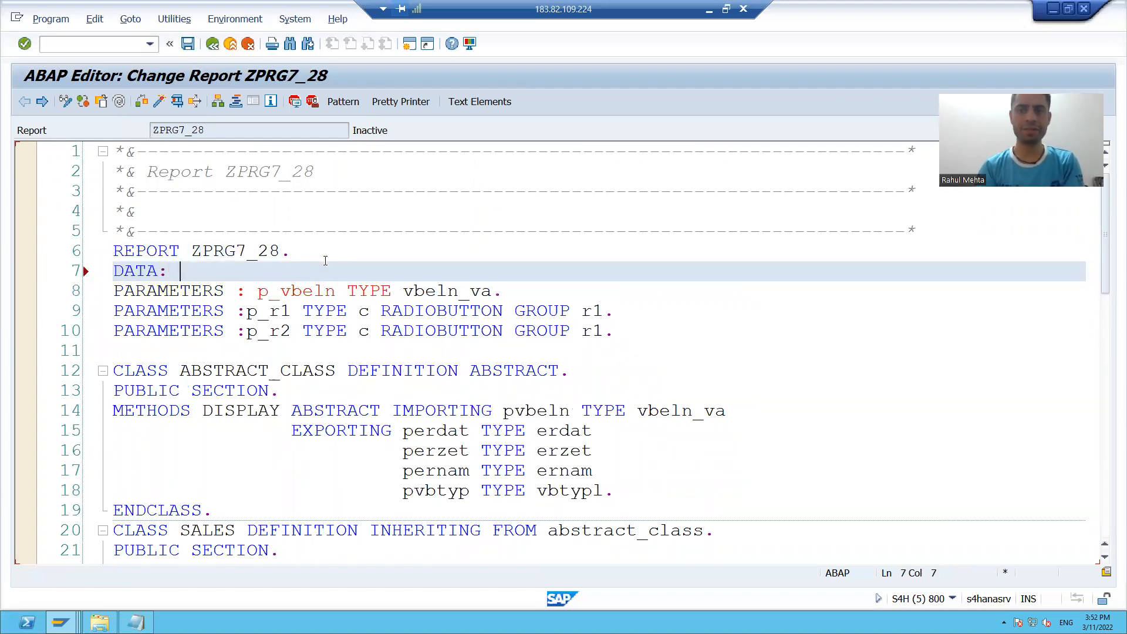
pyautogui.write('l')
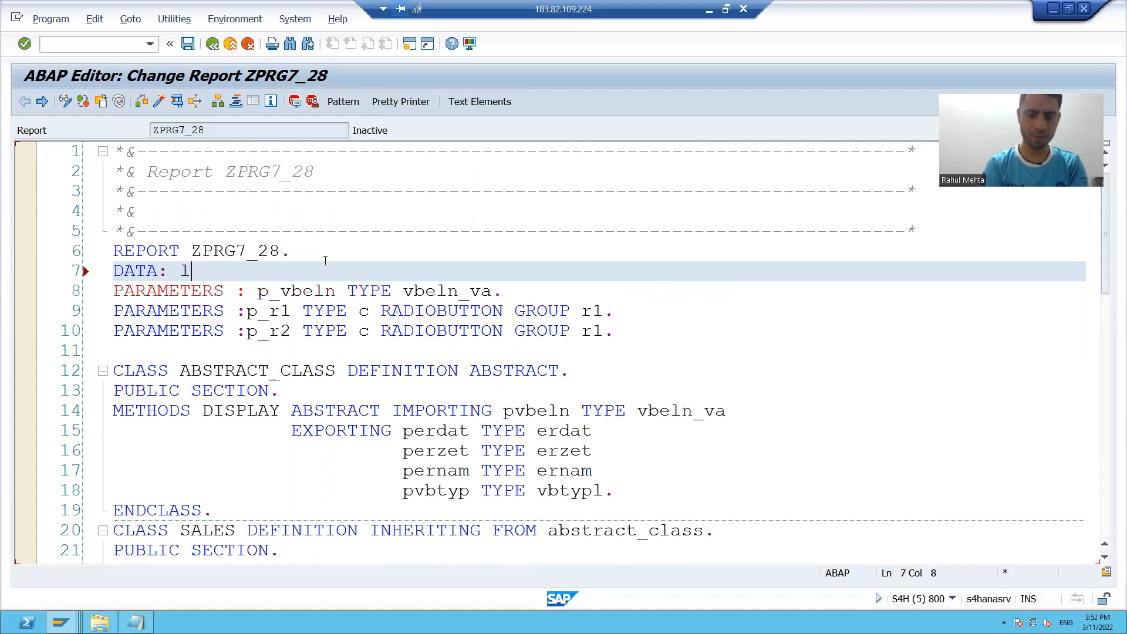
pyautogui.write('v_er')
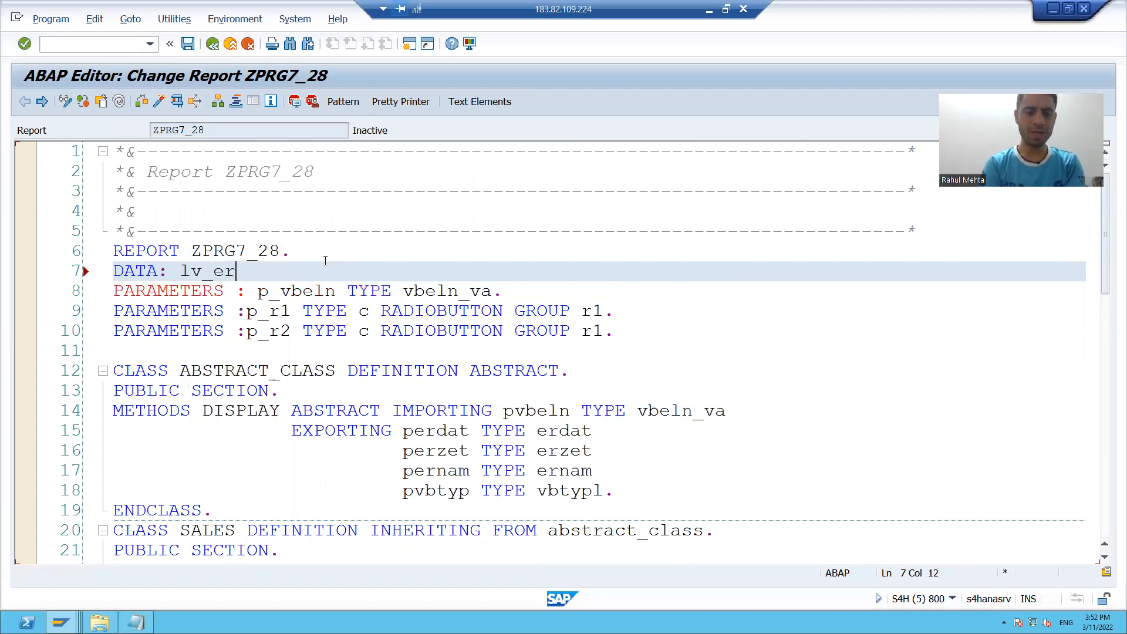
pyautogui.write('d')
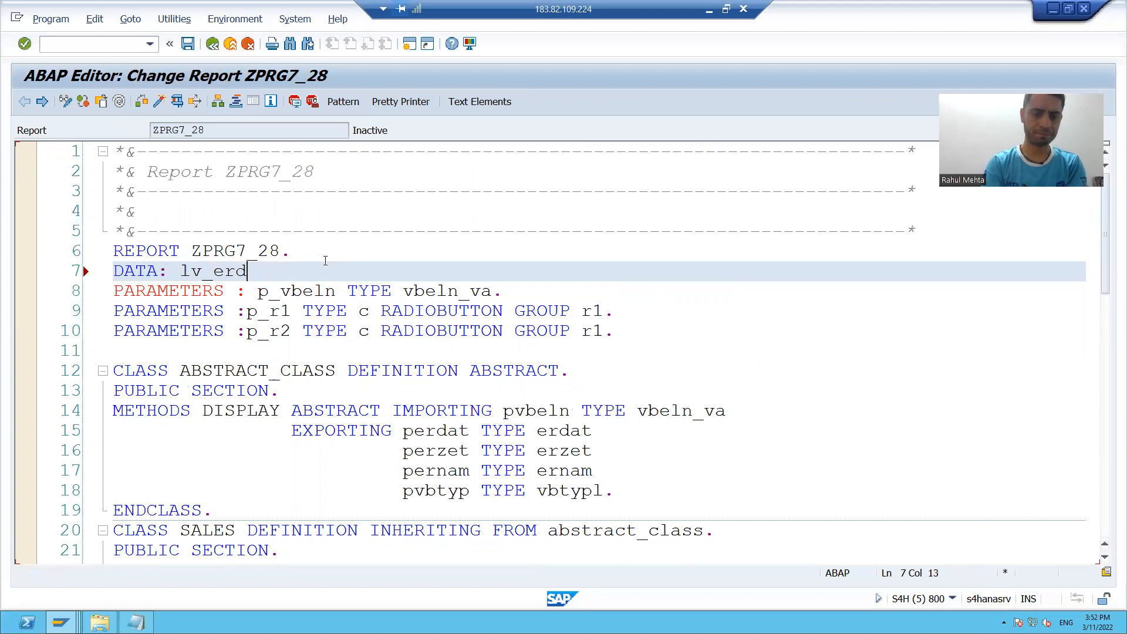
pyautogui.write('at TYPE er')
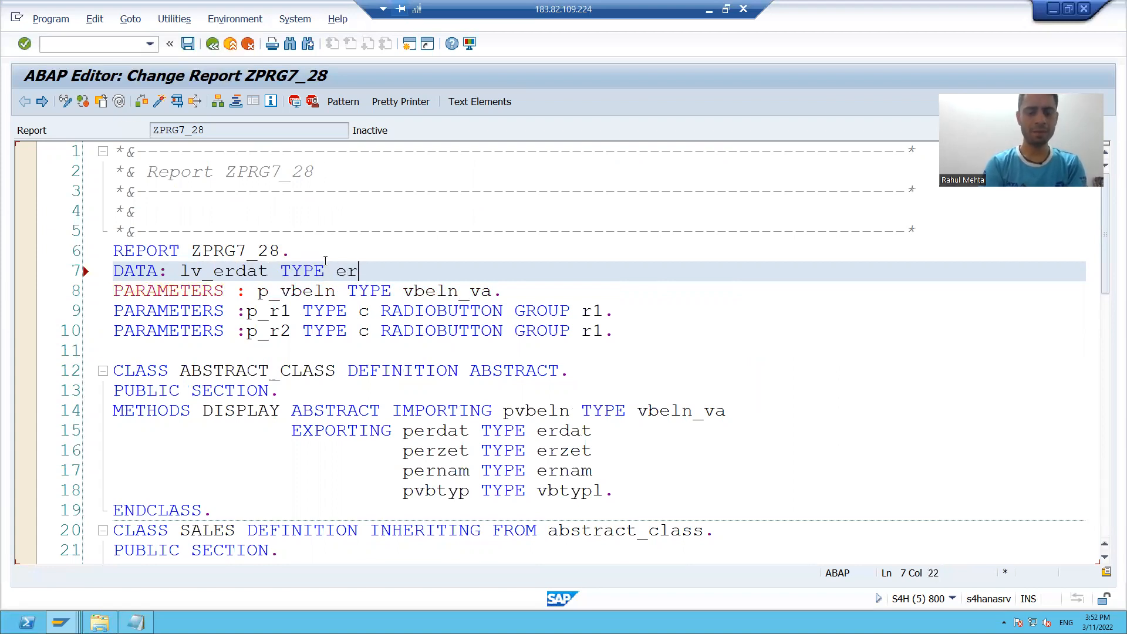
pyautogui.write('df')
pyautogui.write('DATA : lv_erzet TYPE er')
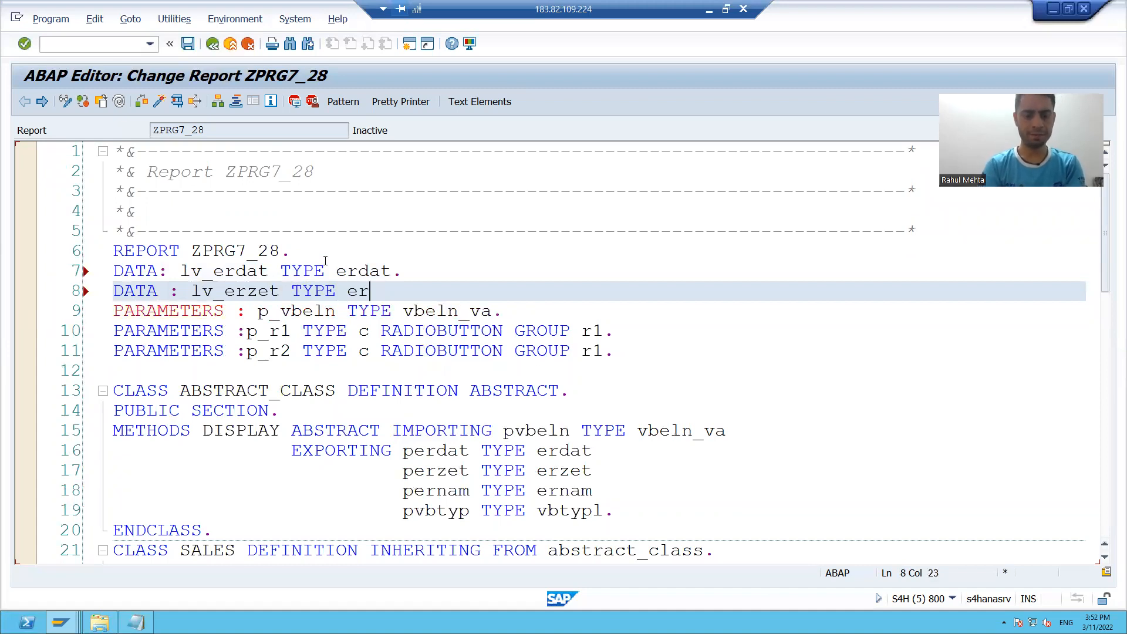
pyautogui.write('zet.')
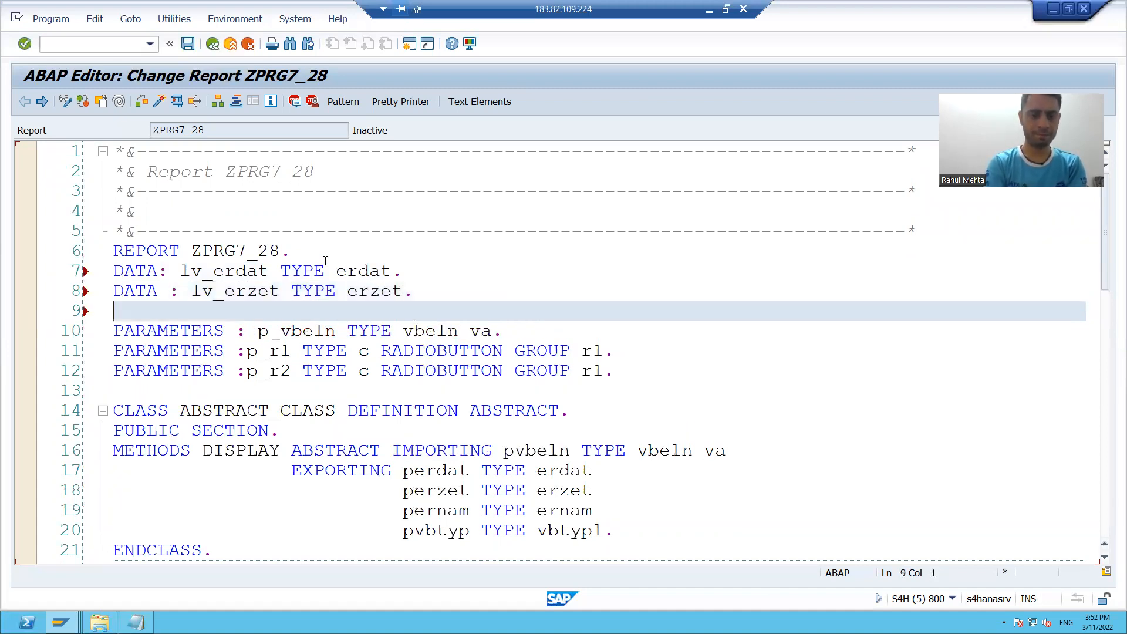
# Step: Declare lv_ernam TYPE ernam and lv_vbtyp TYPE vbtypl, then check and activate
pyautogui.write('d   : lv')
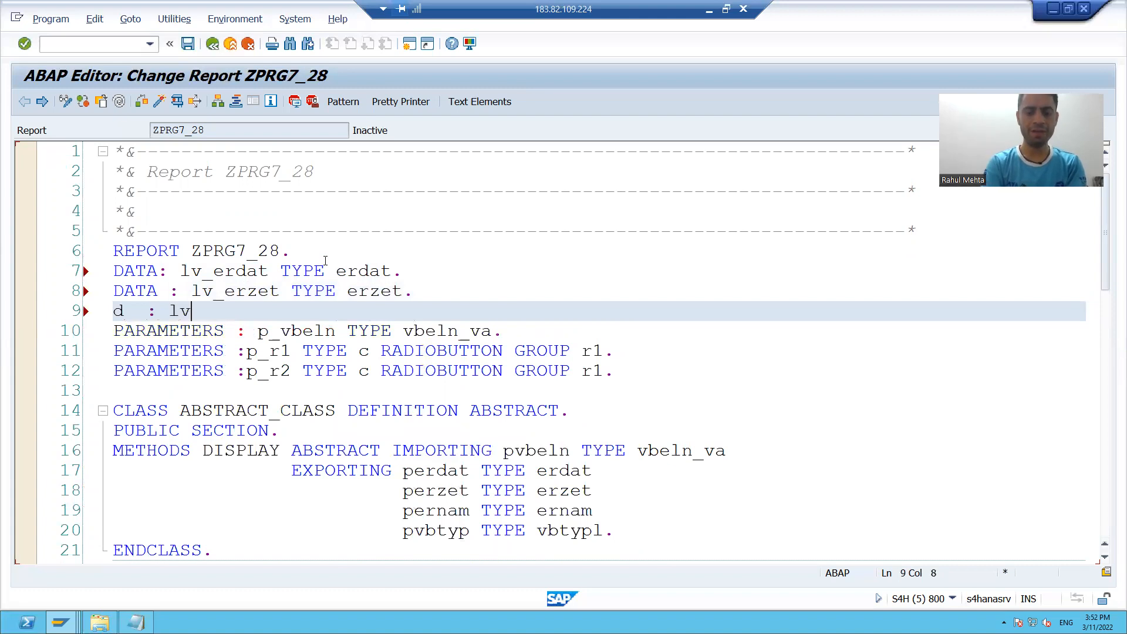
pyautogui.write('er')
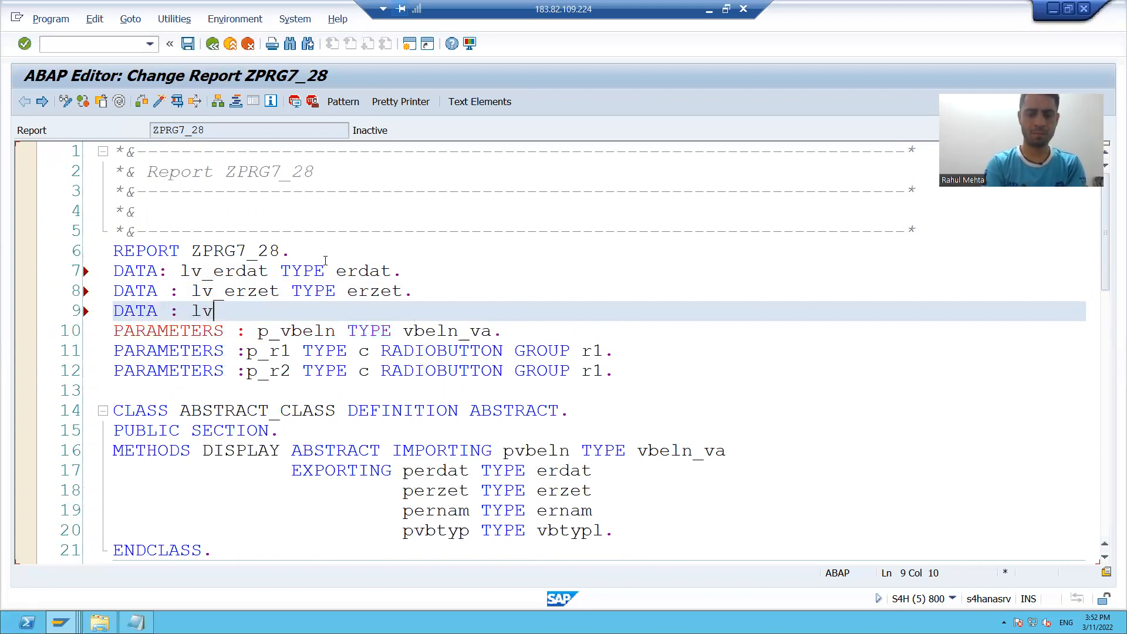
pyautogui.write('_ernam TYPE')
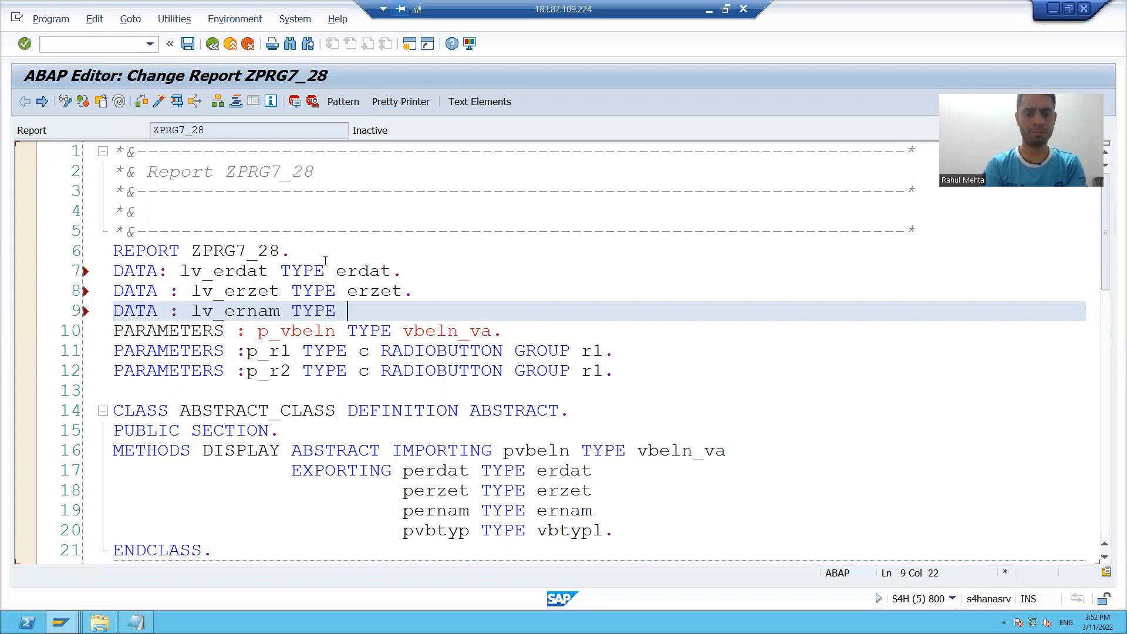
pyautogui.write('ernam.')
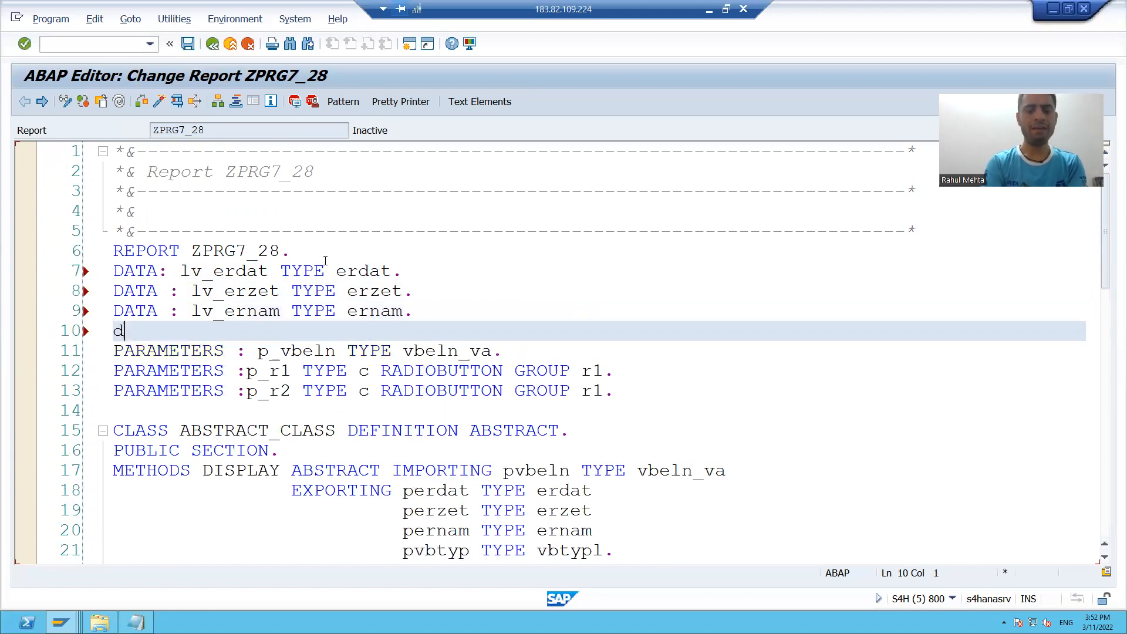
pyautogui.write('ATA : lv_vbt')
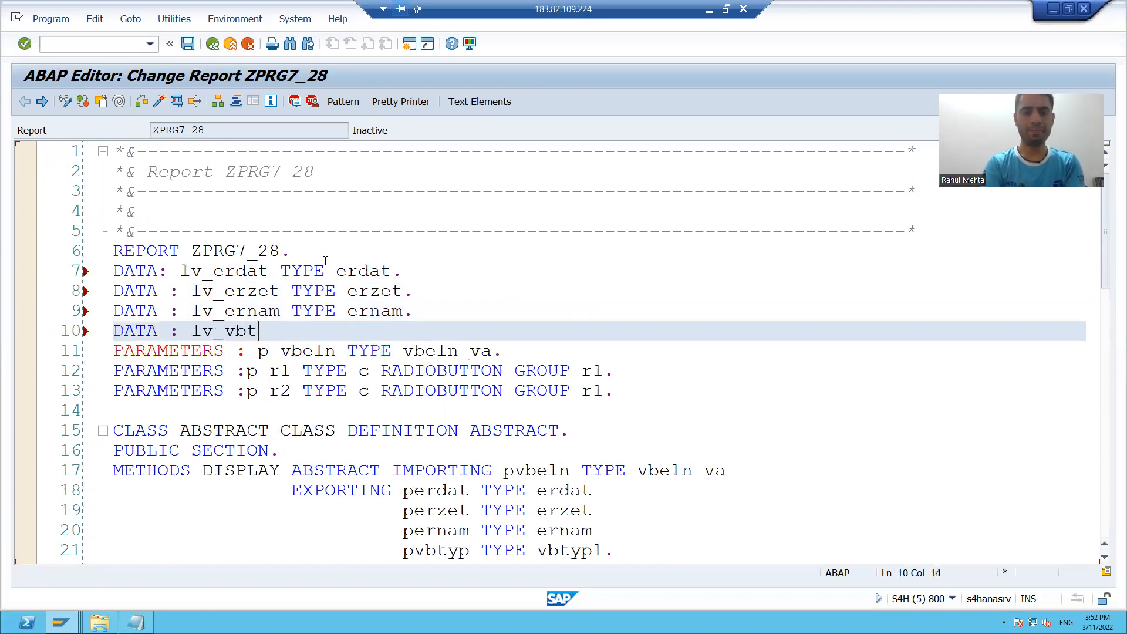
pyautogui.write('yp TYPE')
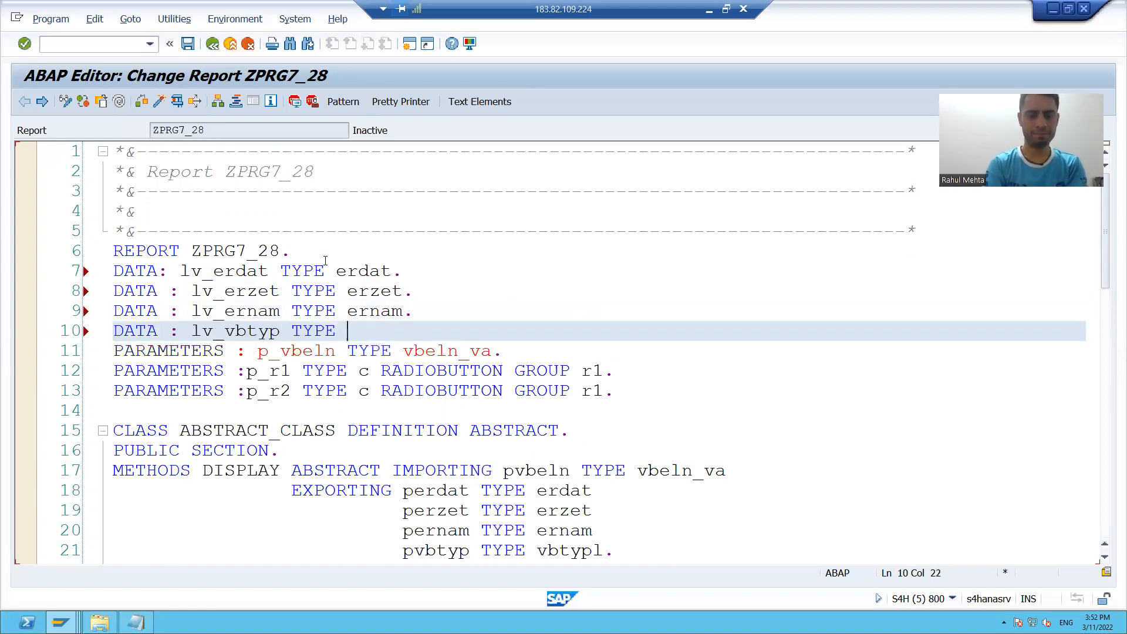
pyautogui.write('vbtypl.')
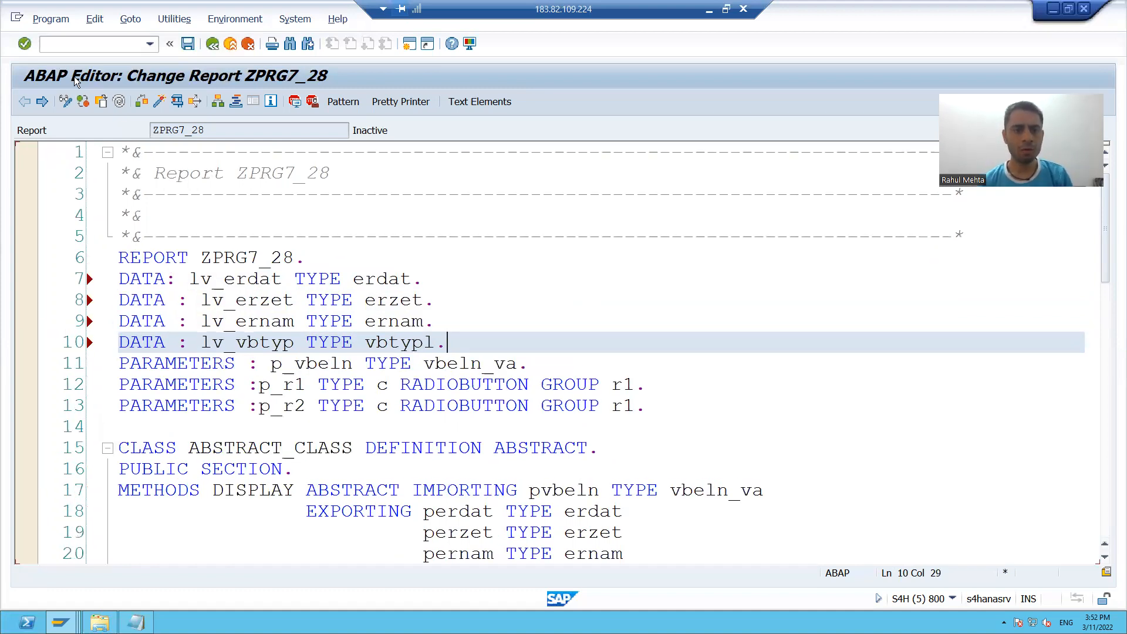
pyautogui.click(142, 101)
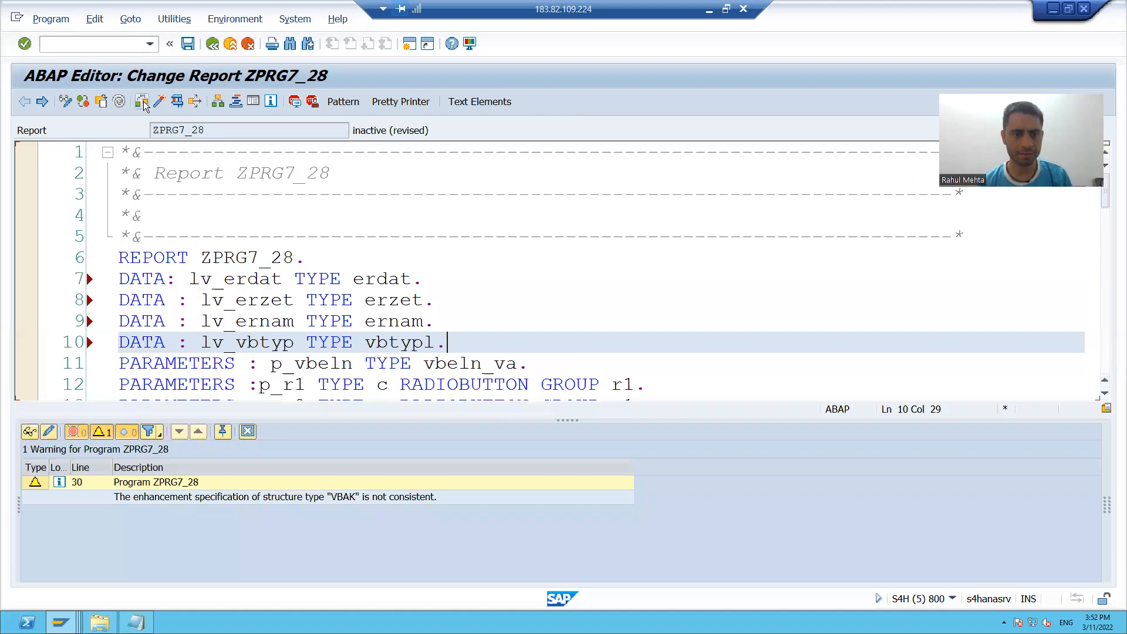
pyautogui.click(142, 100)
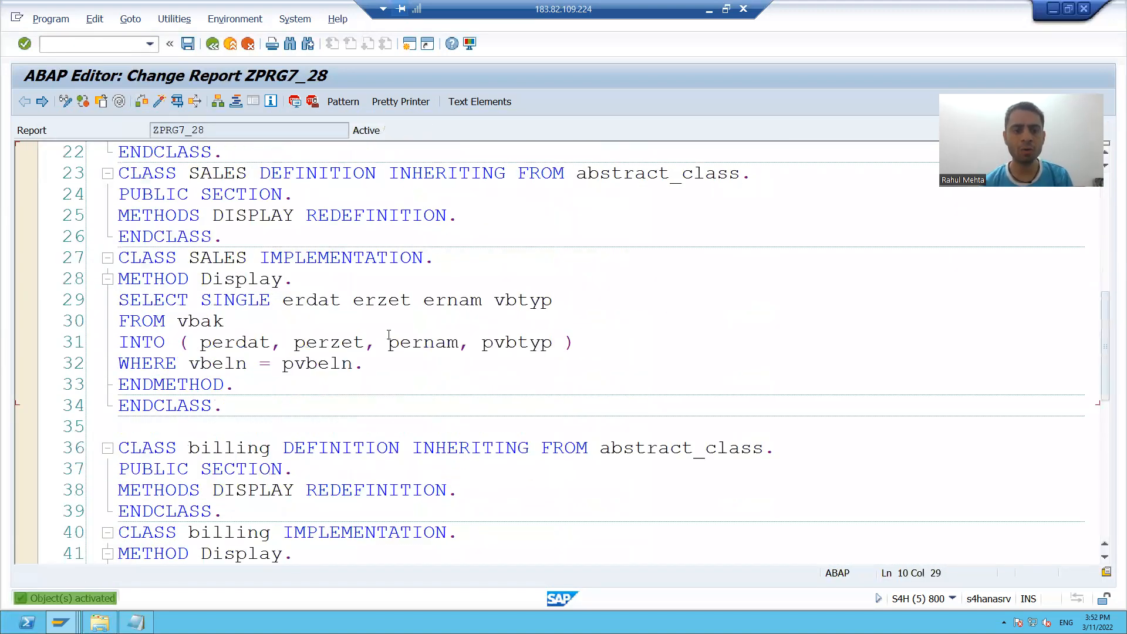
# Step: Rework the copied branch to use lo_object2 with 'Billing' details text, then activate despite the VBAK warning
pyautogui.scroll(-3)
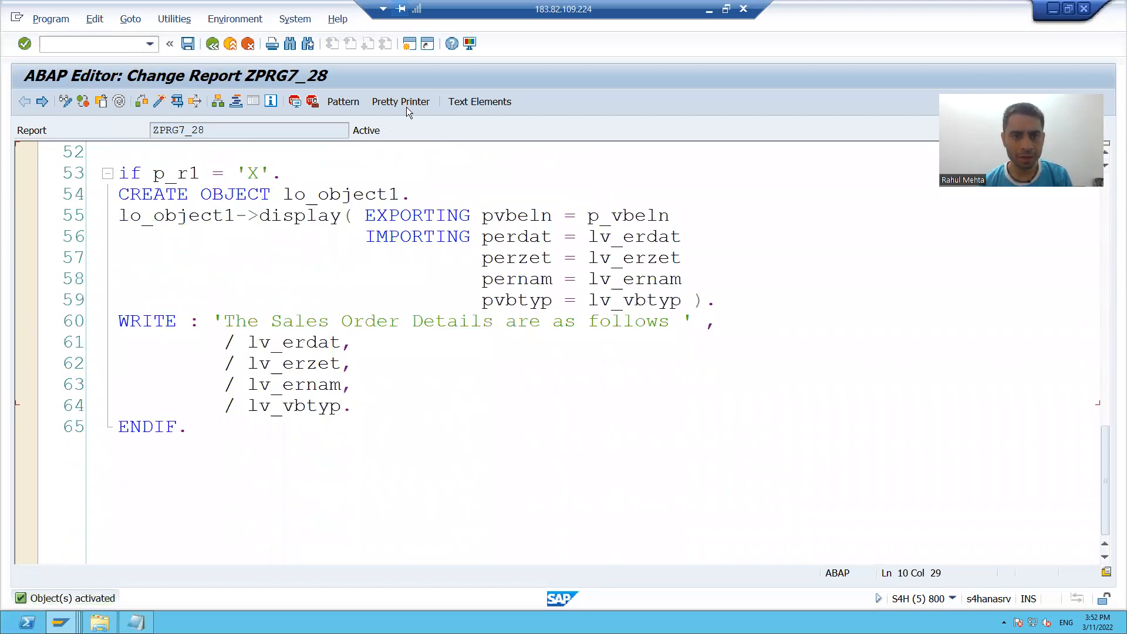
pyautogui.click(401, 102)
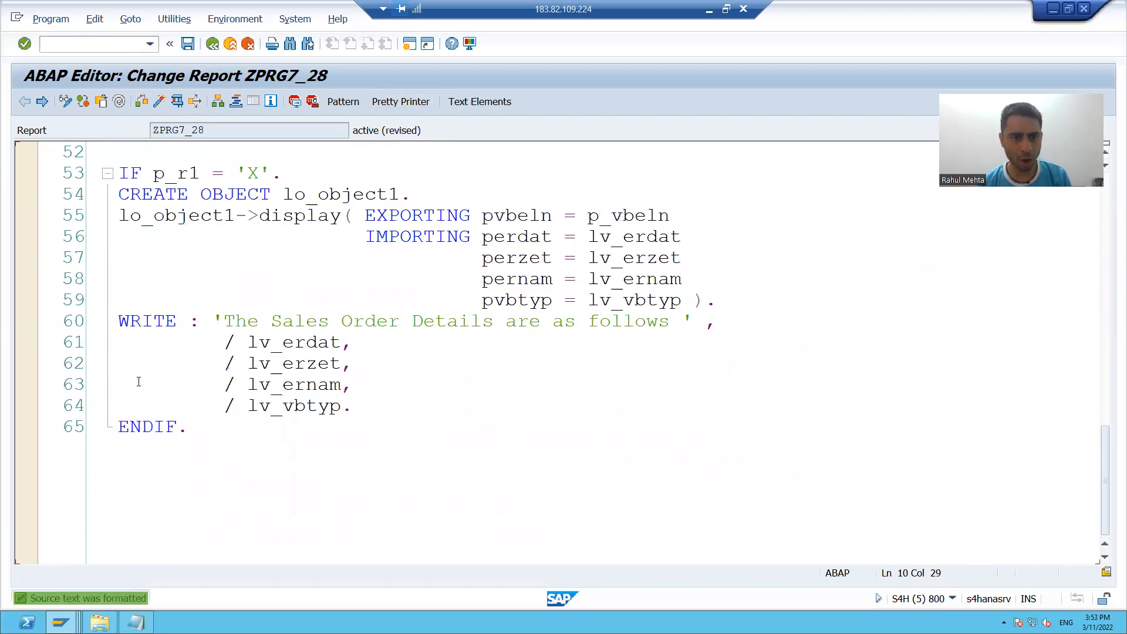
pyautogui.moveTo(128, 173); pyautogui.dragTo(186, 426)
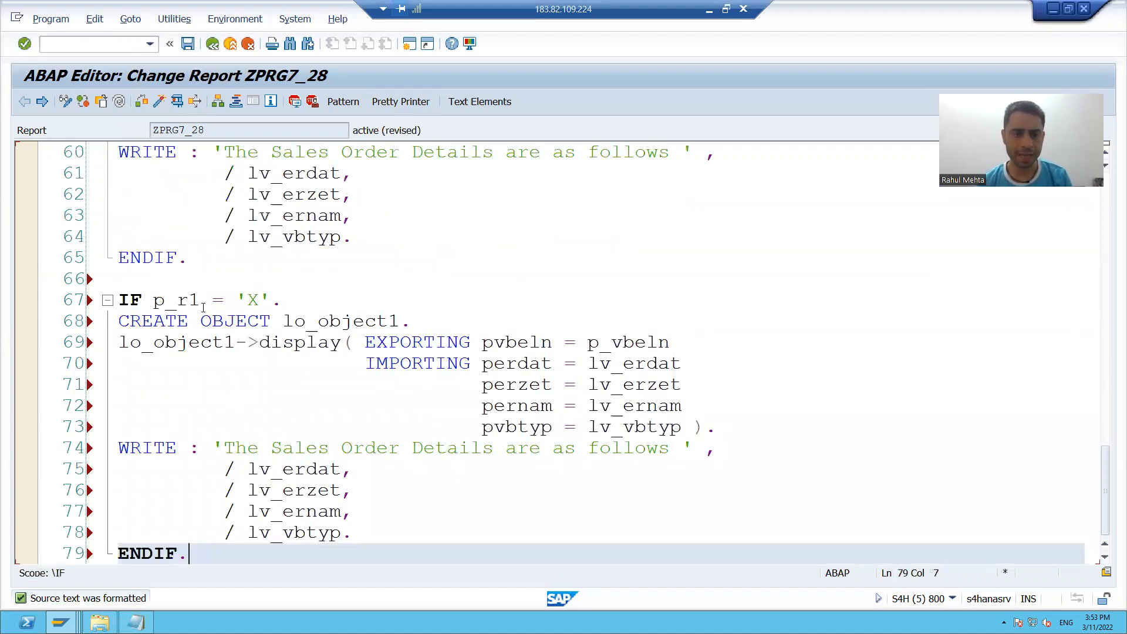
pyautogui.press('BackSpace')
pyautogui.write('2')
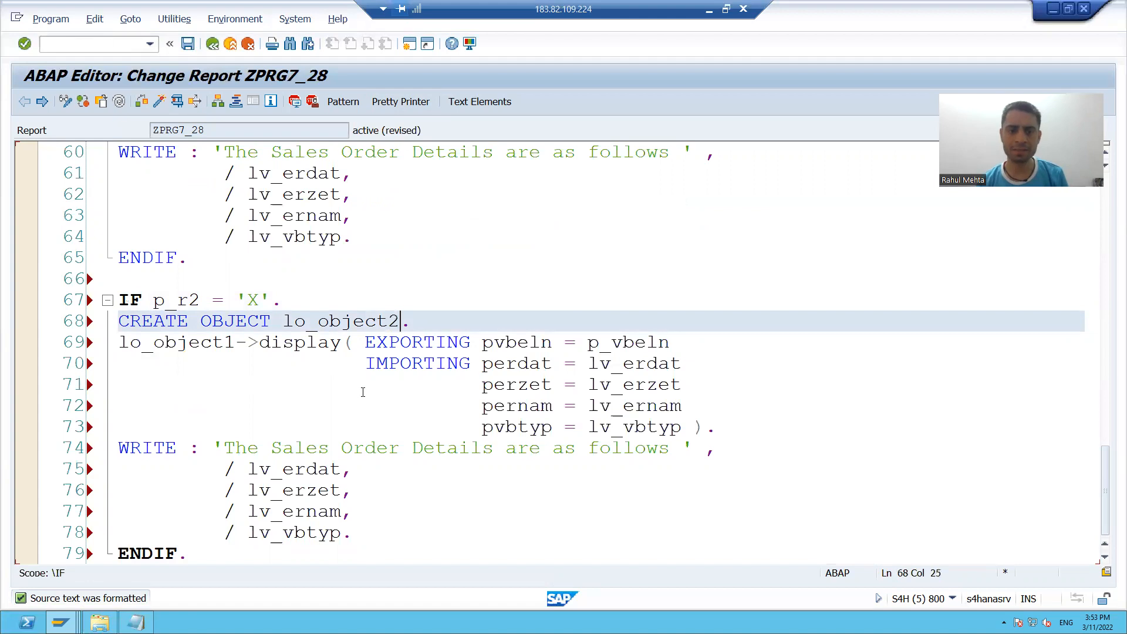
pyautogui.click(237, 342)
pyautogui.write('Bi')
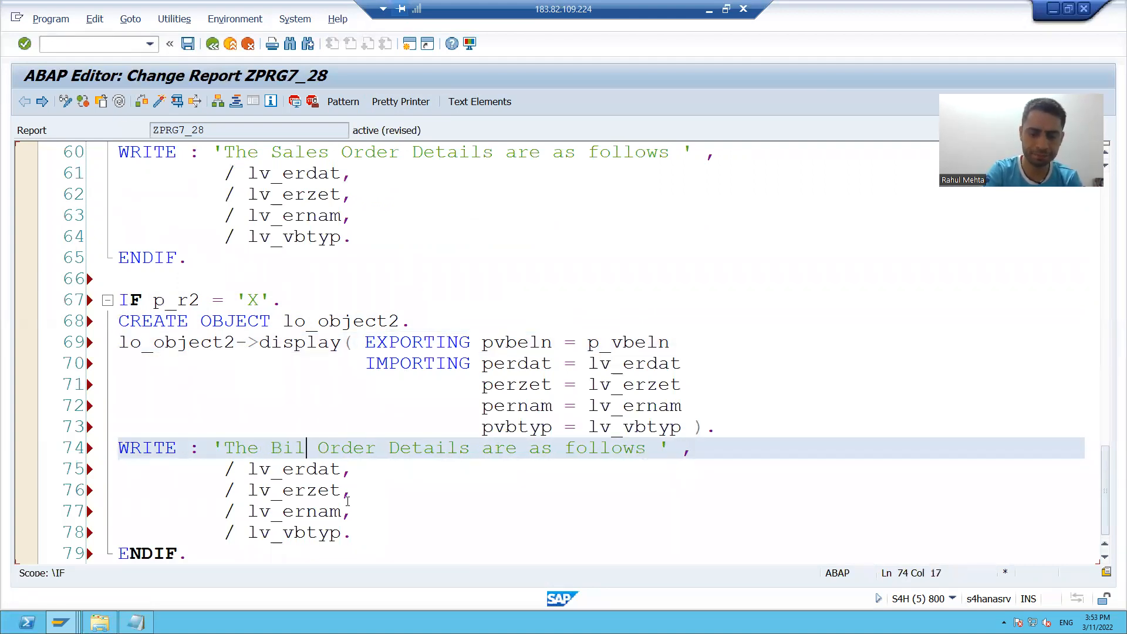
pyautogui.write('ling')
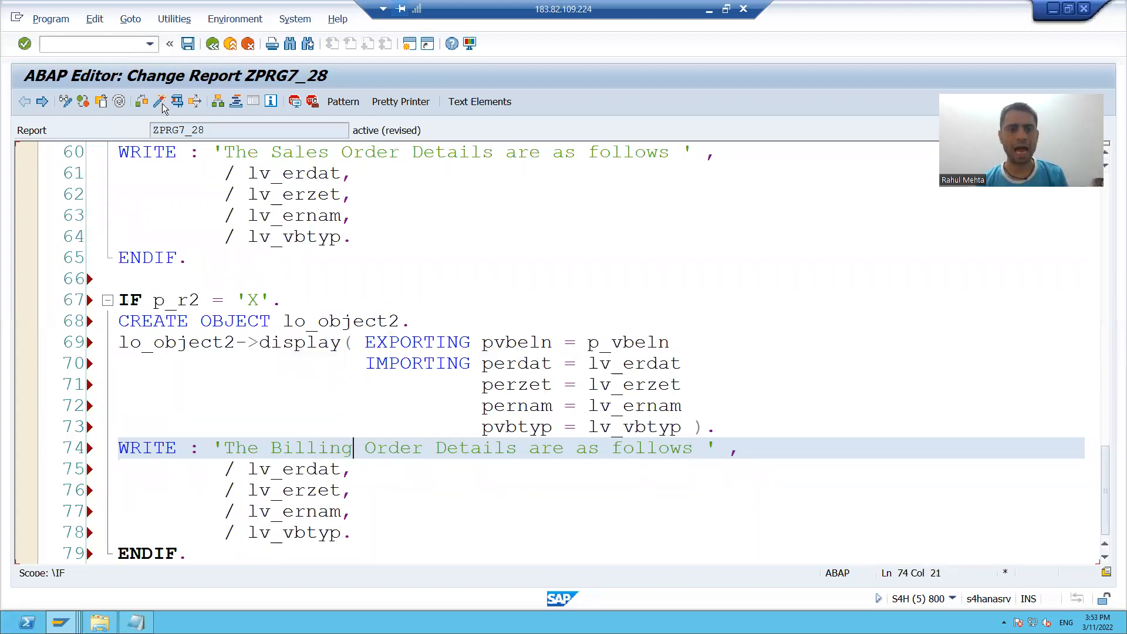
pyautogui.click(159, 102)
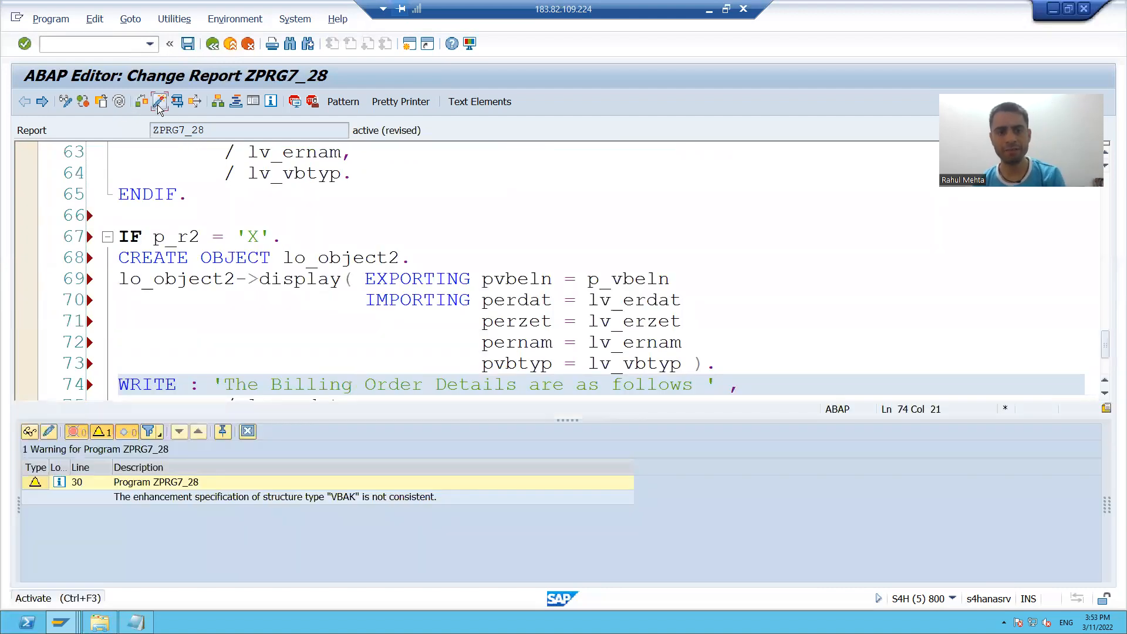
pyautogui.click(159, 101)
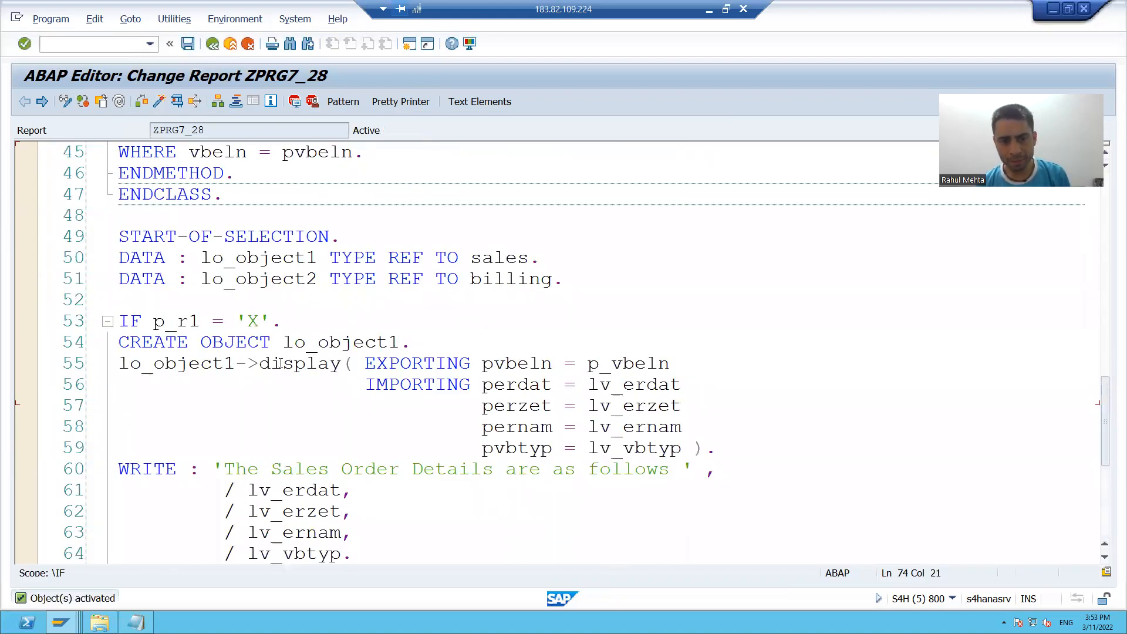
# Step: Set session breakpoints in the margin of line 53 (IF p_r1) and line 42 (billing SELECT)
pyautogui.click(185, 320)
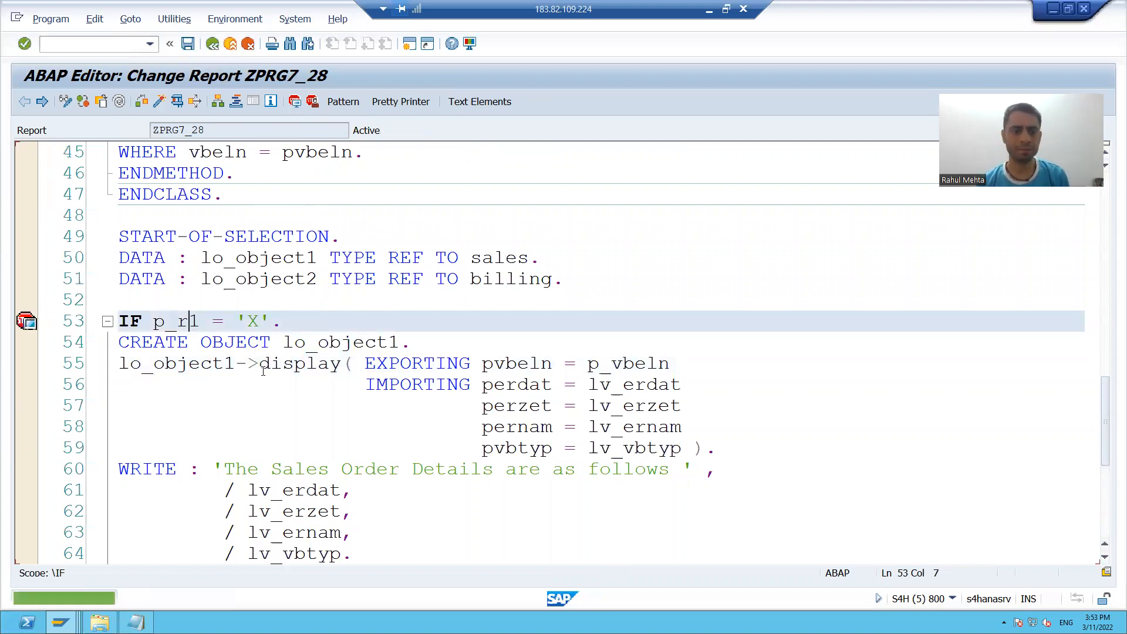
pyautogui.scroll(-3)
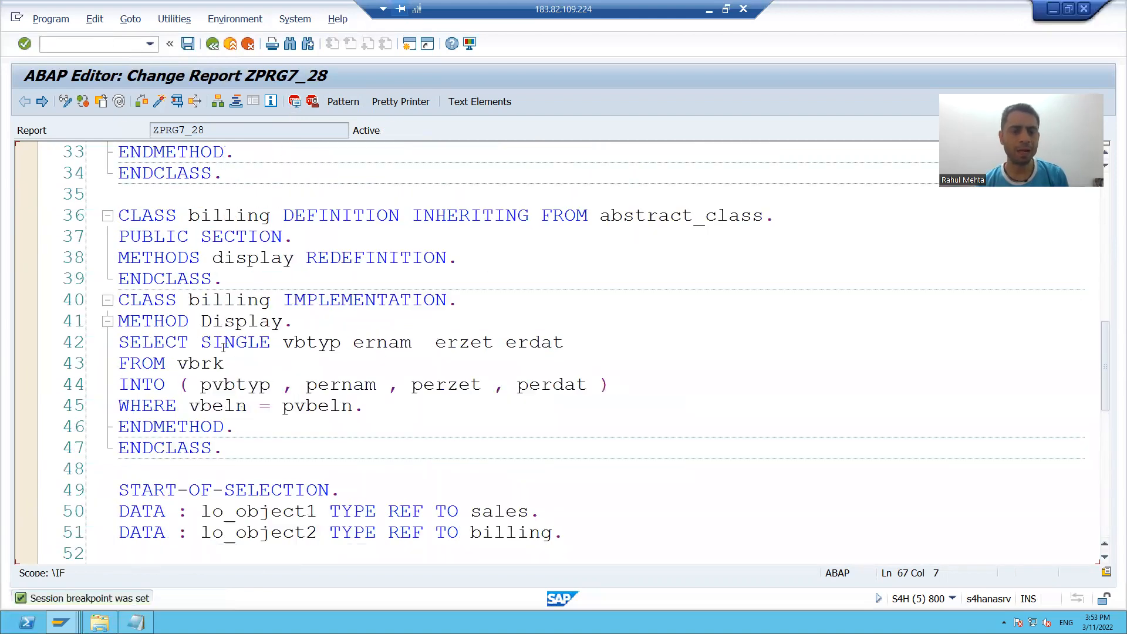
pyautogui.click(248, 342)
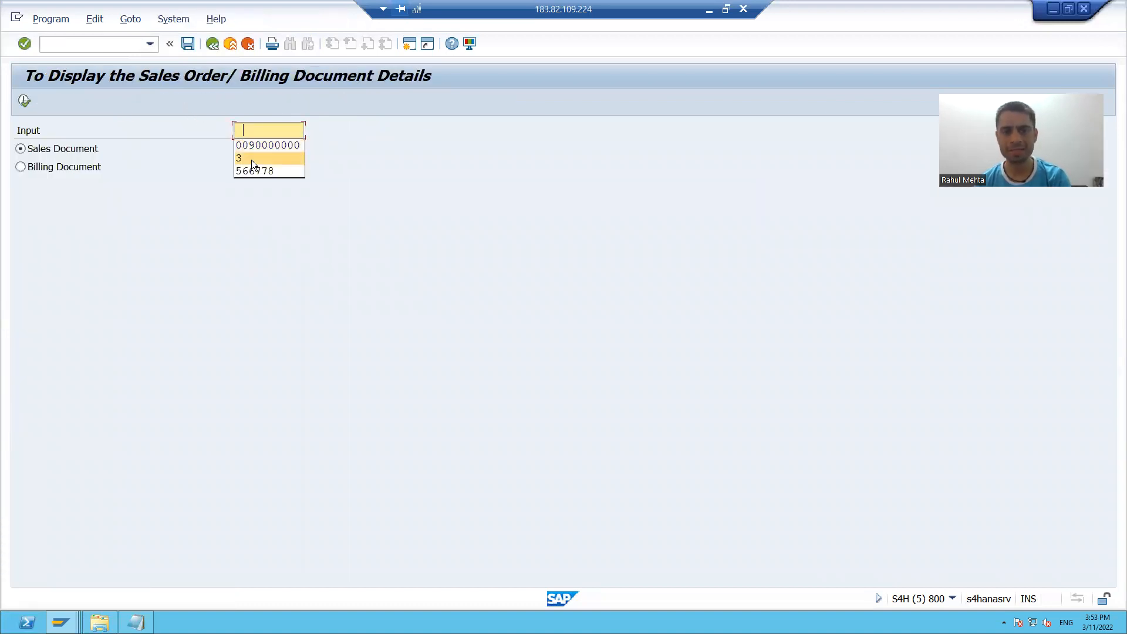
# Step: Execute ZPRG7_28 for Sales Document 3, then switch to the standard ABAP Debugger
pyautogui.click(239, 157)
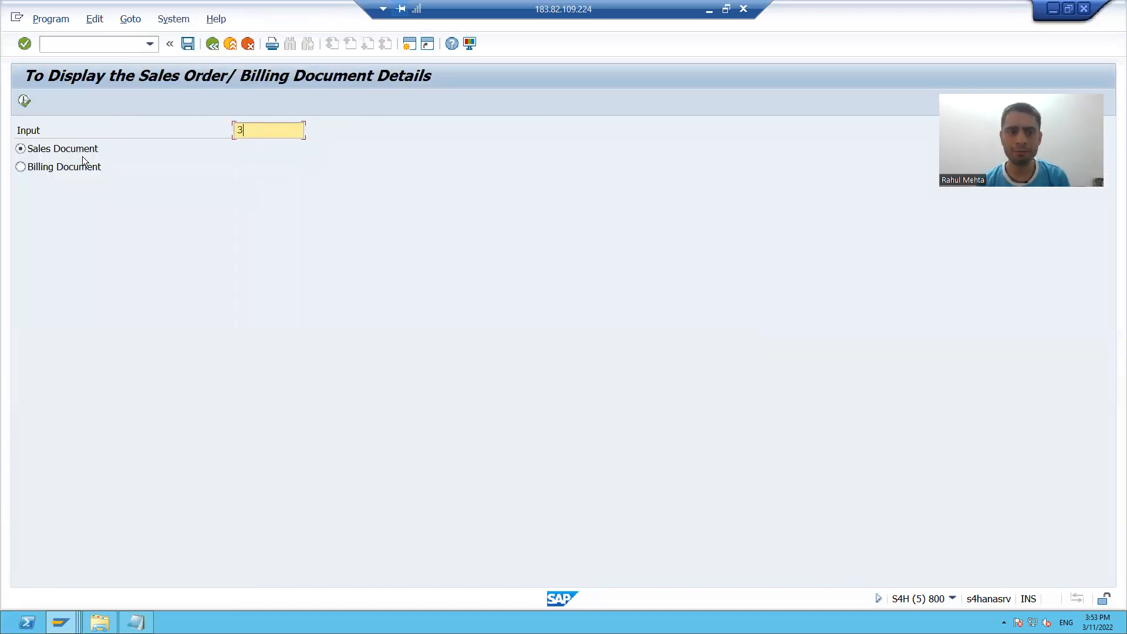
pyautogui.moveTo(24, 100)
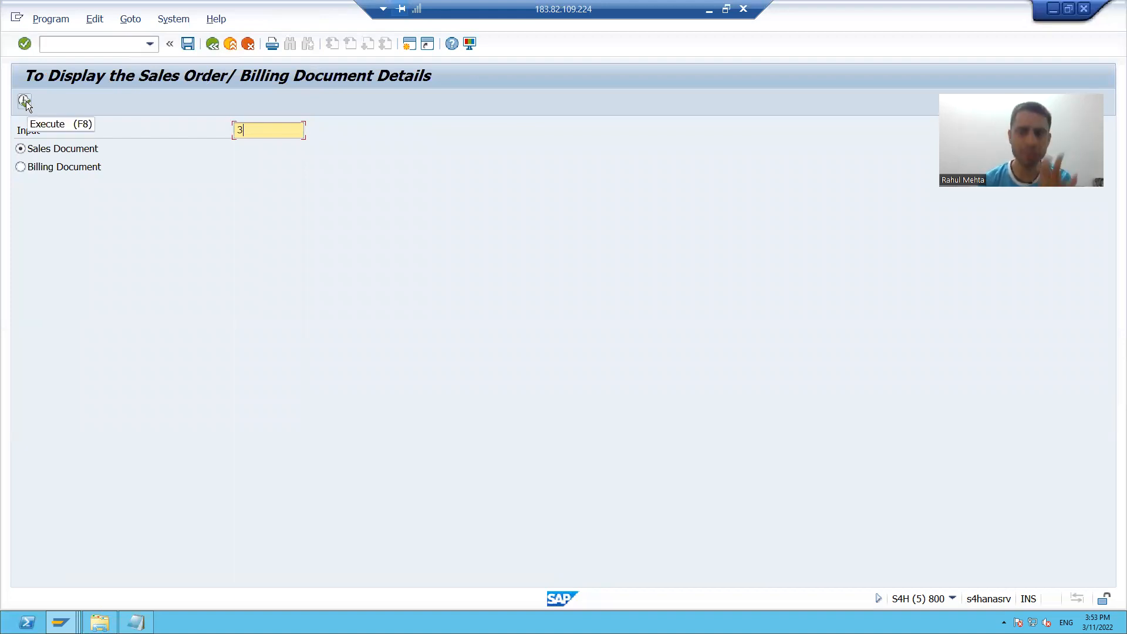
pyautogui.click(25, 102)
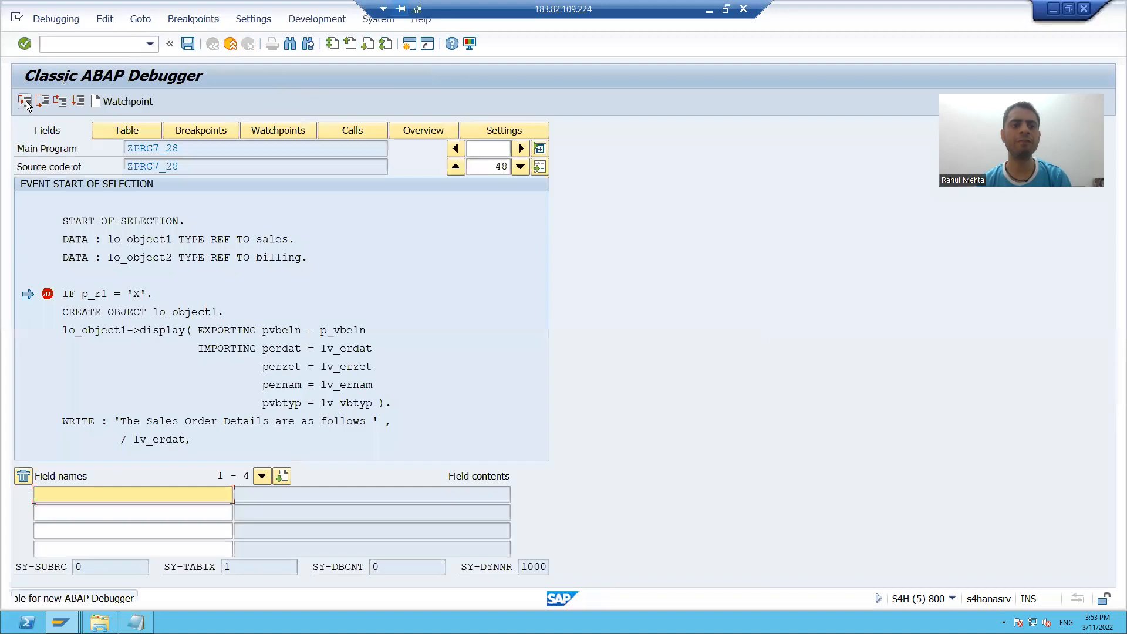
pyautogui.click(25, 101)
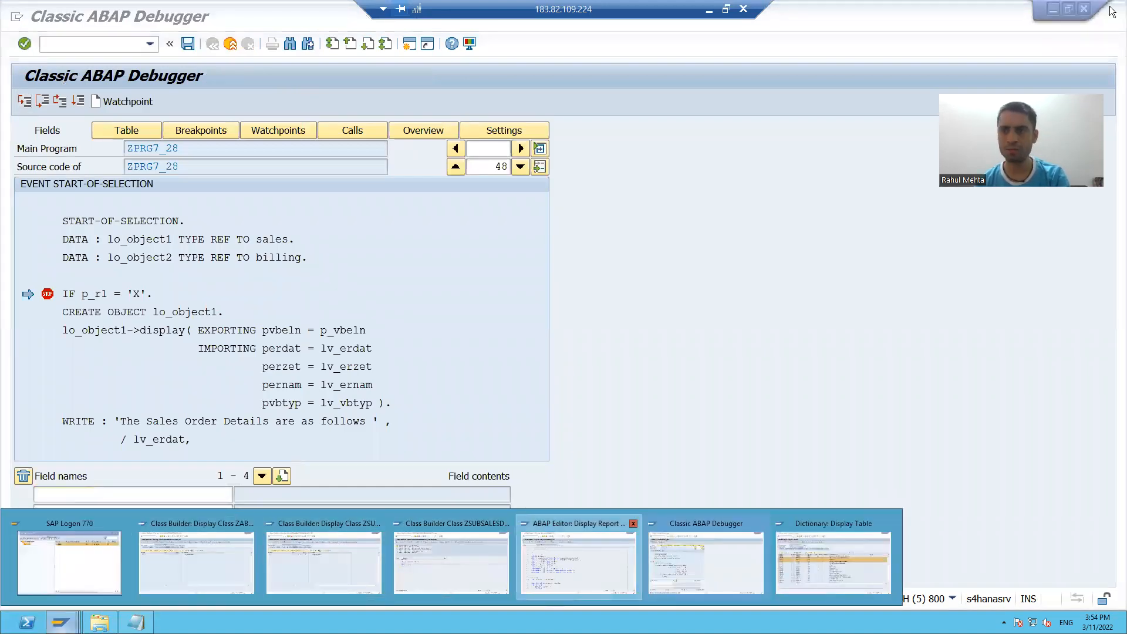
pyautogui.click(56, 18)
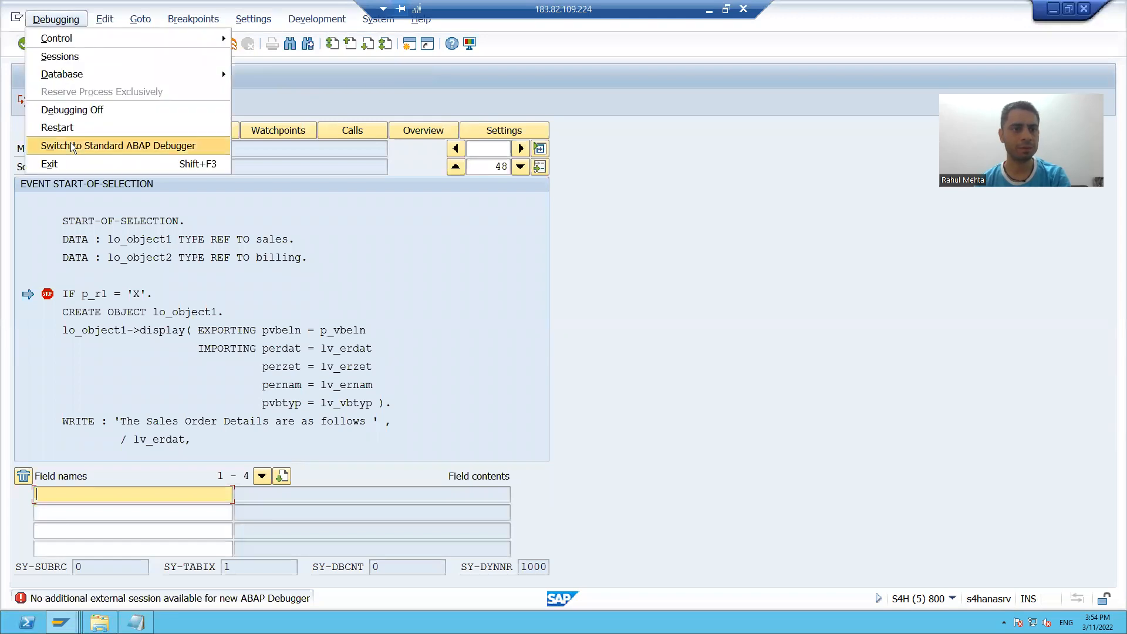
pyautogui.click(118, 145)
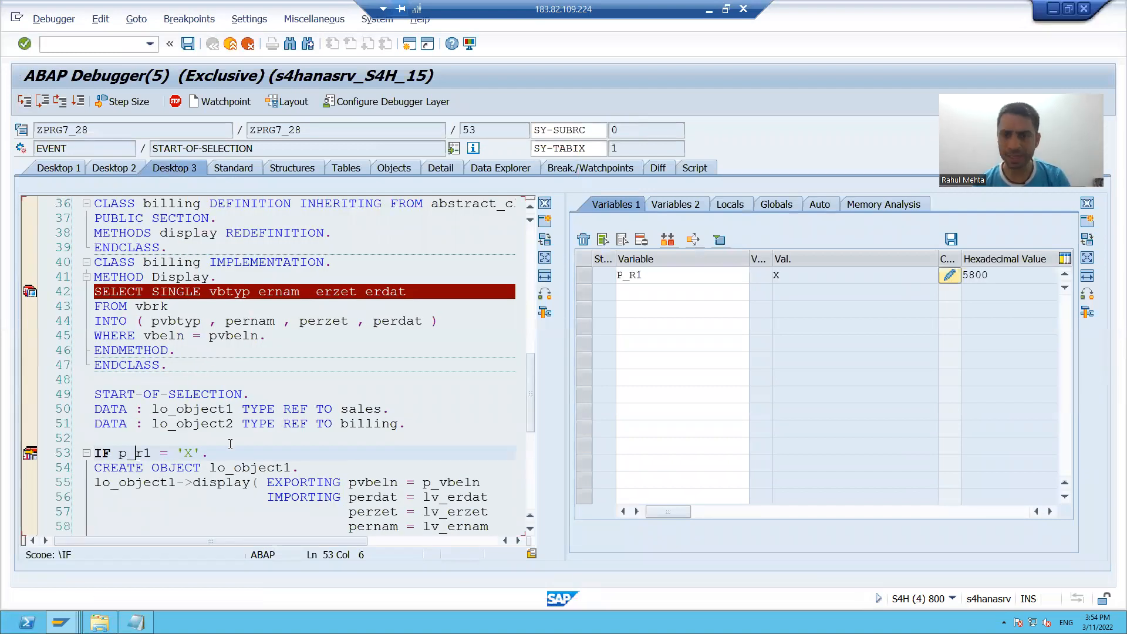
# Step: Step past the IF and lo_object1 creation, through the sales SELECT, then run to output
pyautogui.click(26, 100)
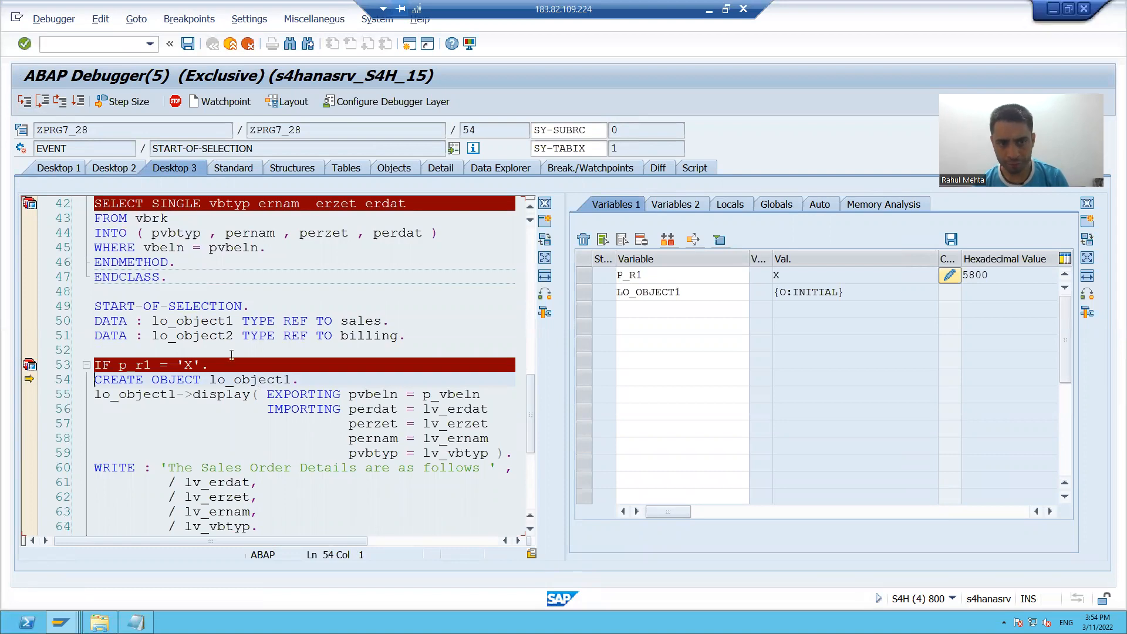
pyautogui.moveTo(43, 100)
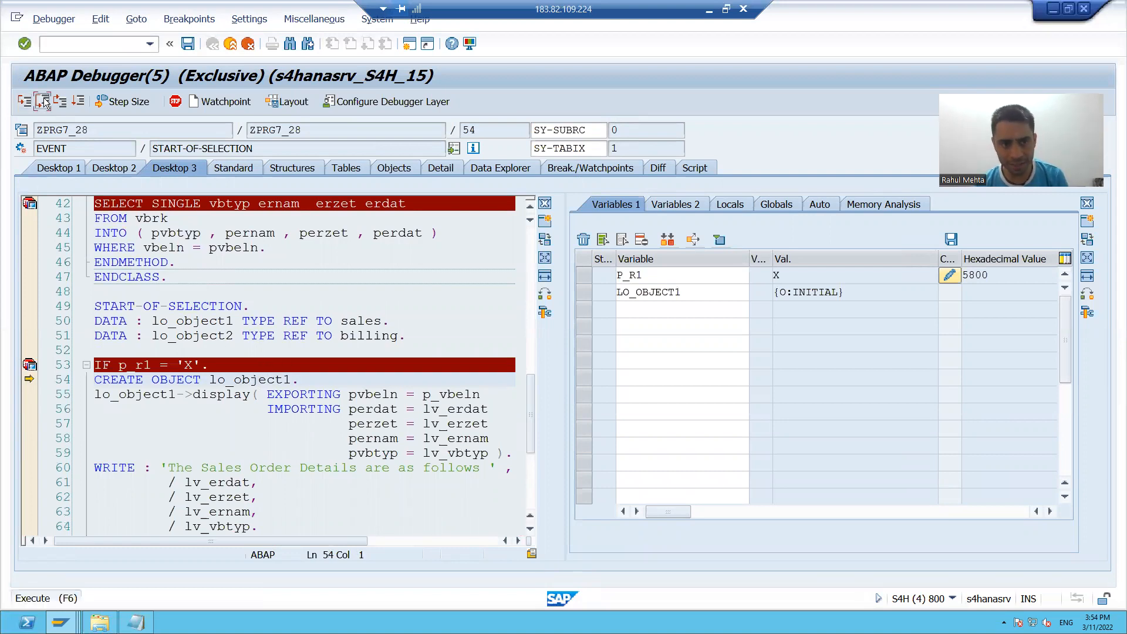
pyautogui.click(45, 101)
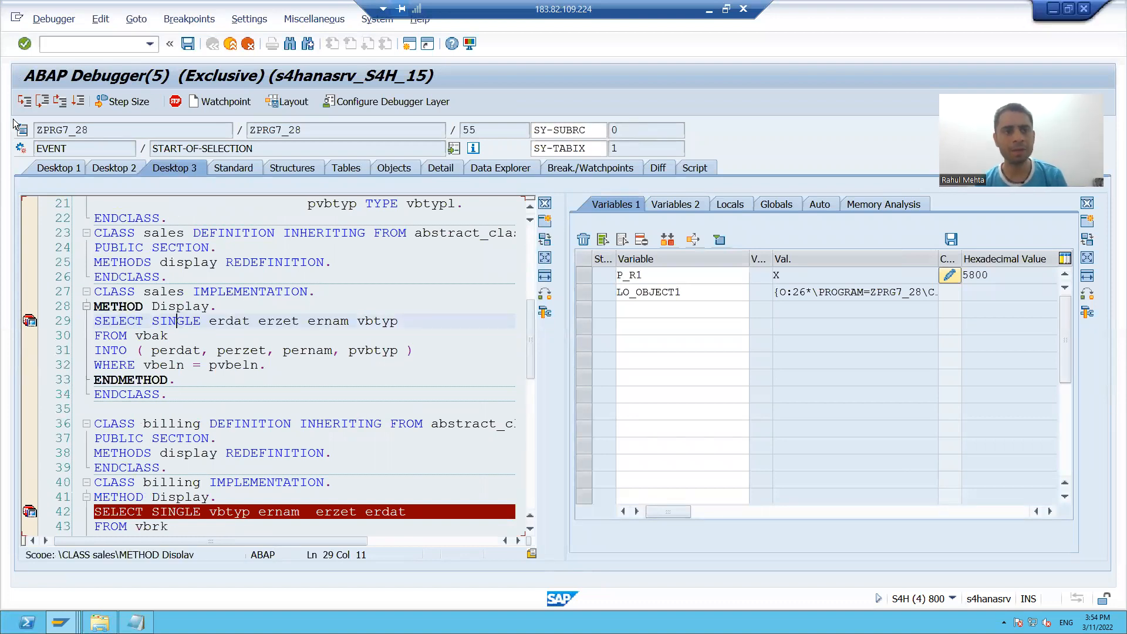
pyautogui.click(24, 101)
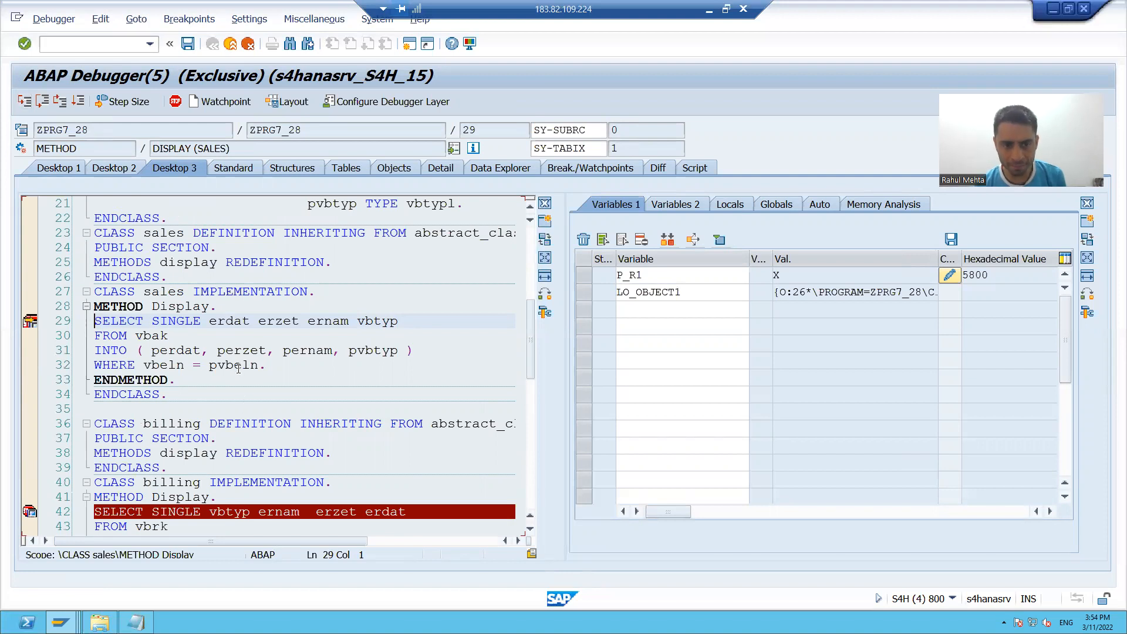
pyautogui.click(41, 100)
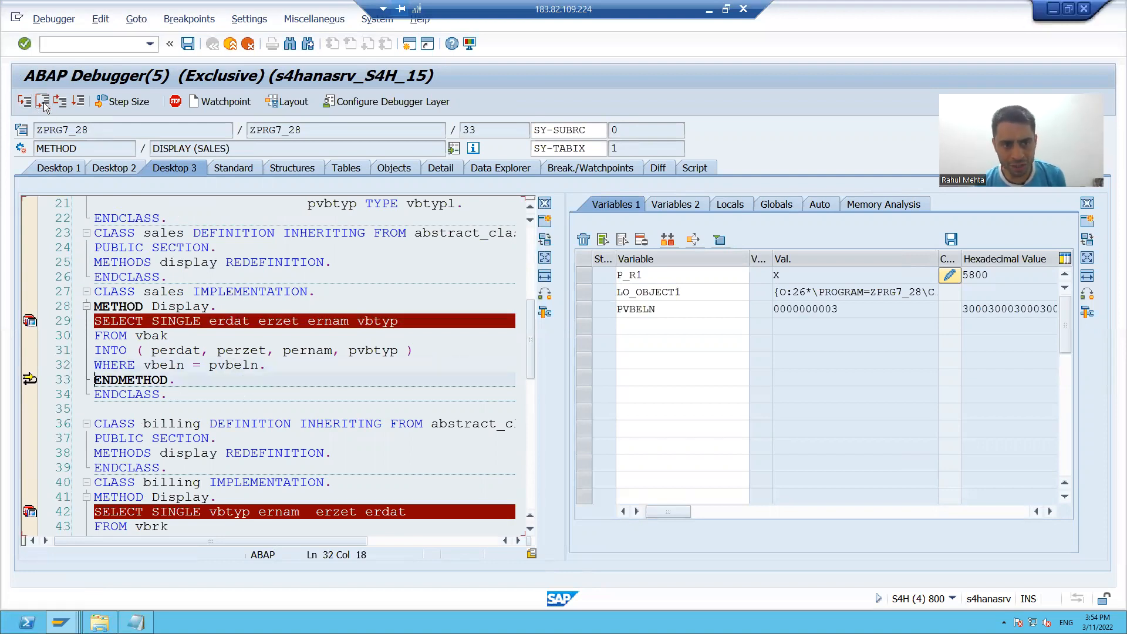
pyautogui.click(42, 100)
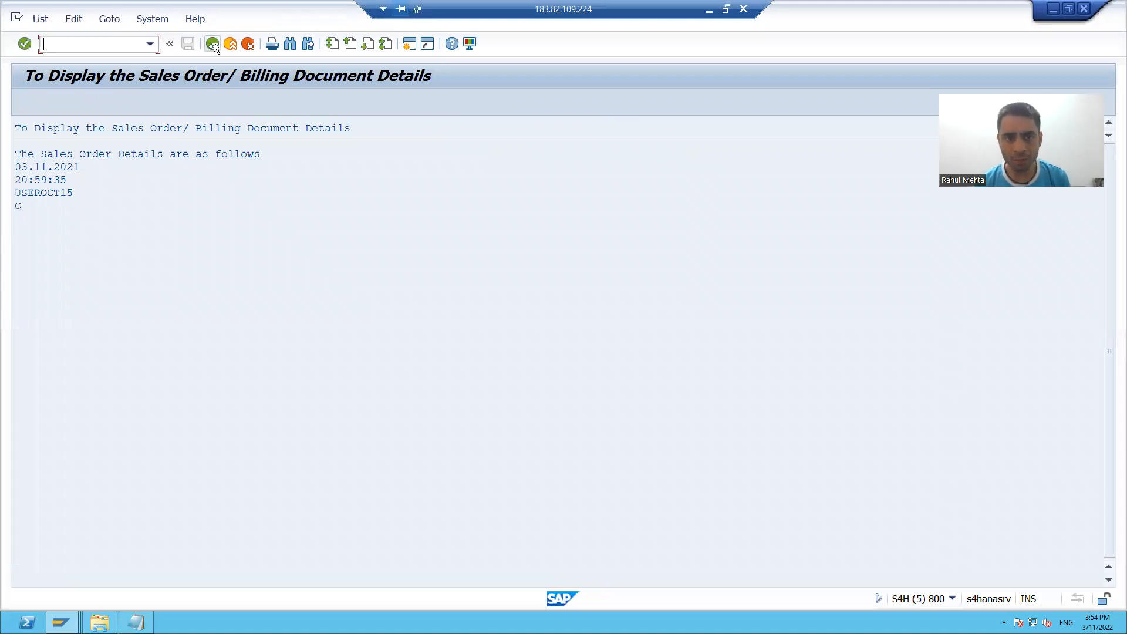
# Step: Return to the selection screen and pick a document number from the input history
pyautogui.click(212, 44)
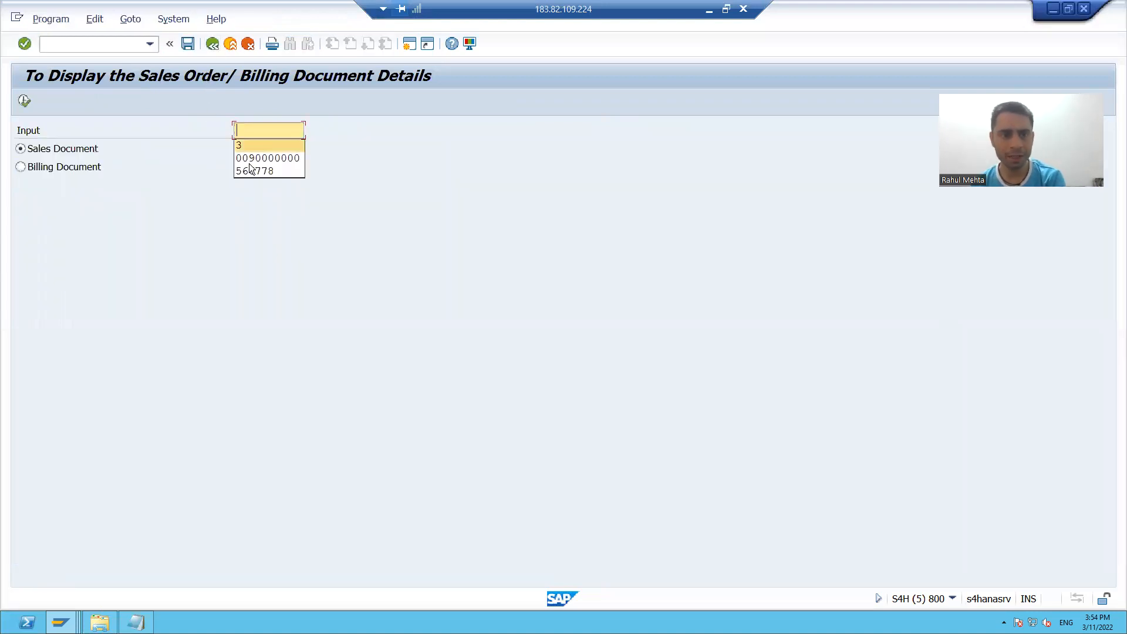
pyautogui.click(267, 158)
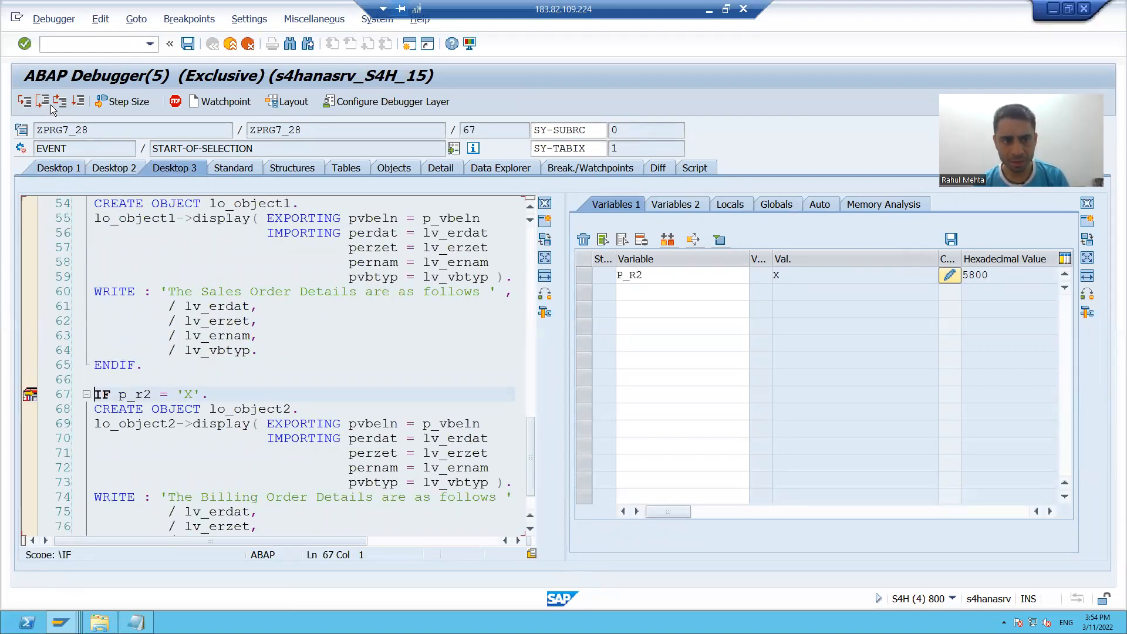
# Step: Step past the billing IF, create lo_object2, run DISPLAY (BILLING) to the Billing Order Details WRITE
pyautogui.click(24, 101)
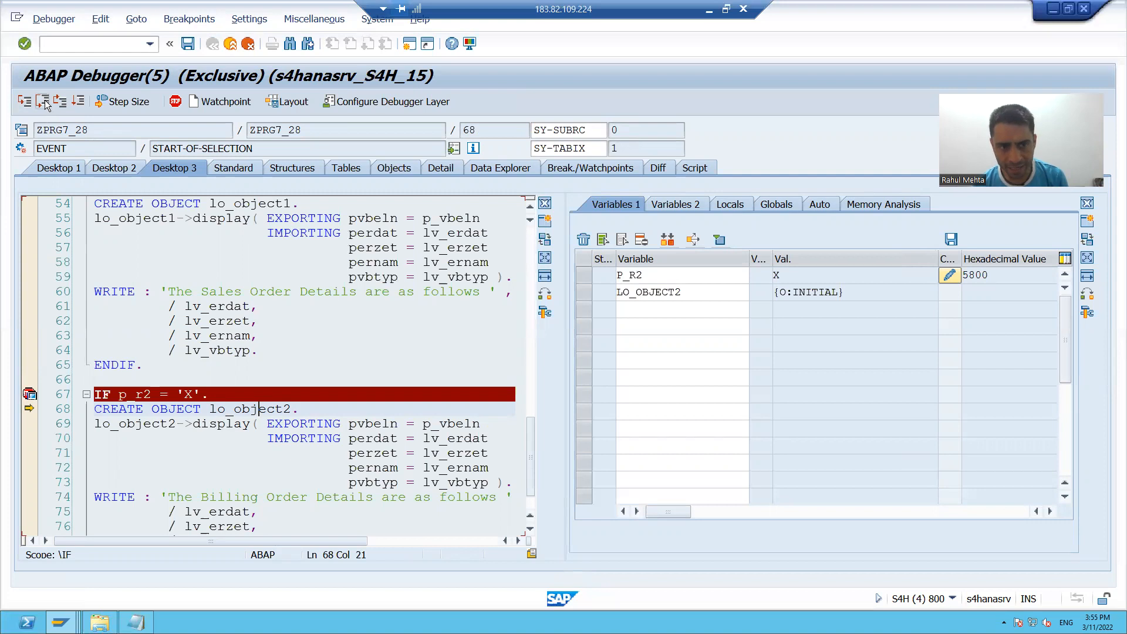
pyautogui.click(42, 100)
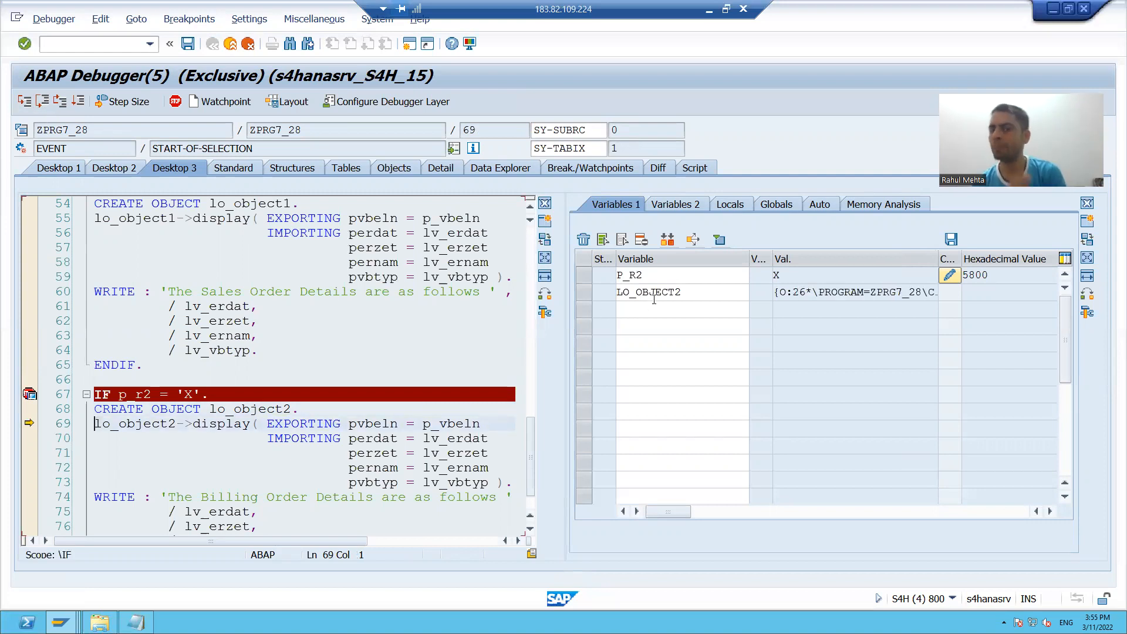
pyautogui.click(647, 291)
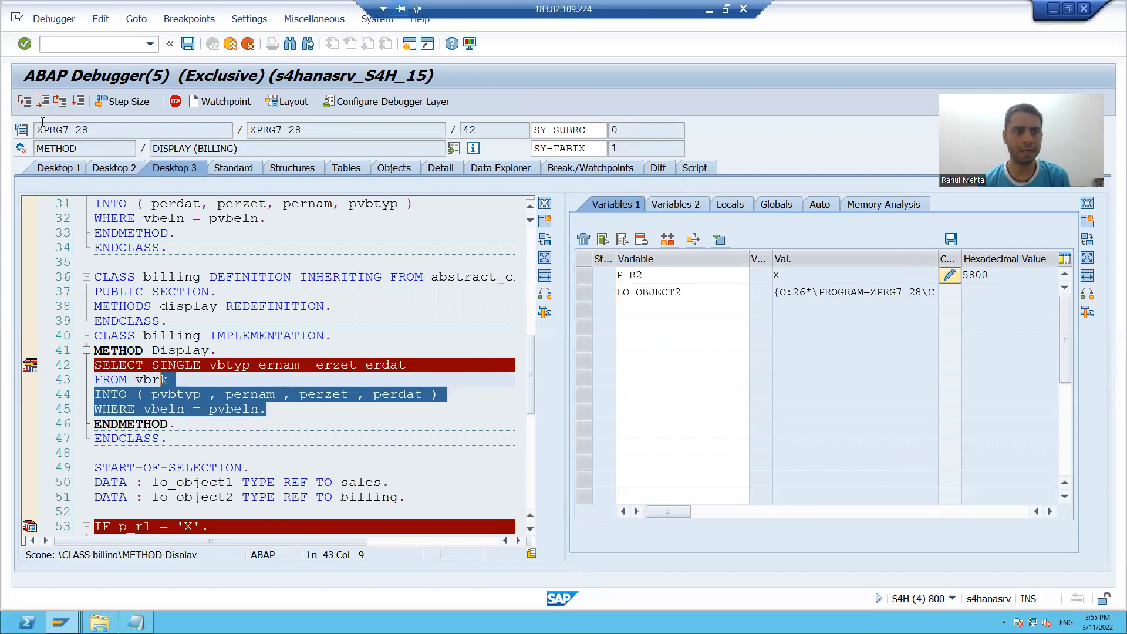
pyautogui.click(41, 100)
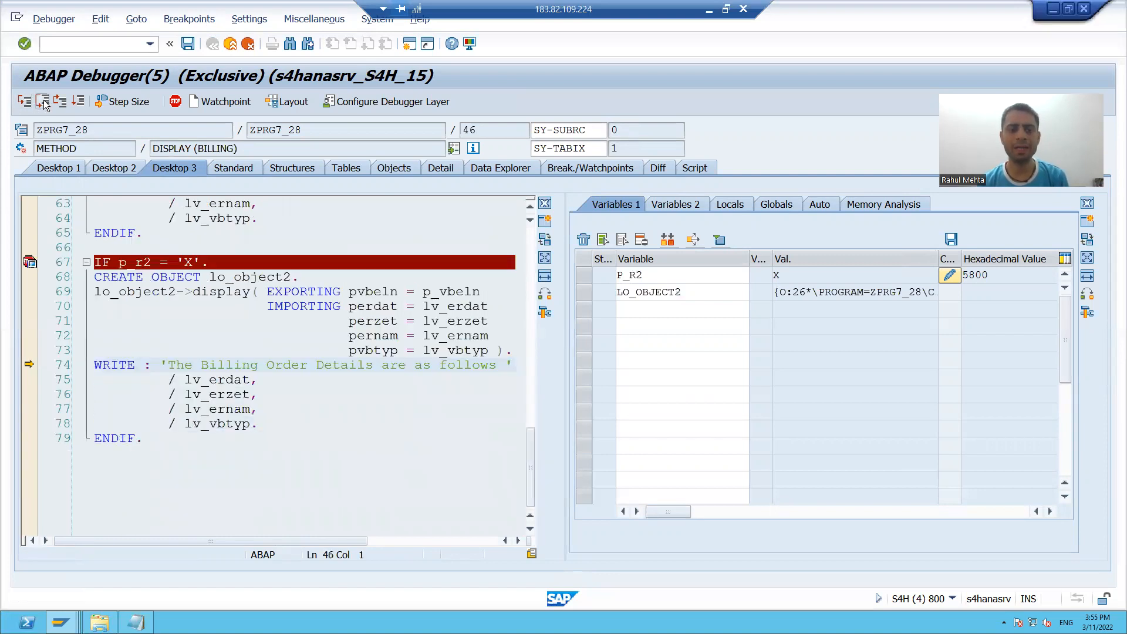